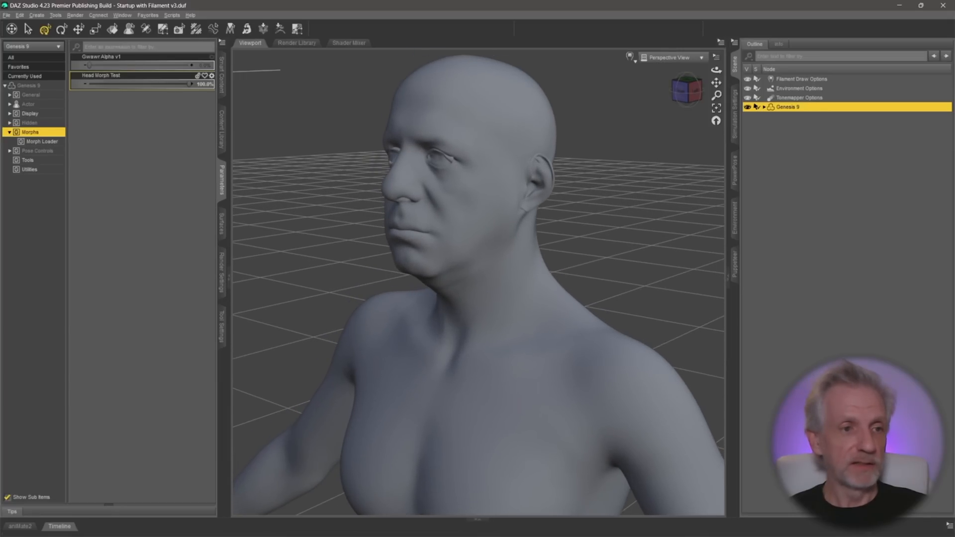
# Step: Dial the Head Morph Test slider down toward 0 and back, showing the whole Genesis 9 figure
pyautogui.moveTo(191, 83); pyautogui.dragTo(89, 83)
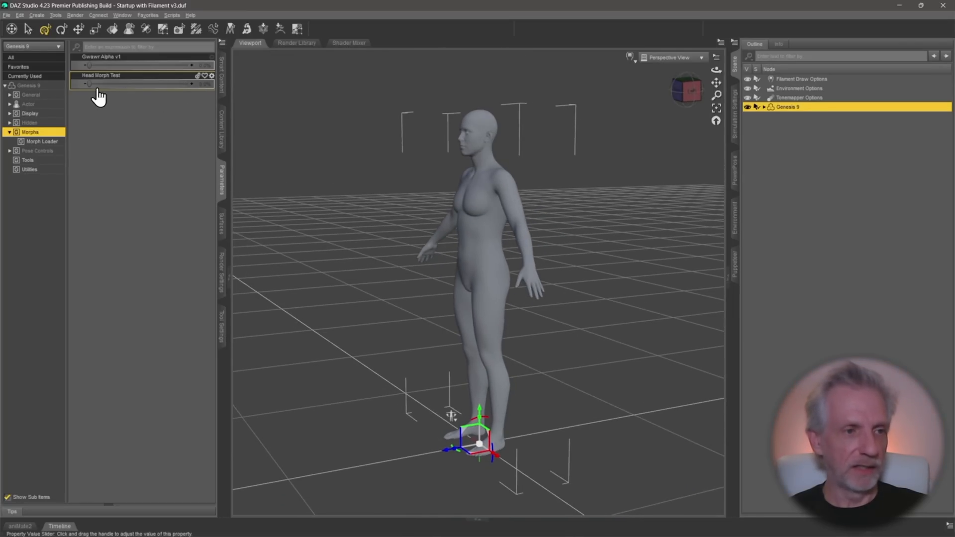
pyautogui.moveTo(88, 83); pyautogui.dragTo(149, 84)
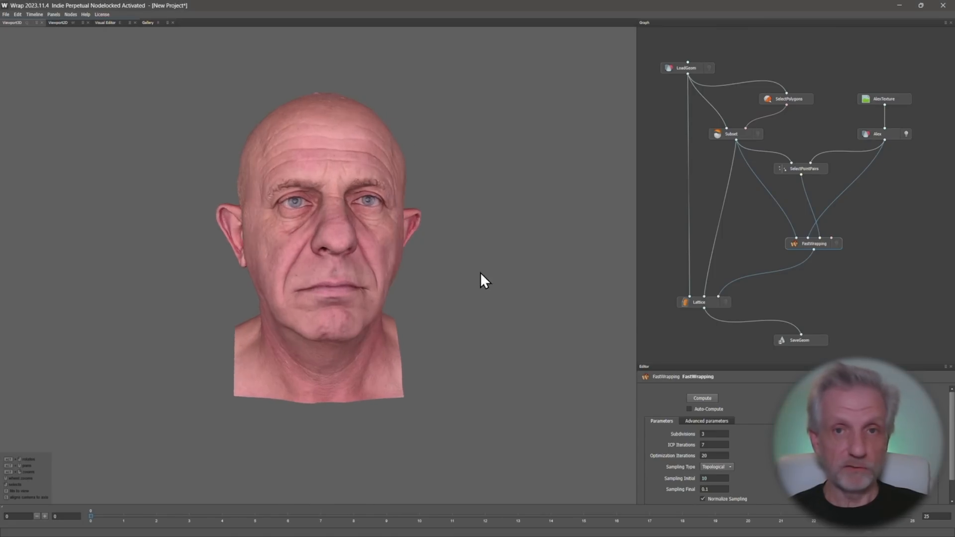
# Step: Orbit the scanned bald head to show the blue base mesh wrapped over its profile
pyautogui.moveTo(481, 281); pyautogui.dragTo(453, 281)
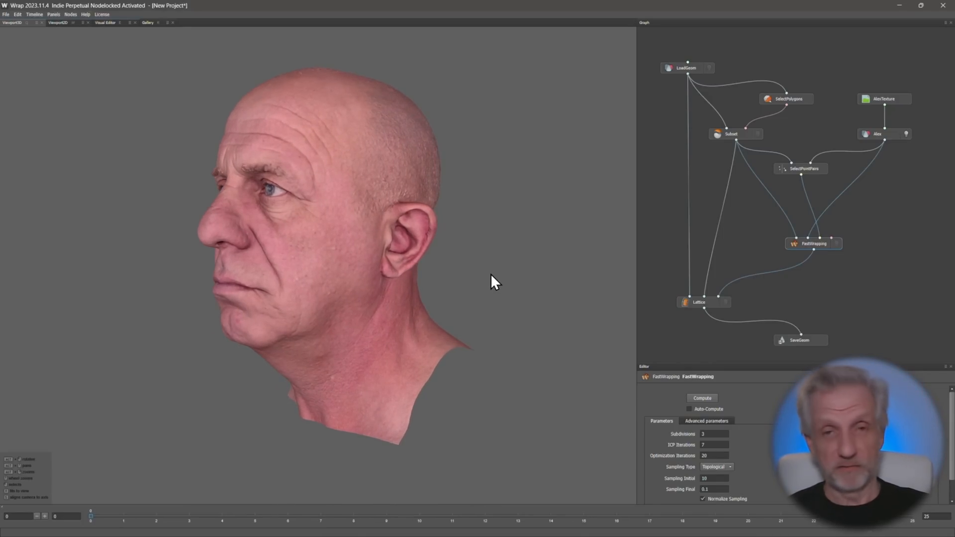
pyautogui.moveTo(494, 283); pyautogui.dragTo(546, 279)
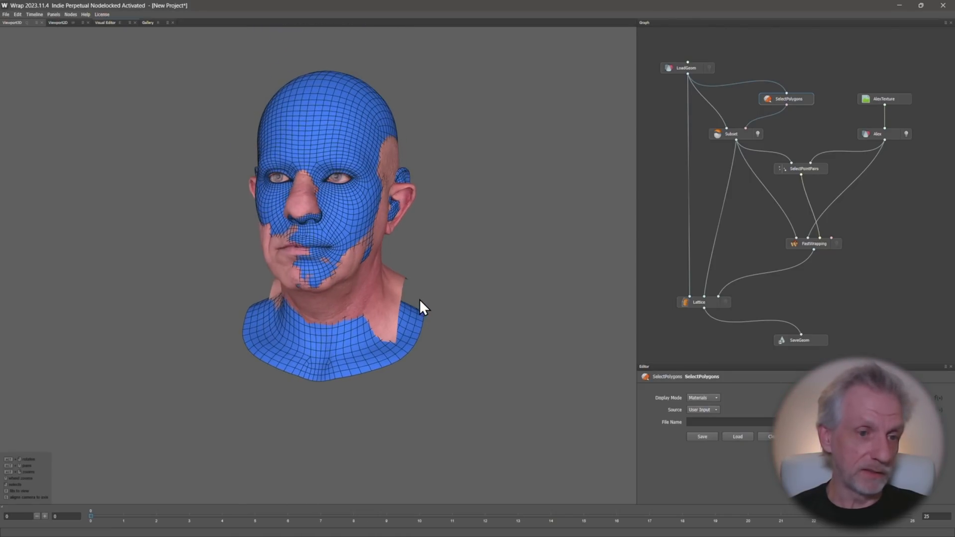
# Step: Inspect the SelectPointPairs, FastWrapping and Lattice nodes' settings from a side view of the head
pyautogui.moveTo(424, 308); pyautogui.dragTo(453, 286)
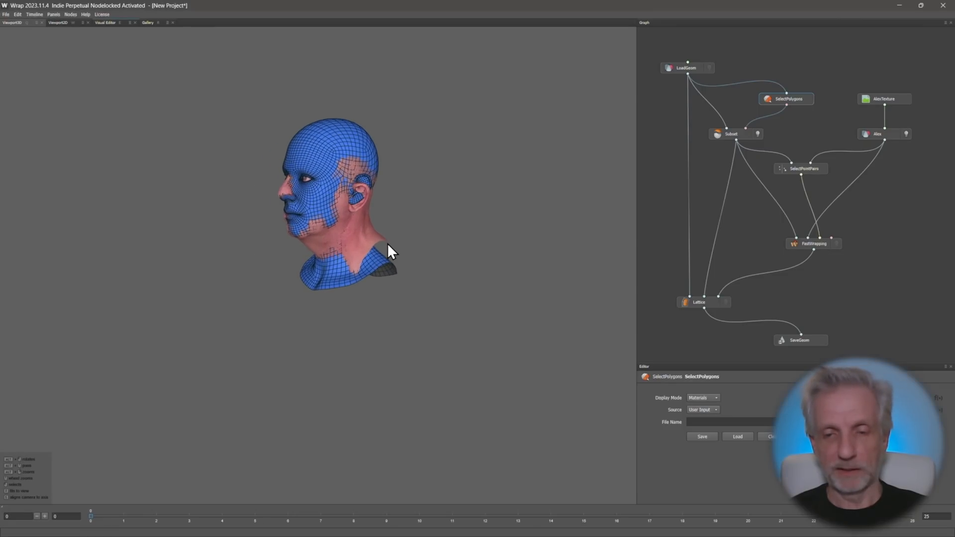
pyautogui.click(804, 168)
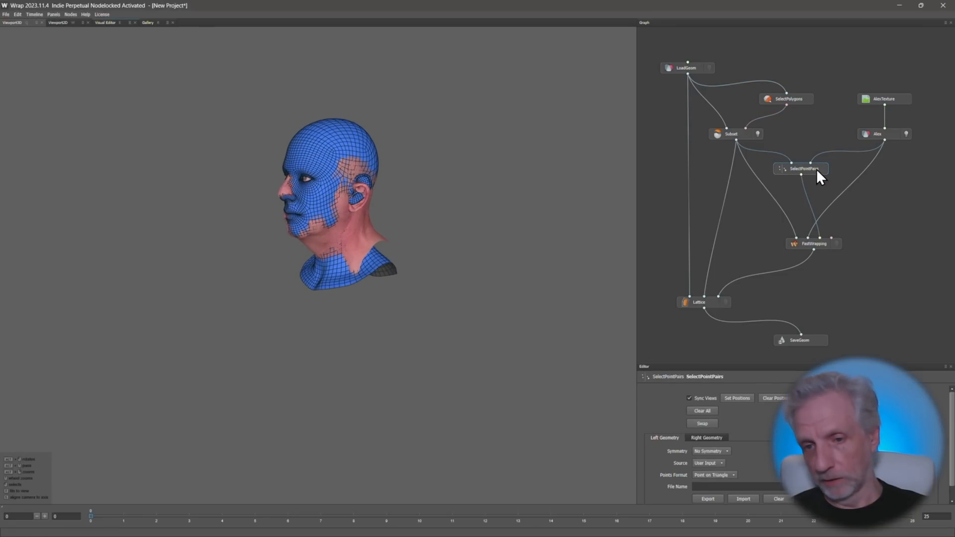
pyautogui.moveTo(818, 178)
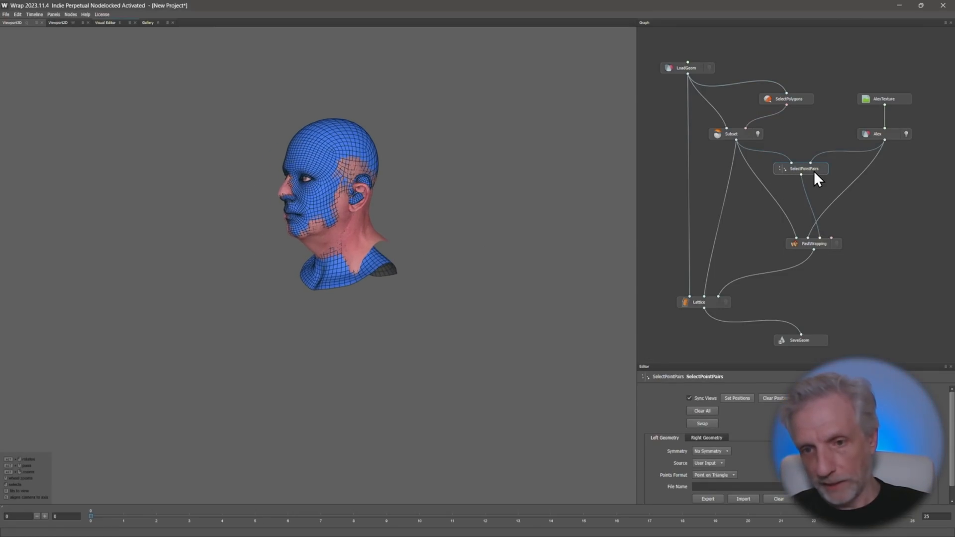
pyautogui.click(813, 243)
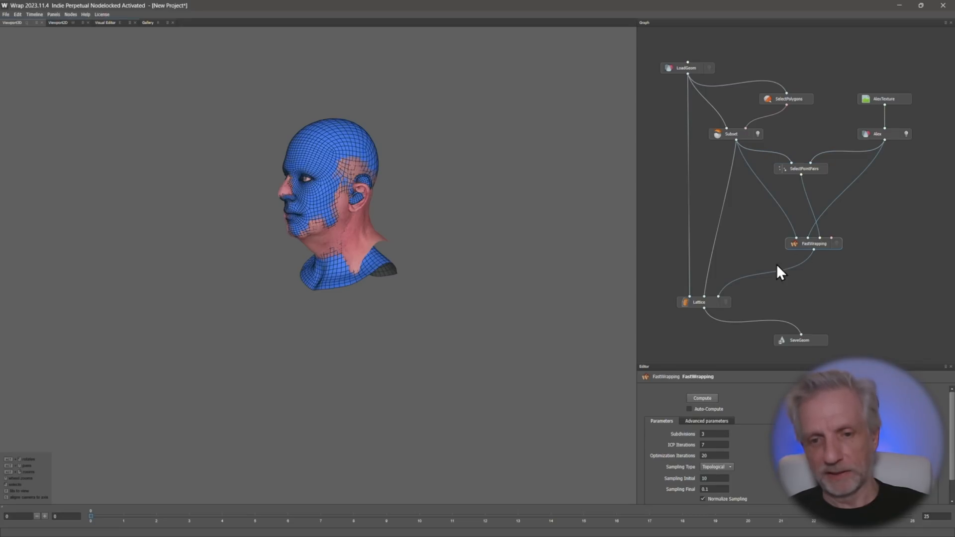
pyautogui.click(700, 302)
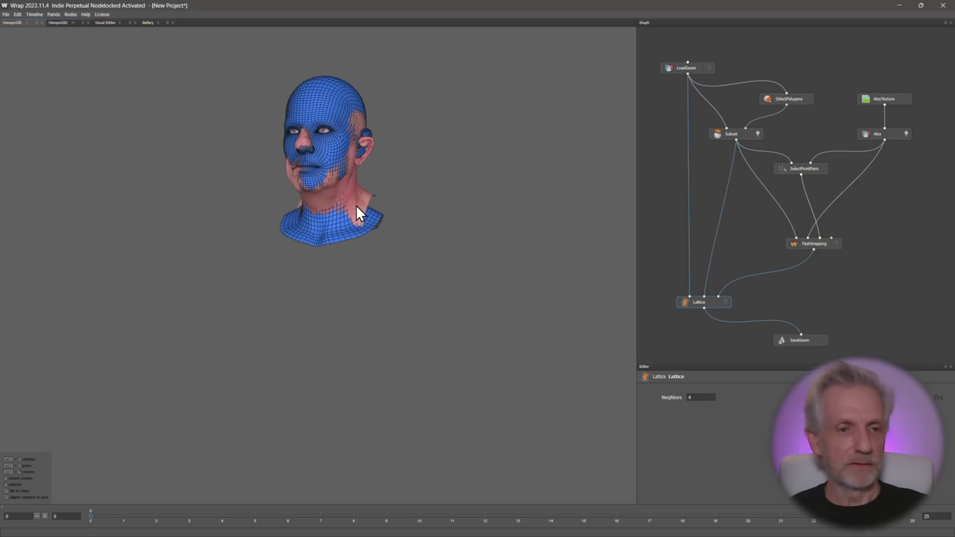
pyautogui.moveTo(335, 204)
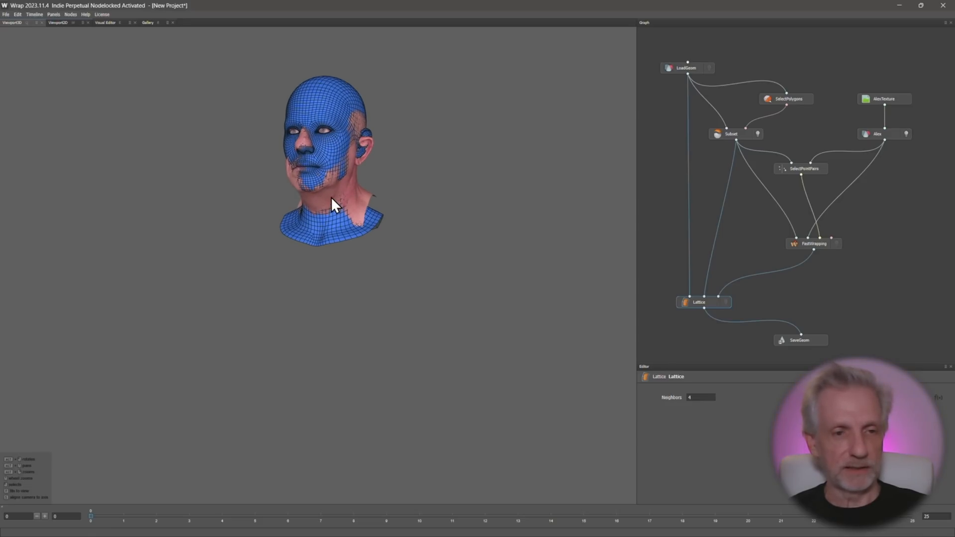
pyautogui.moveTo(680, 278)
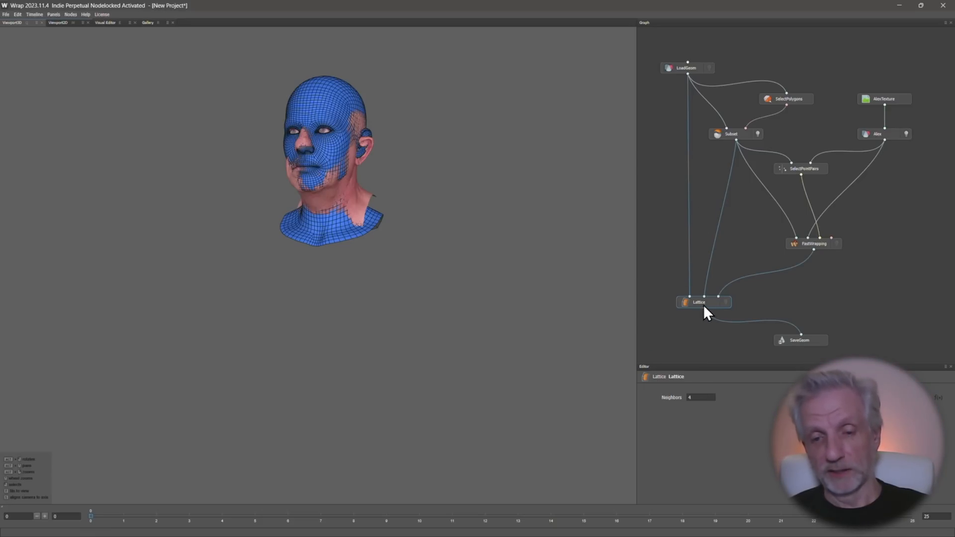
pyautogui.moveTo(677, 80)
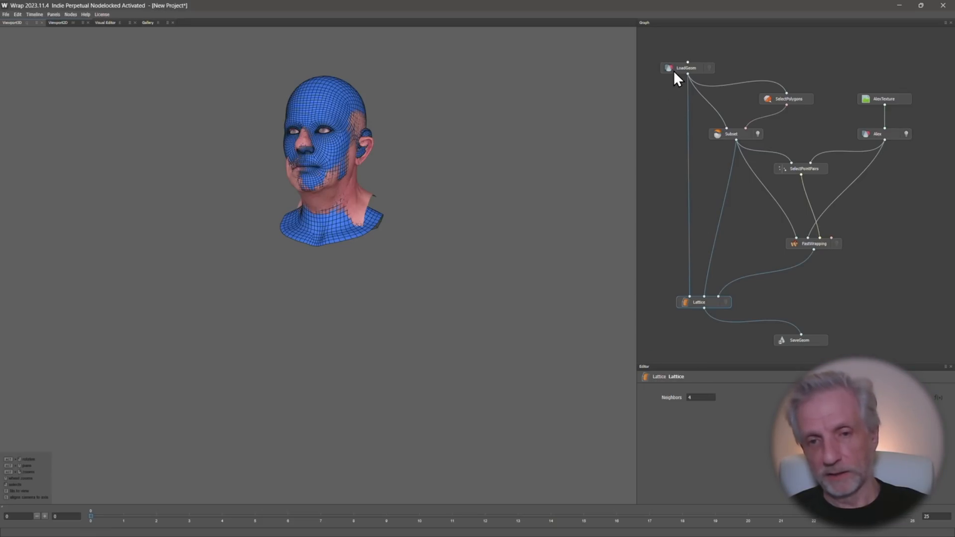
pyautogui.moveTo(713, 244)
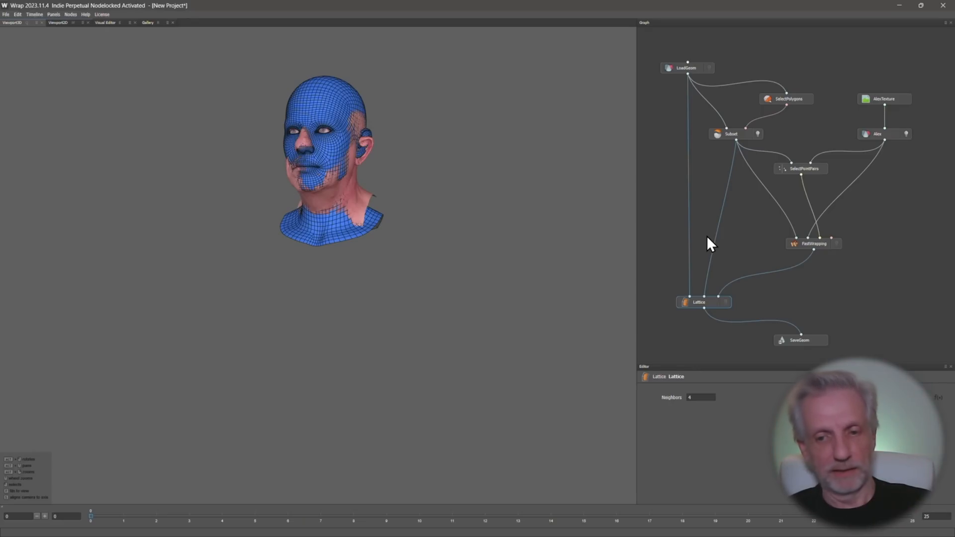
pyautogui.moveTo(821, 348)
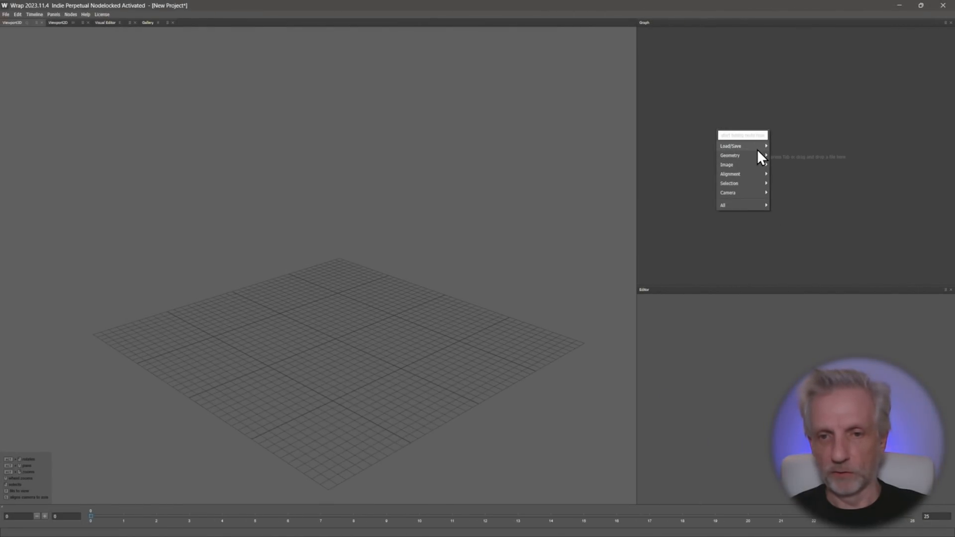
# Step: Add a LoadGeom node and load G9 Base.obj into it
pyautogui.click(729, 156)
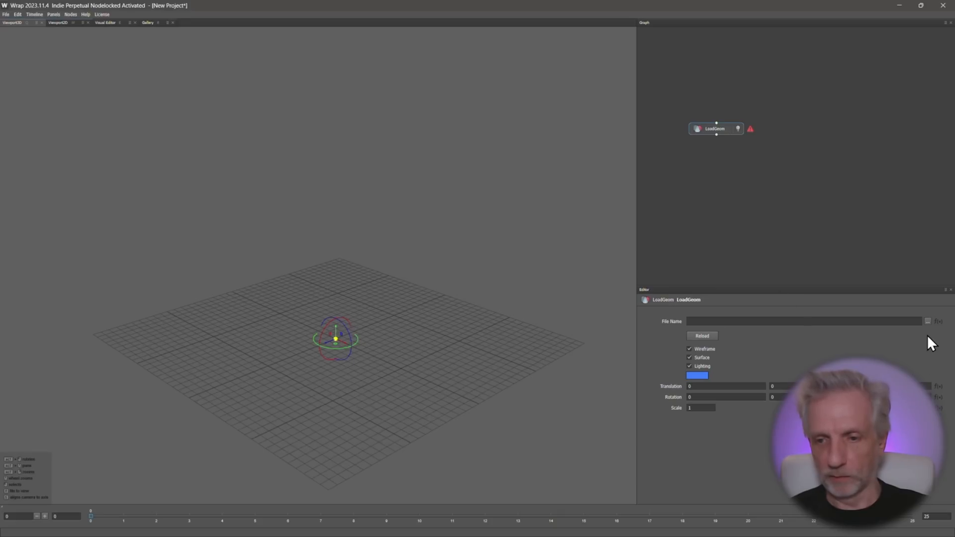
pyautogui.click(927, 322)
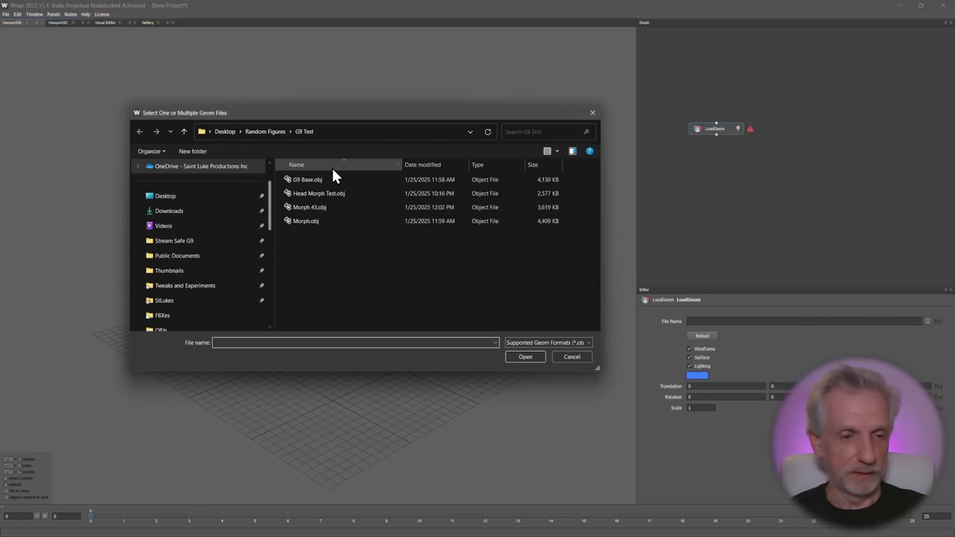
pyautogui.click(307, 179)
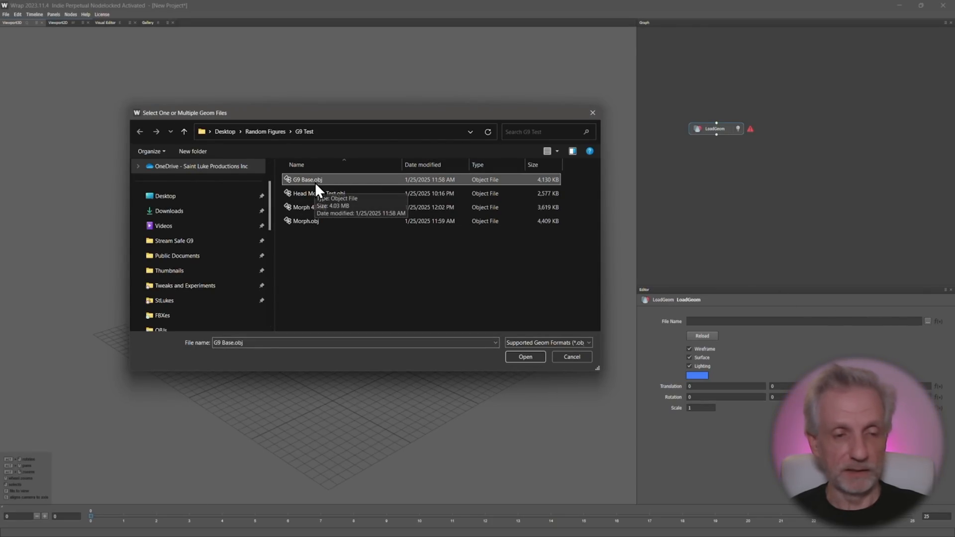
pyautogui.moveTo(525, 357)
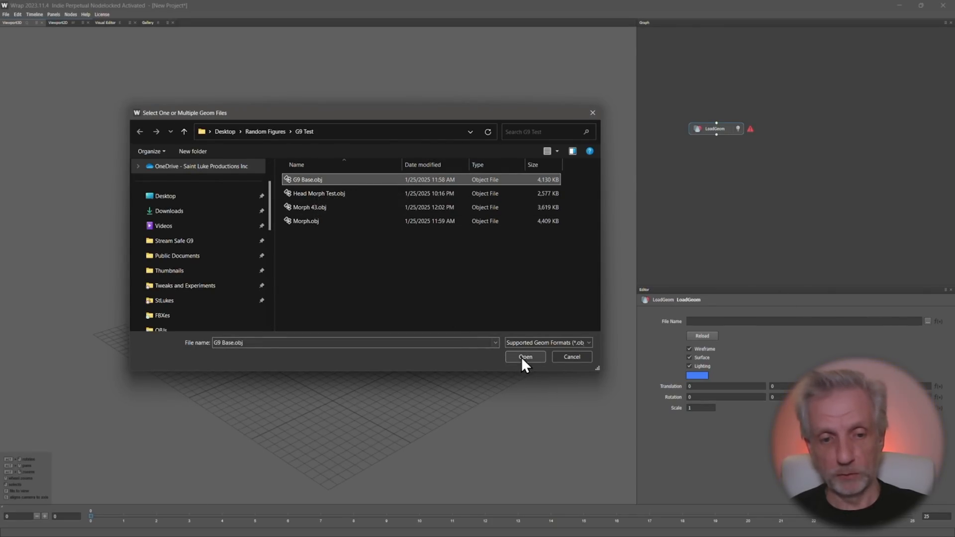
pyautogui.click(525, 358)
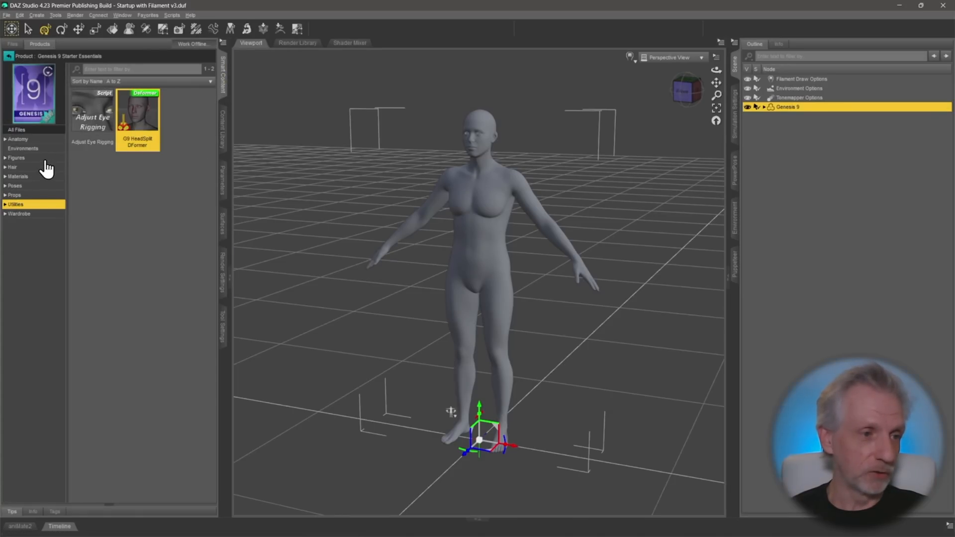
# Step: Export Genesis 9 as Wavefront OBJ G9 Base.obj with the DAZ Studio (1 unit = 1cm) preset
pyautogui.click(16, 158)
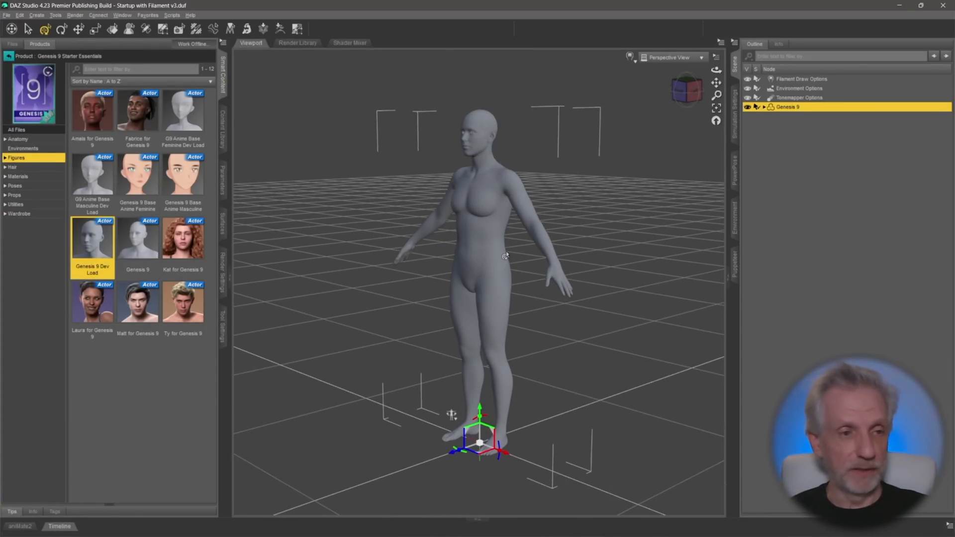
pyautogui.moveTo(93, 238)
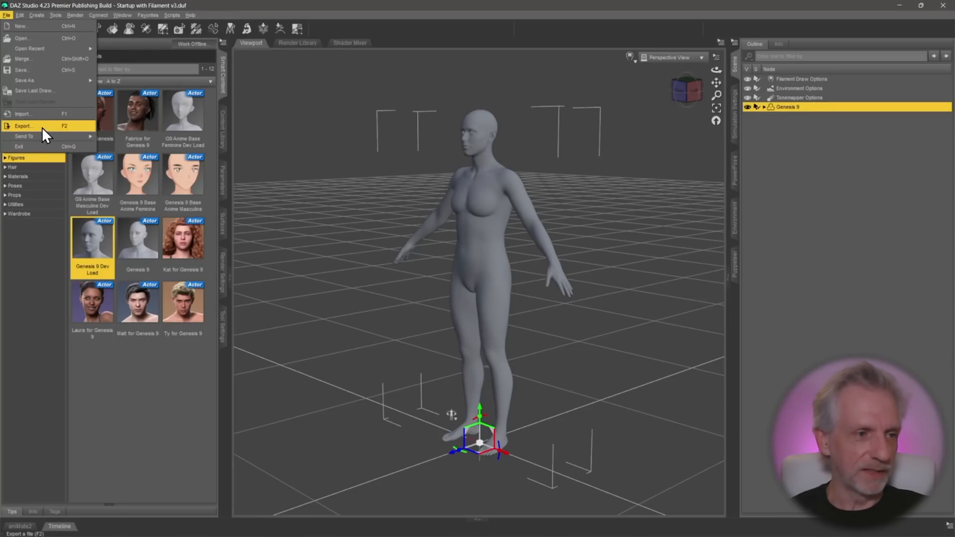
pyautogui.click(23, 126)
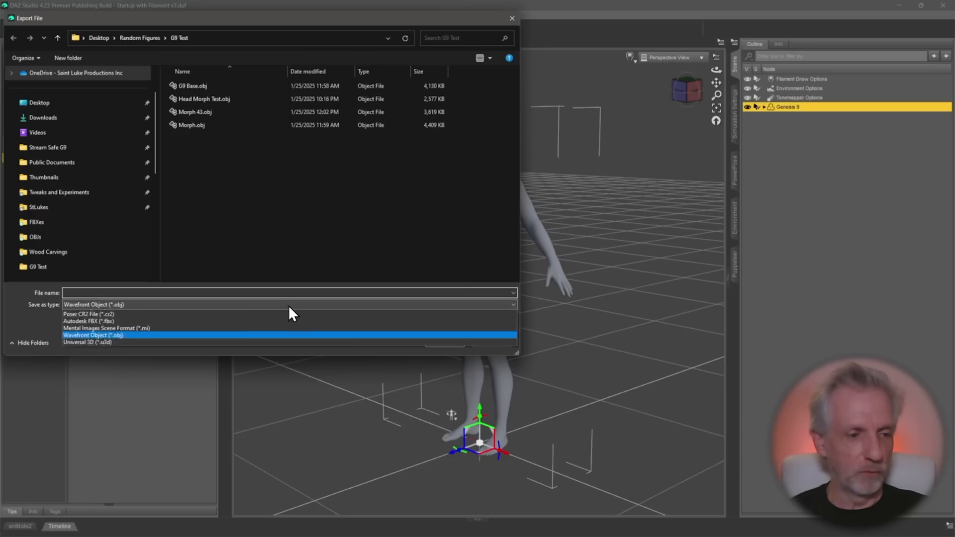
pyautogui.click(191, 86)
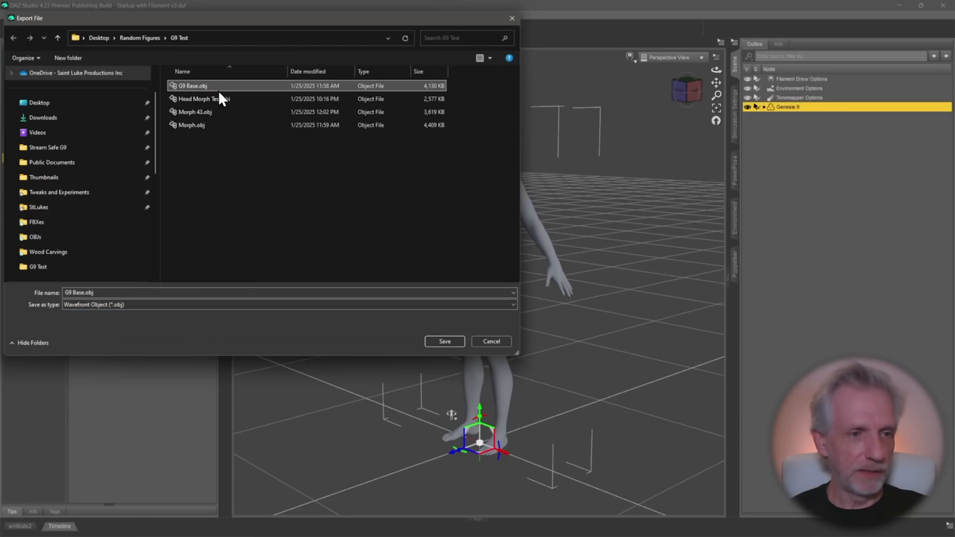
pyautogui.click(490, 341)
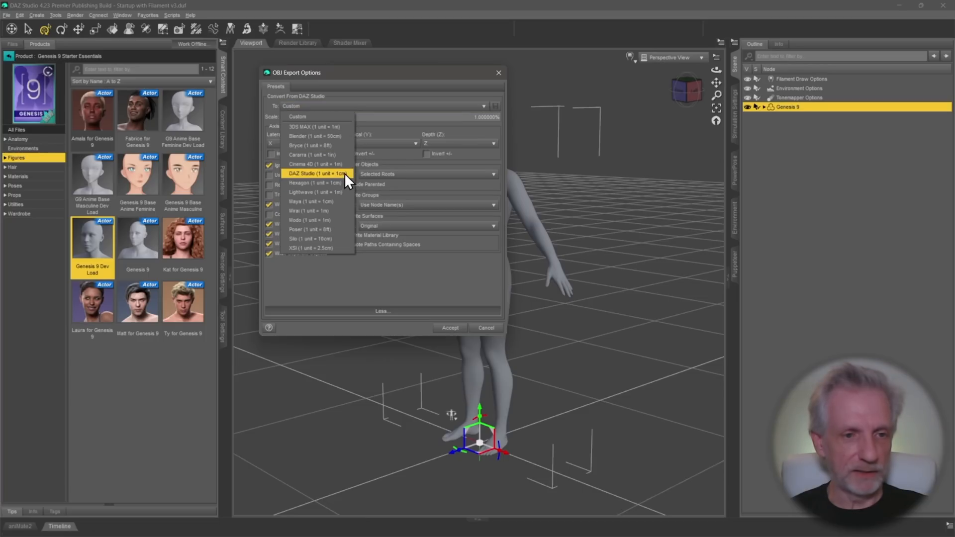
pyautogui.click(315, 173)
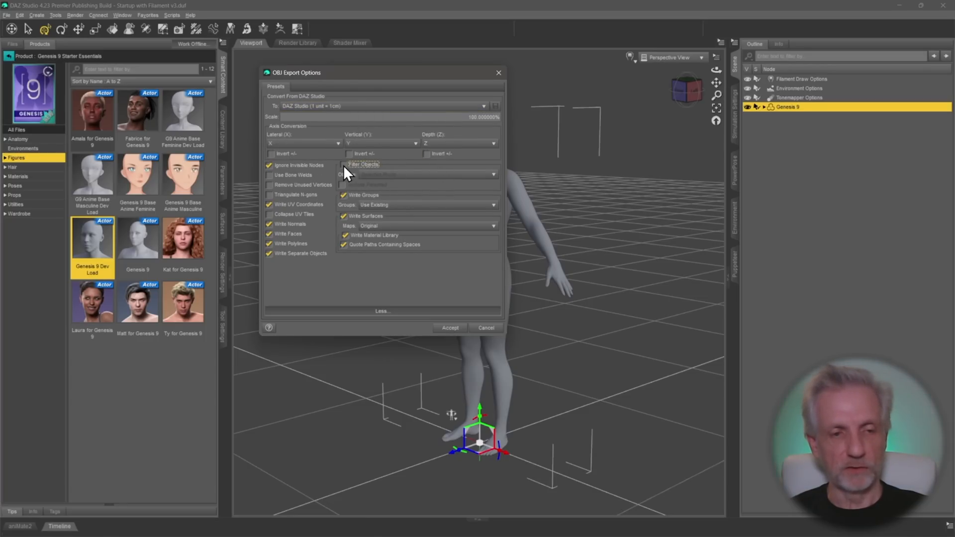
pyautogui.click(343, 165)
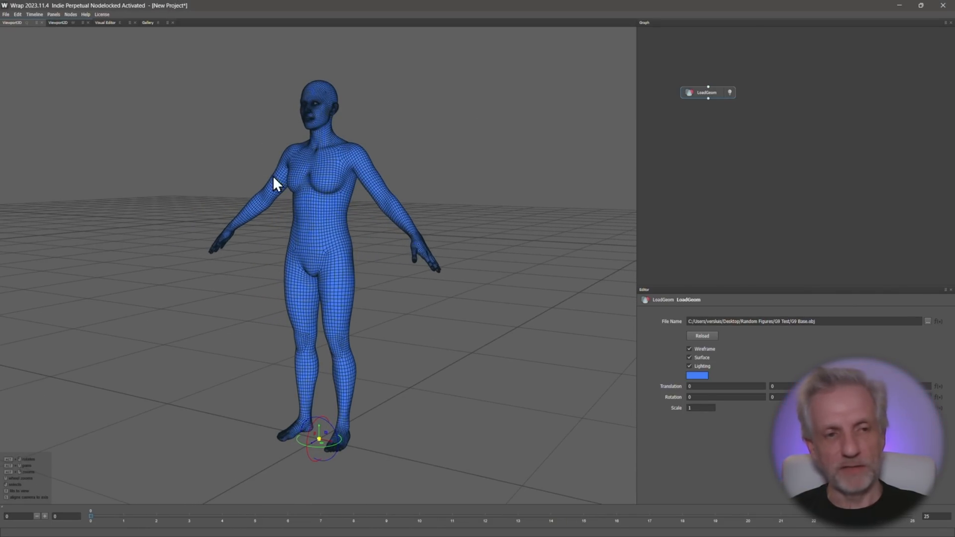
pyautogui.moveTo(414, 185)
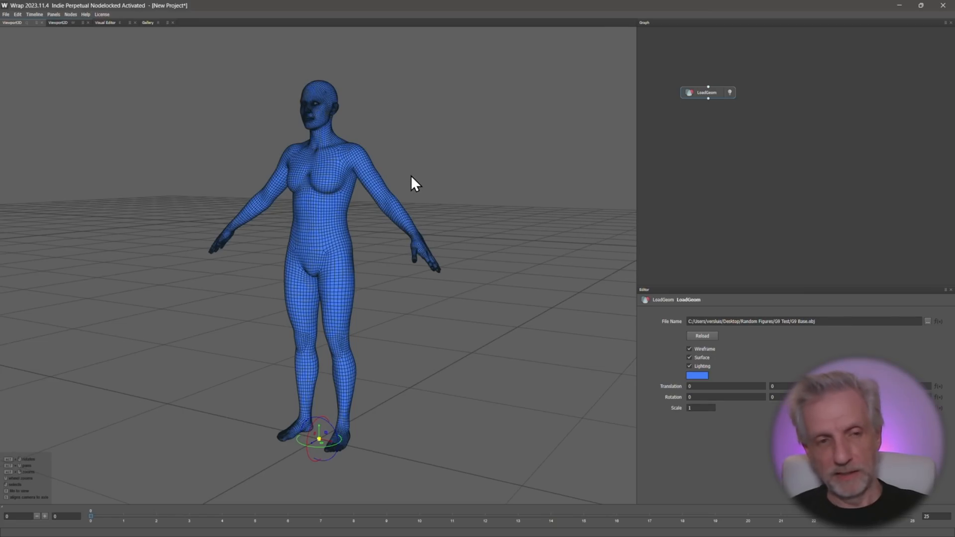
pyautogui.moveTo(461, 104)
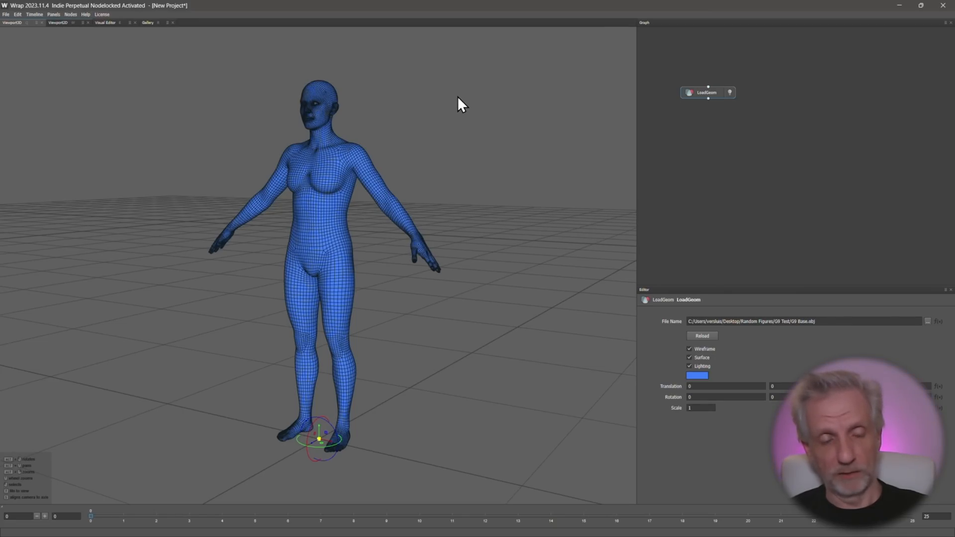
pyautogui.moveTo(390, 204)
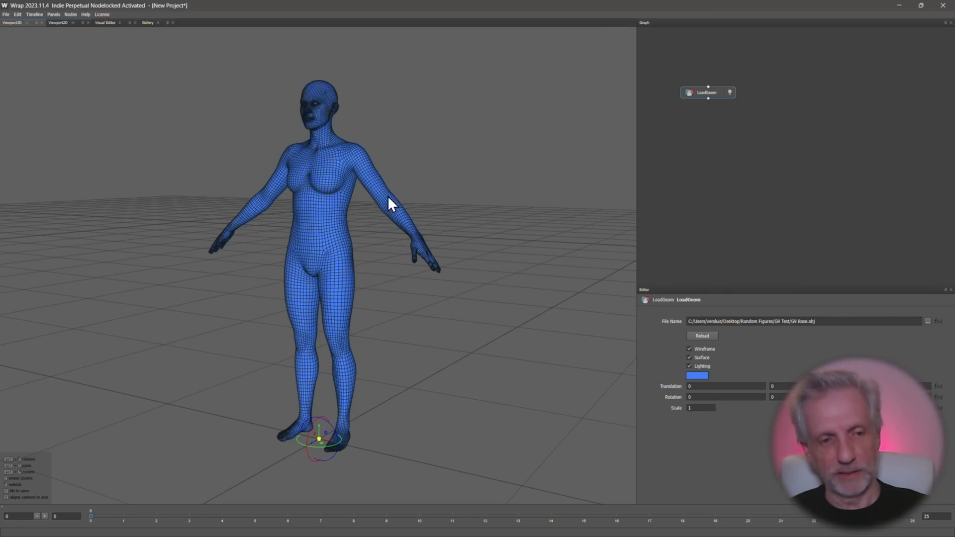
pyautogui.moveTo(395, 286)
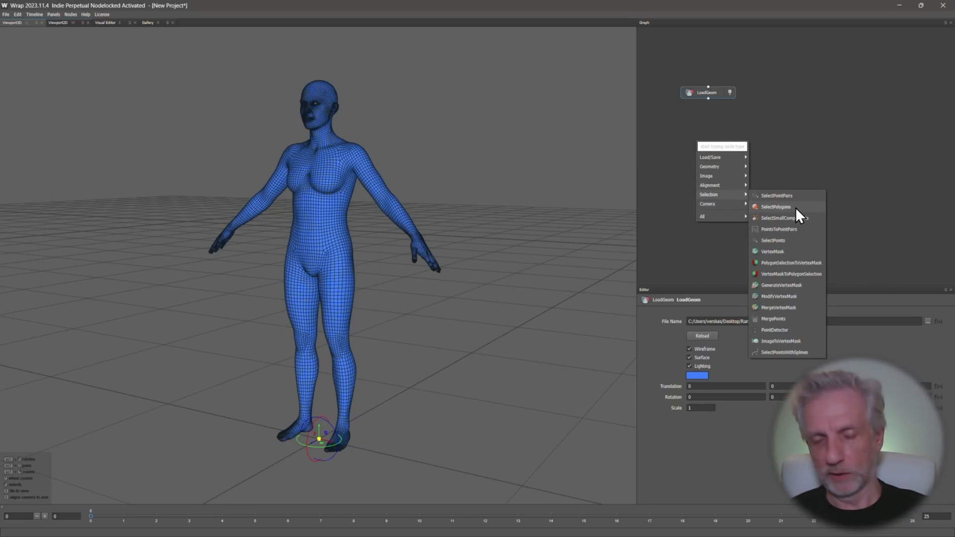
# Step: Add a SelectPolygons node and wire the LoadGeom body mesh into its input
pyautogui.click(777, 207)
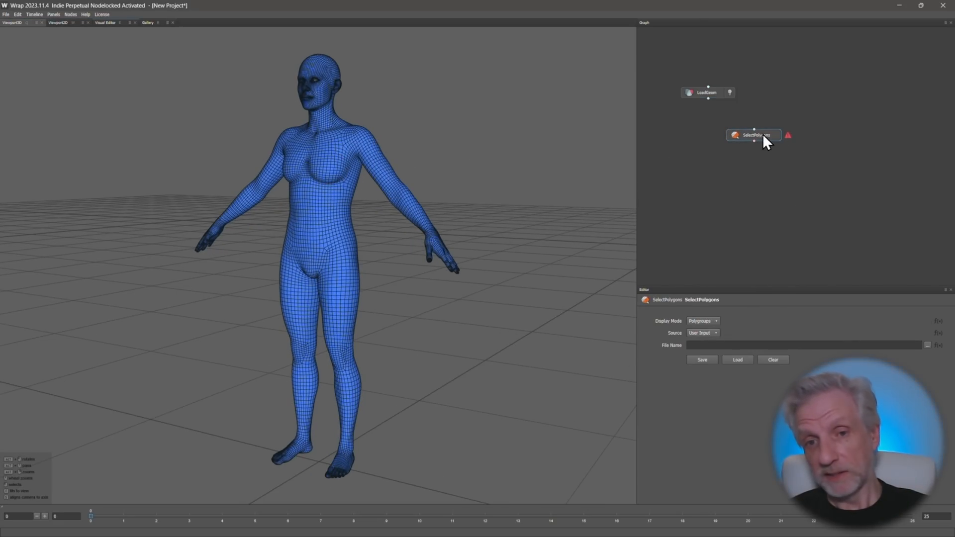
pyautogui.moveTo(707, 98); pyautogui.dragTo(754, 129)
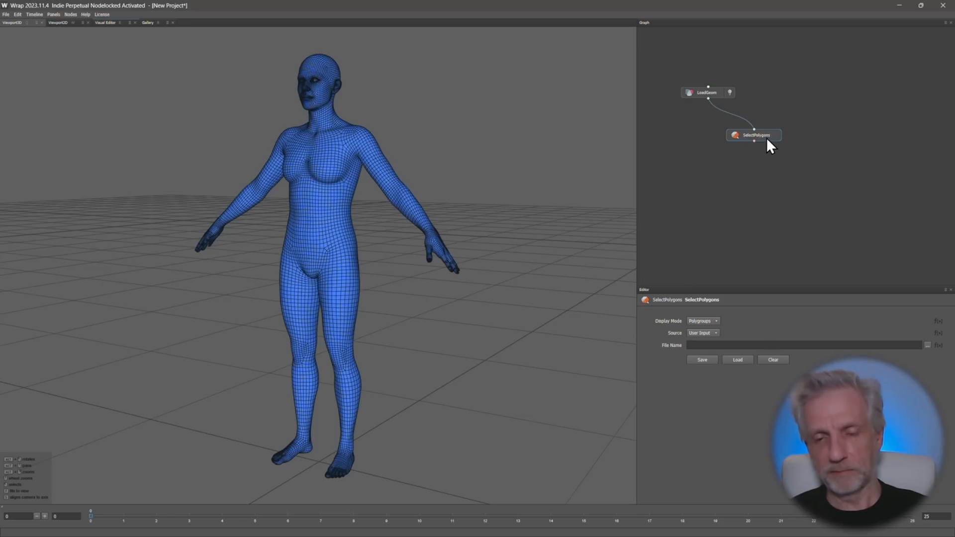
pyautogui.moveTo(108, 31)
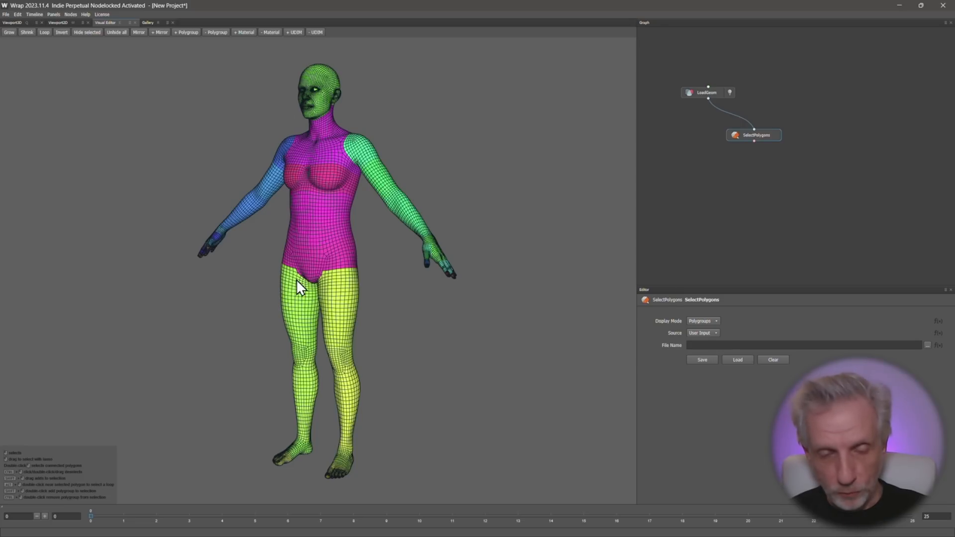
# Step: Switch the Visual Editor display mode to Materials, facing the model's front
pyautogui.click(703, 322)
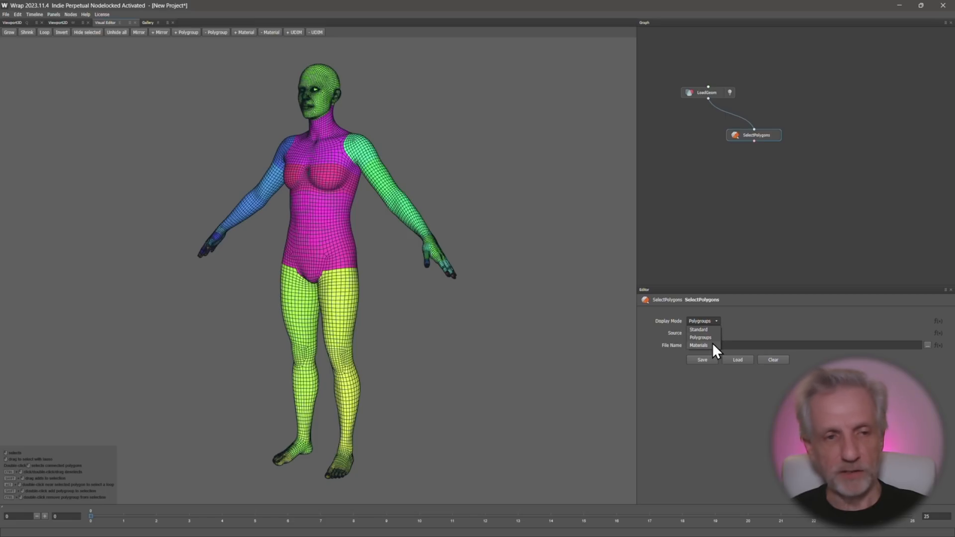
pyautogui.click(698, 345)
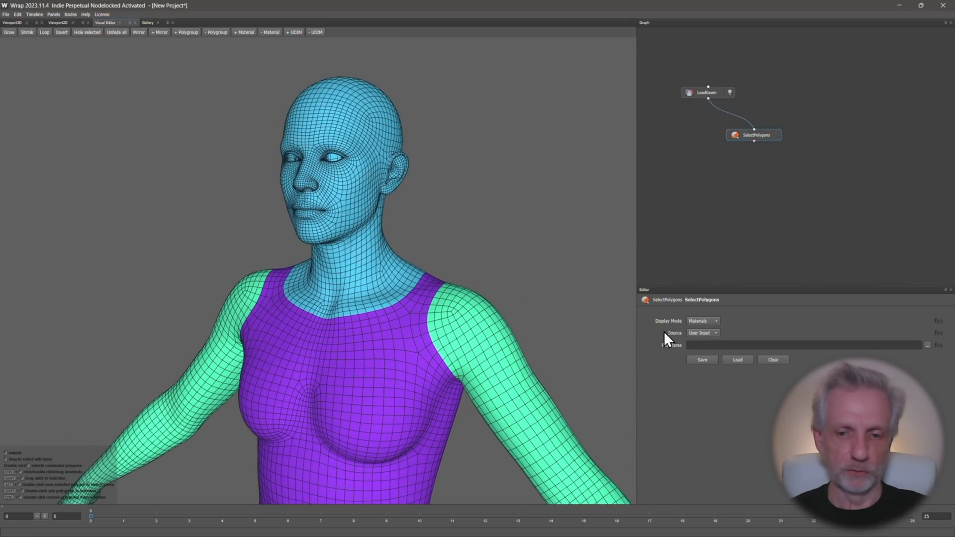
pyautogui.click(701, 322)
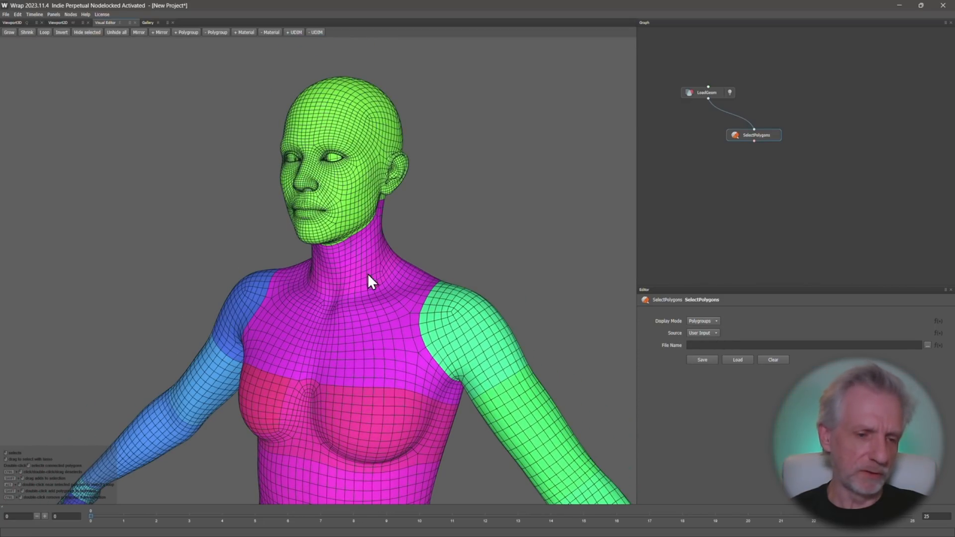
pyautogui.moveTo(371, 280); pyautogui.dragTo(234, 293)
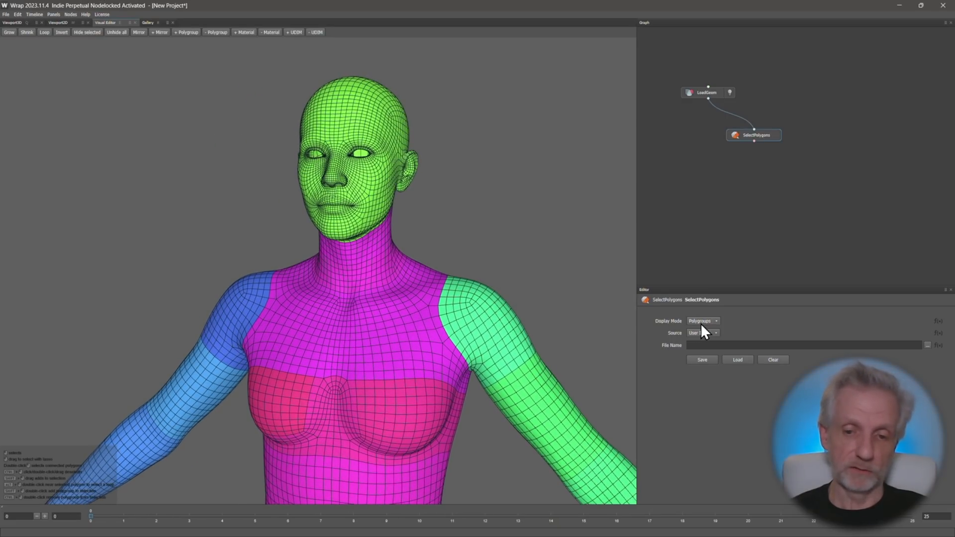
pyautogui.click(703, 321)
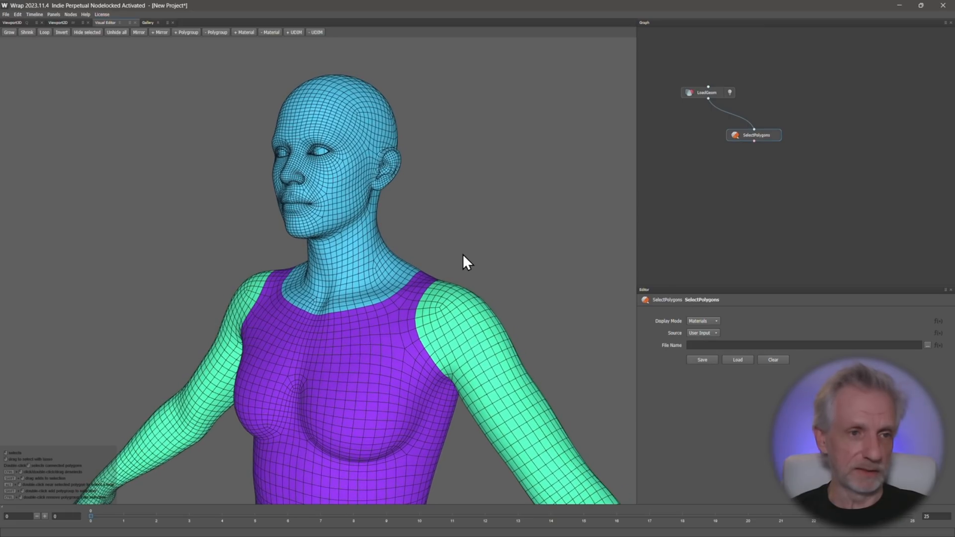
pyautogui.moveTo(315, 101)
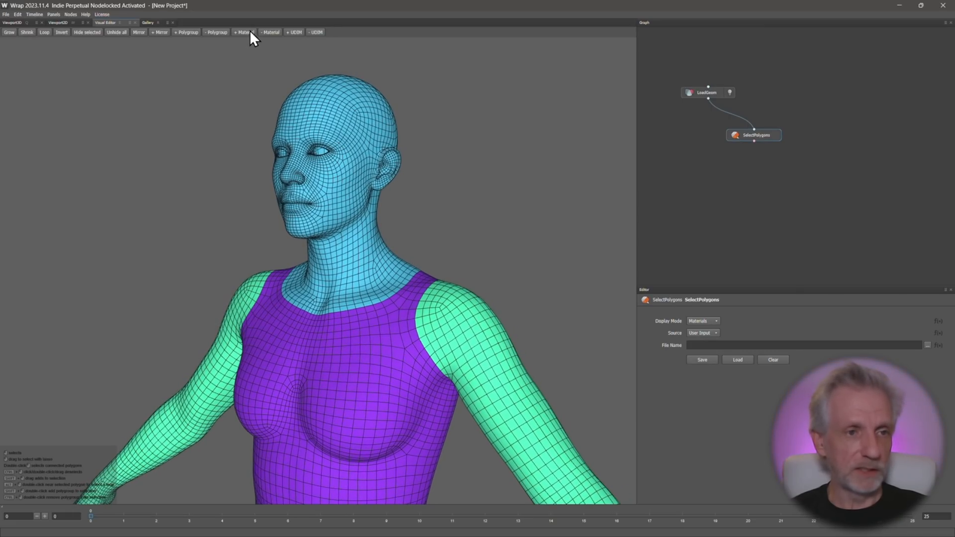
# Step: Select all polygons of the Head material from the + Material list
pyautogui.click(244, 32)
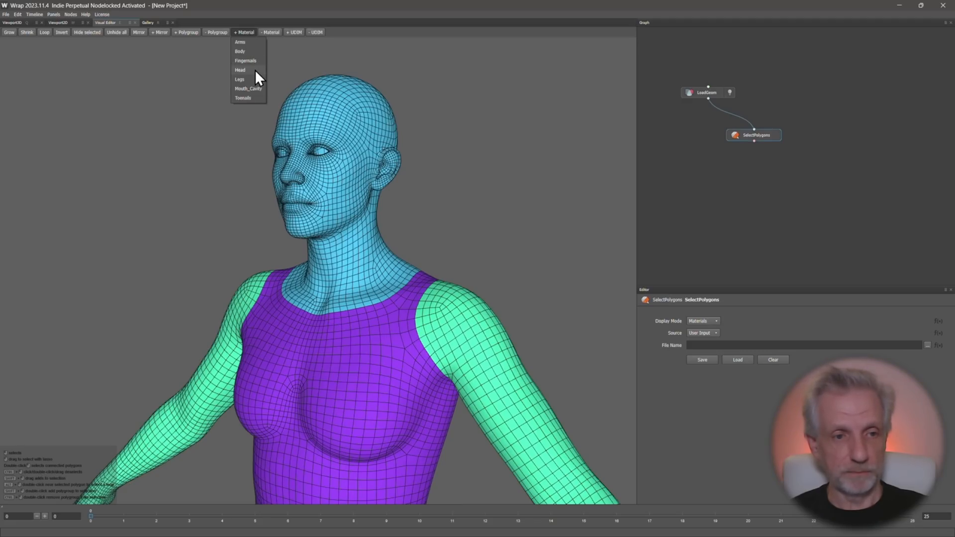
pyautogui.click(240, 70)
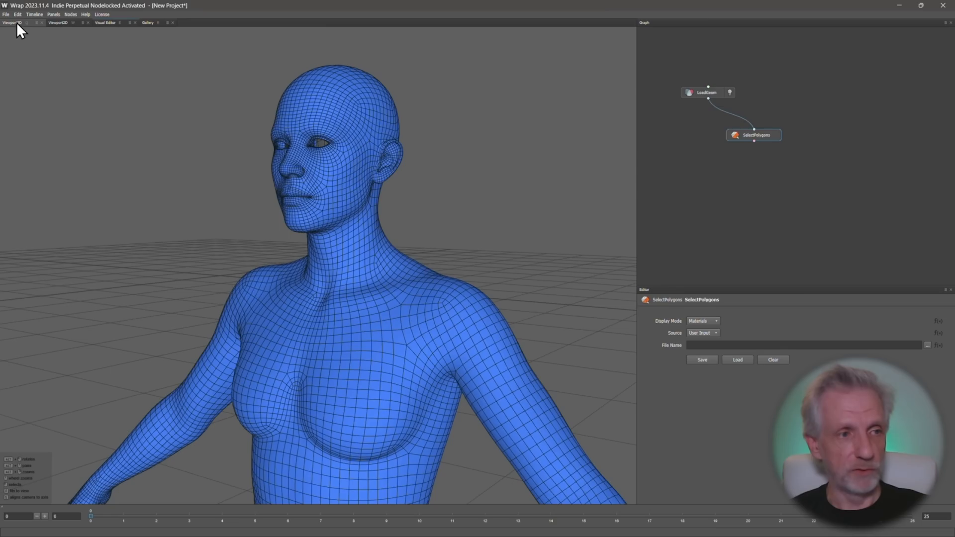
pyautogui.moveTo(701, 189)
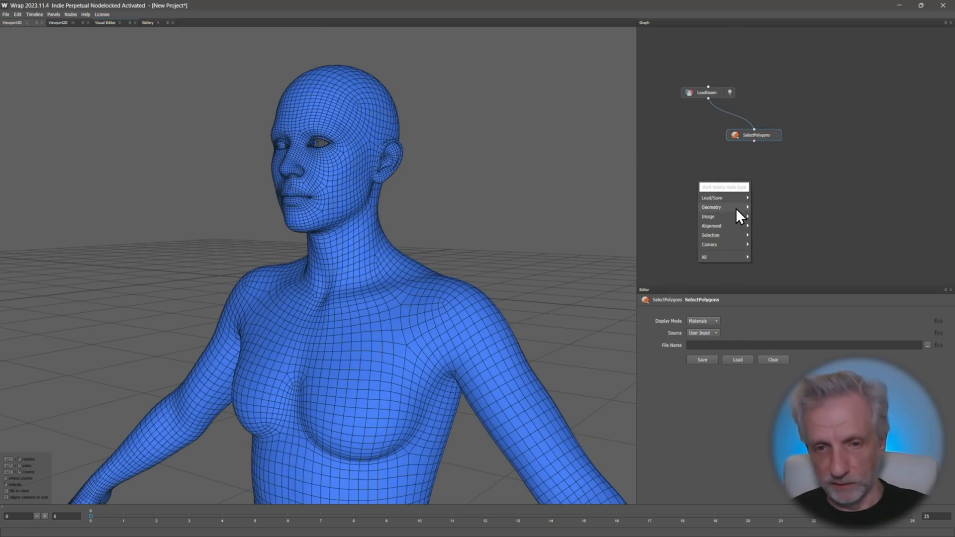
pyautogui.moveTo(710, 207)
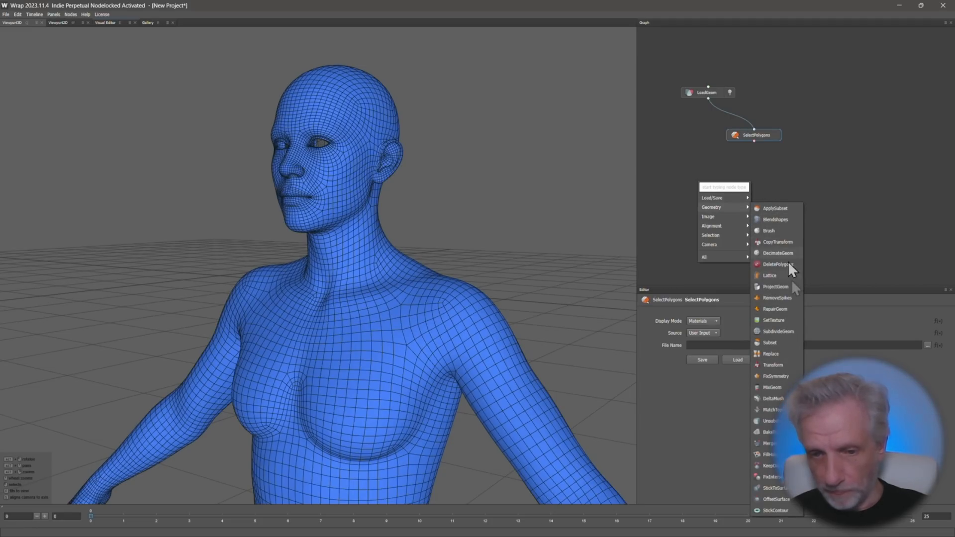
# Step: Add a Subset node fed by LoadGeom and SelectPolygons to isolate the head, plus a stray LoadGeom node
pyautogui.click(769, 342)
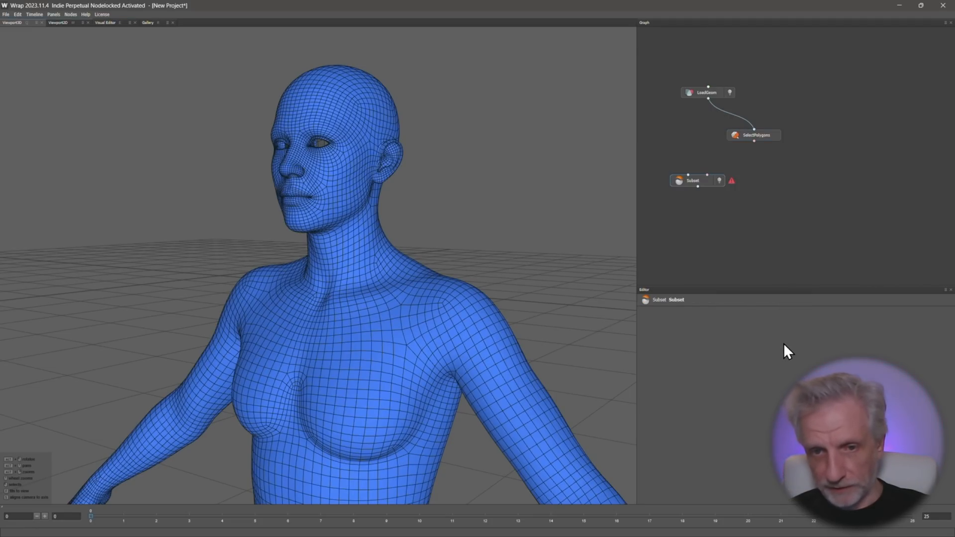
pyautogui.click(696, 180)
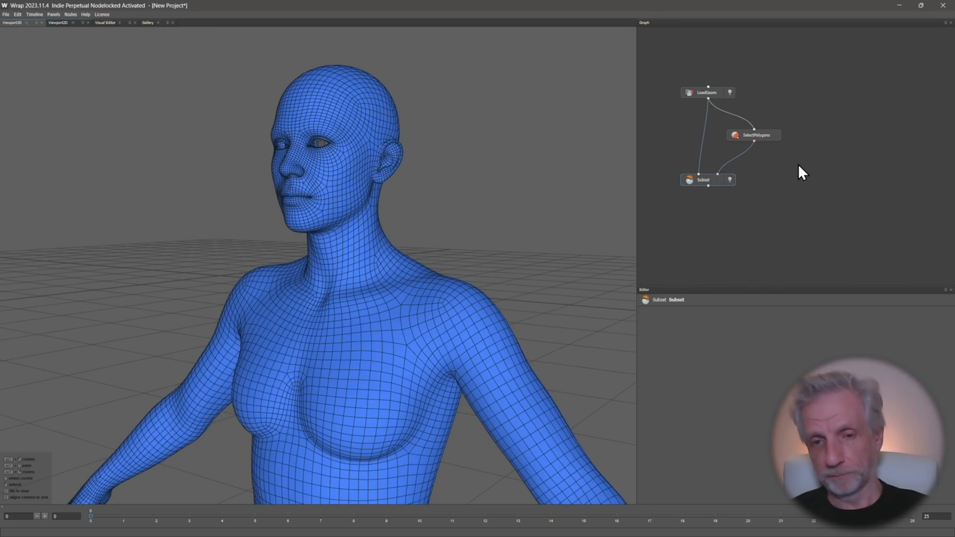
pyautogui.moveTo(734, 98)
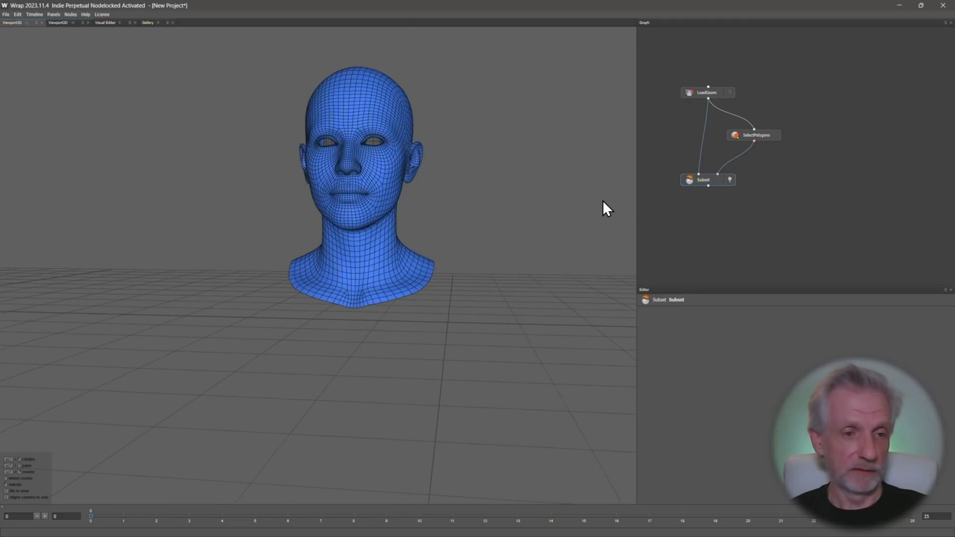
pyautogui.moveTo(606, 208); pyautogui.dragTo(542, 219)
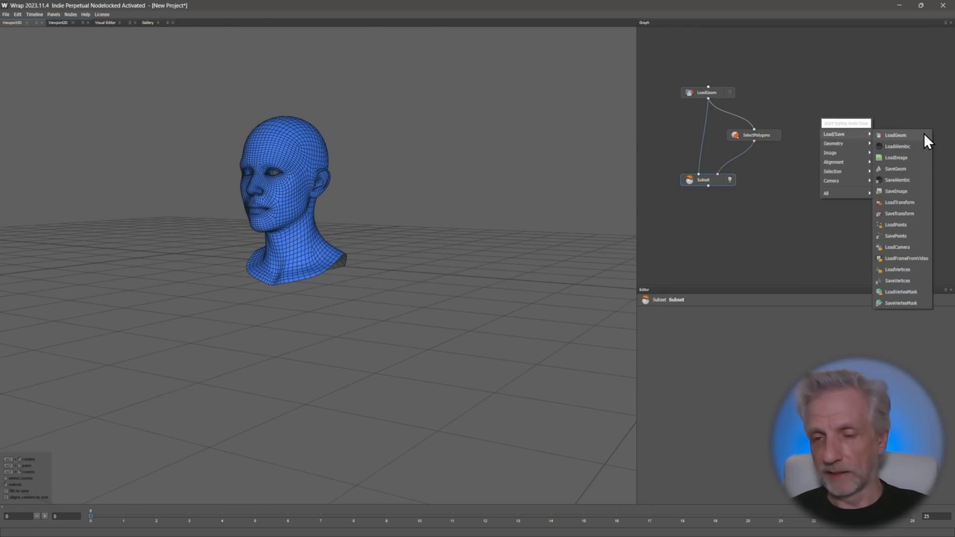
pyautogui.click(896, 135)
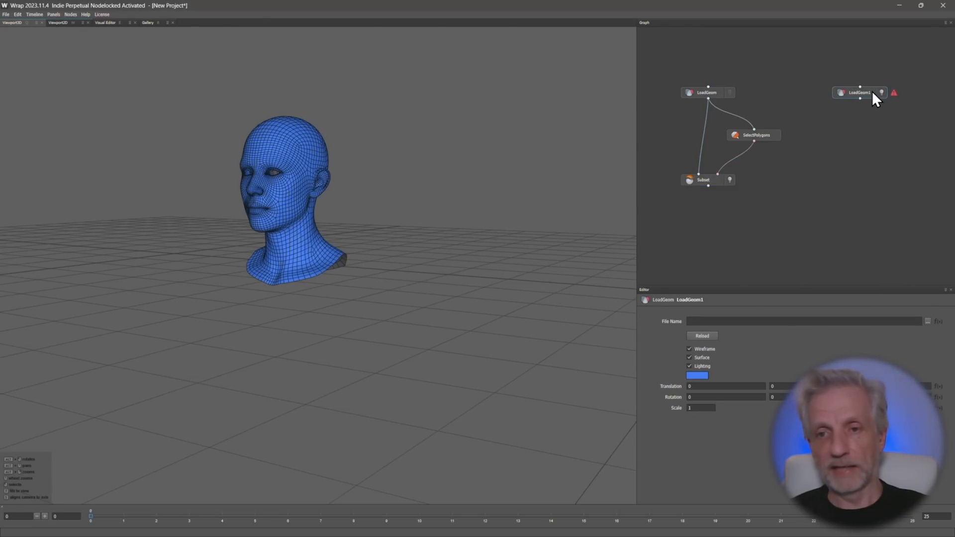
pyautogui.moveTo(839, 105)
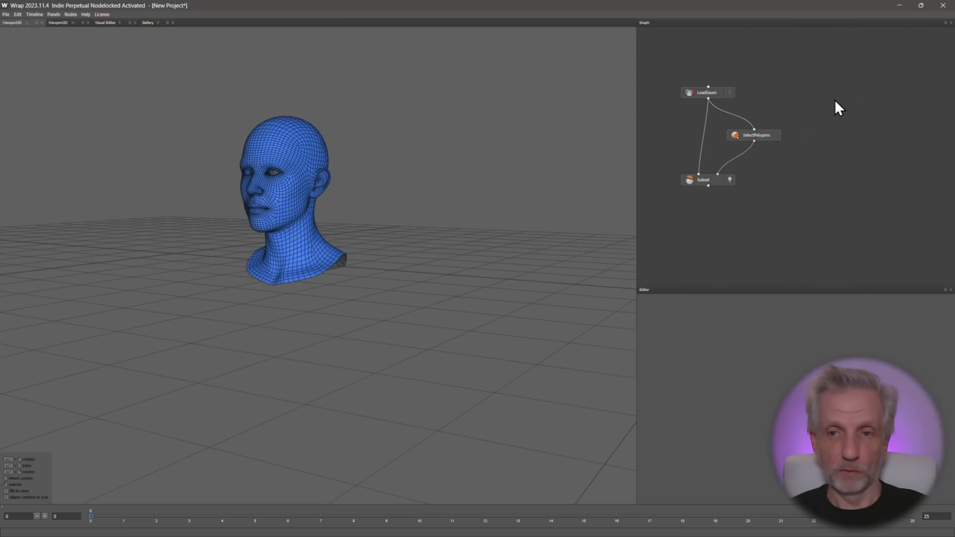
pyautogui.click(148, 23)
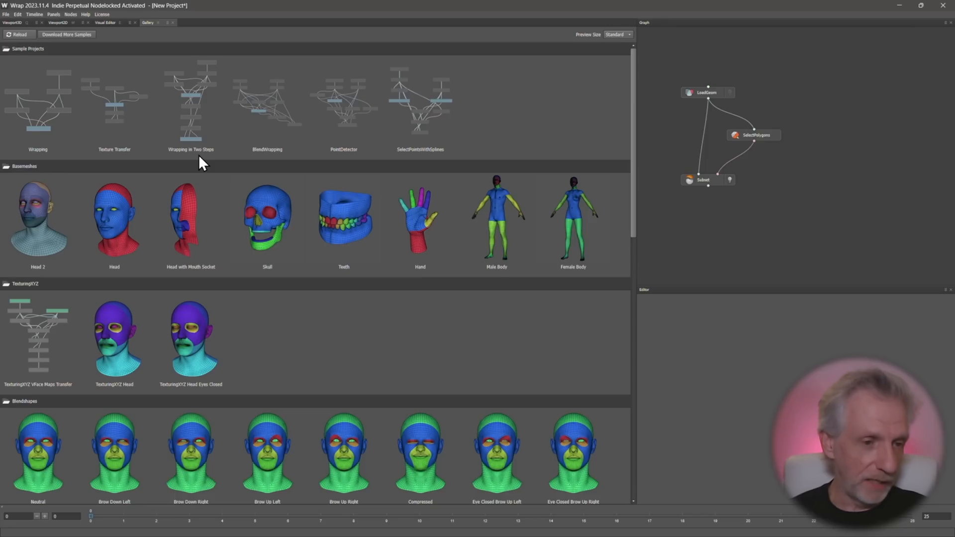
pyautogui.scroll(-3)
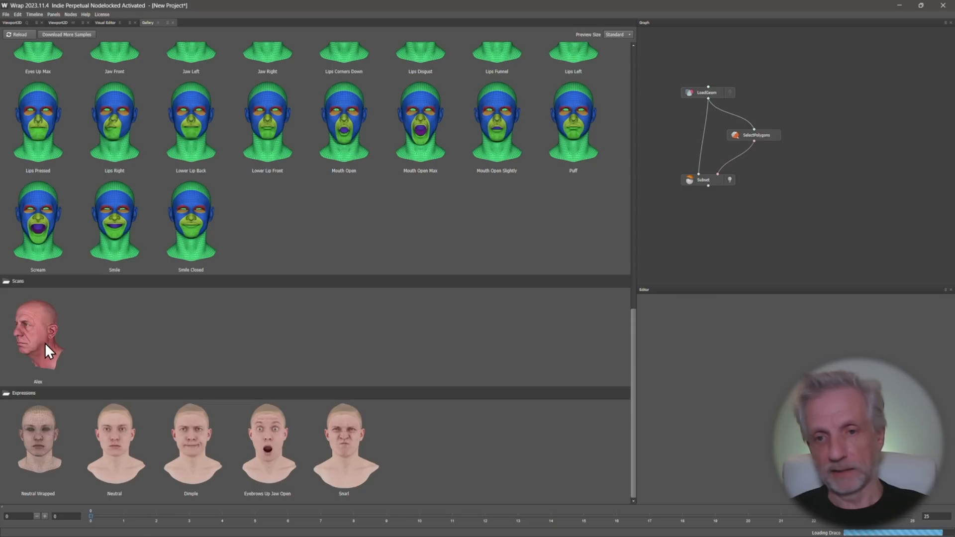
pyautogui.moveTo(859, 173)
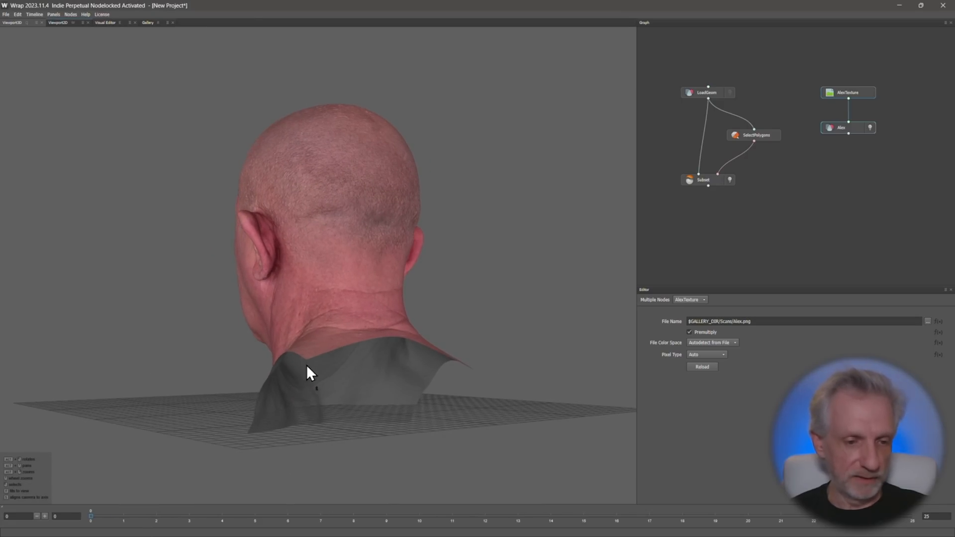
pyautogui.moveTo(367, 208)
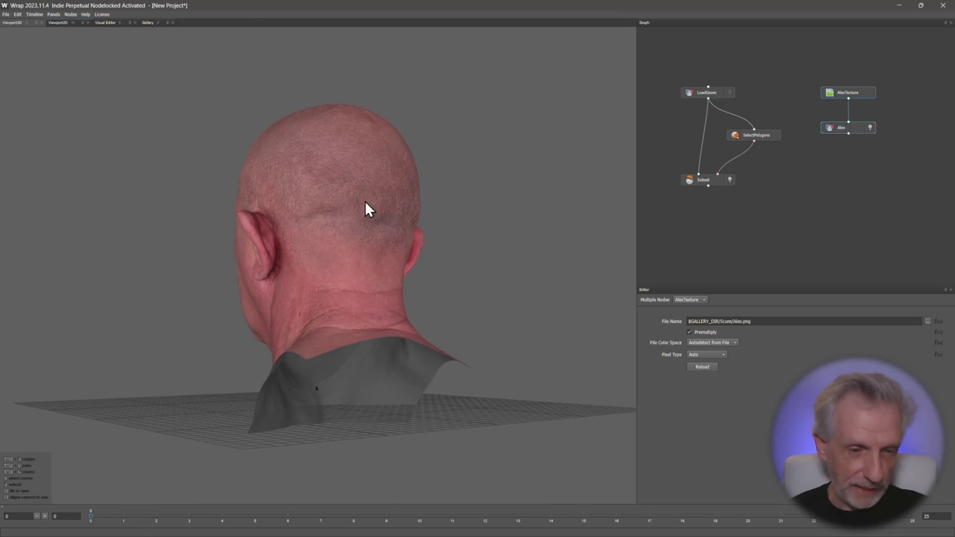
pyautogui.moveTo(365, 207); pyautogui.dragTo(491, 250)
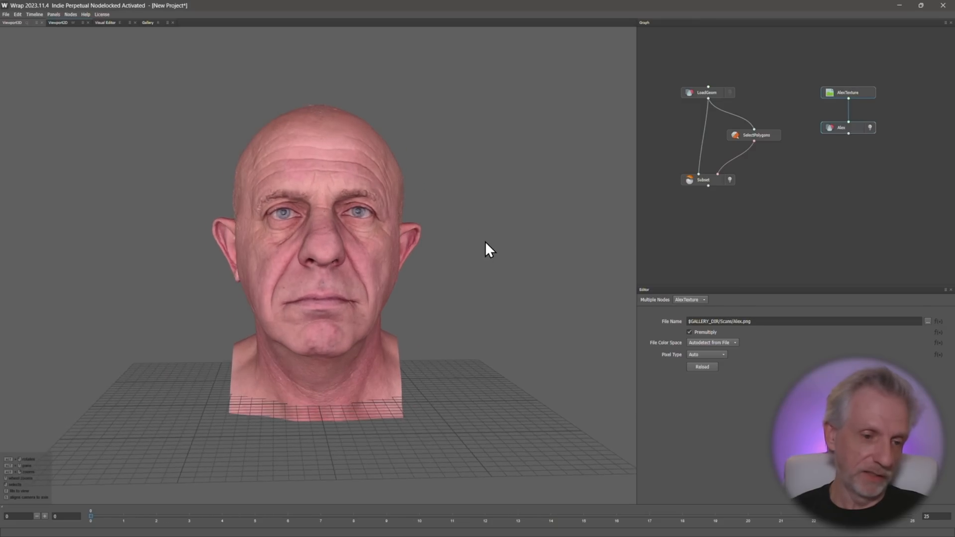
pyautogui.moveTo(487, 249); pyautogui.dragTo(307, 238)
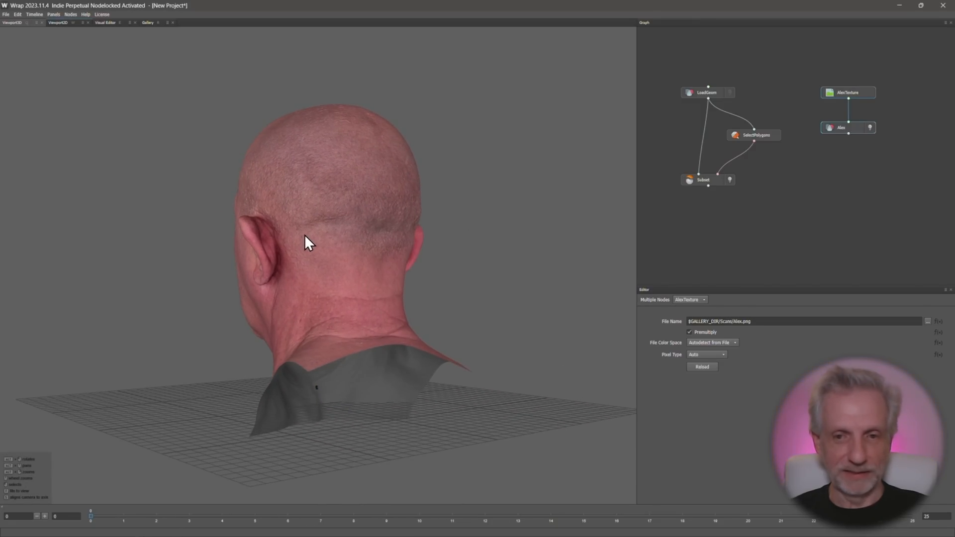
pyautogui.moveTo(310, 243); pyautogui.dragTo(400, 256)
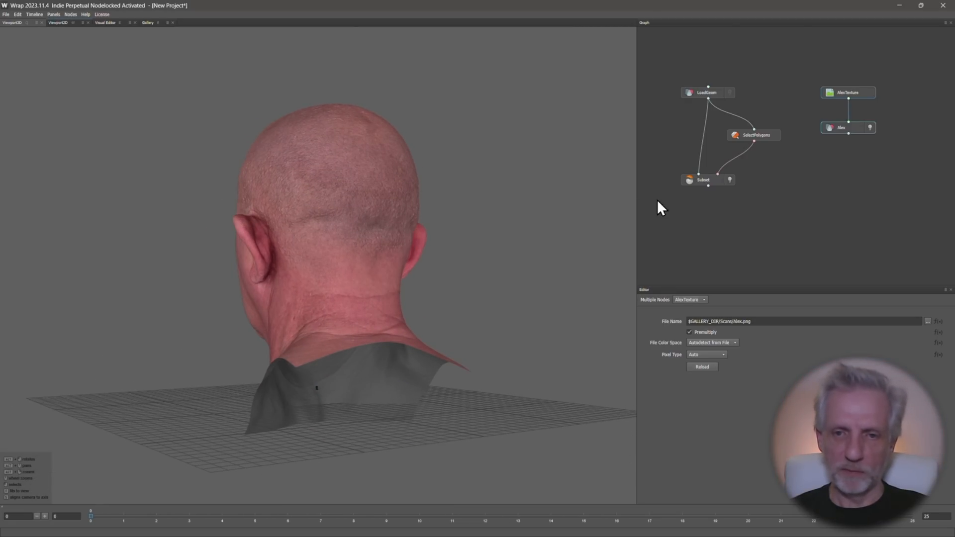
# Step: Set the Genesis 9 LoadGeom node's Scale to 100 to match the scan
pyautogui.click(707, 92)
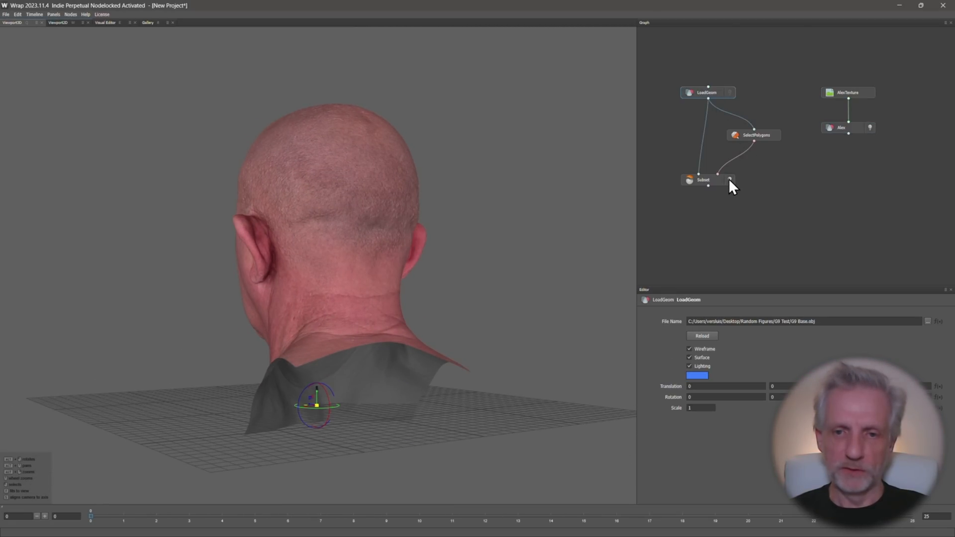
pyautogui.moveTo(662, 186)
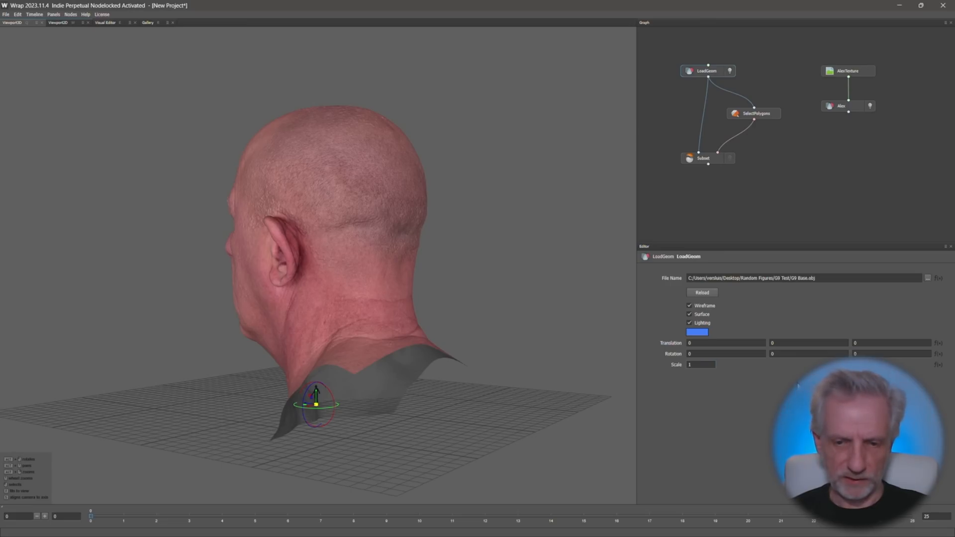
pyautogui.write('100')
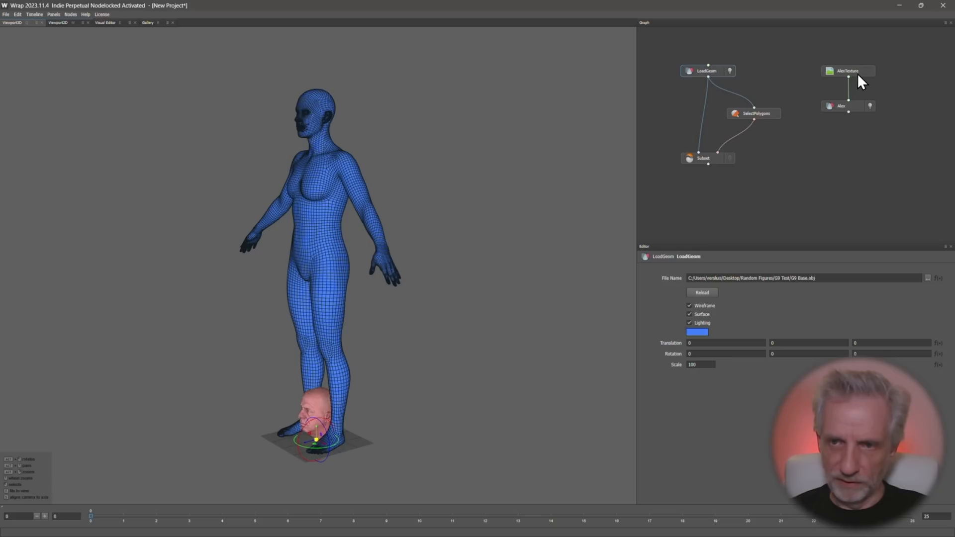
# Step: Translate the Alex scan head up and forward onto the figure's head, checking alignment from the front
pyautogui.click(842, 106)
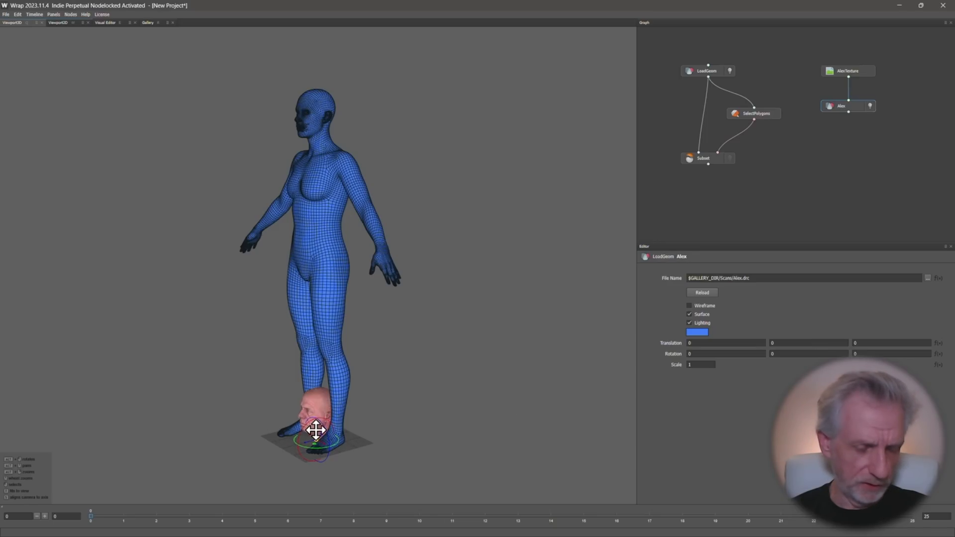
pyautogui.moveTo(316, 430); pyautogui.dragTo(330, 136)
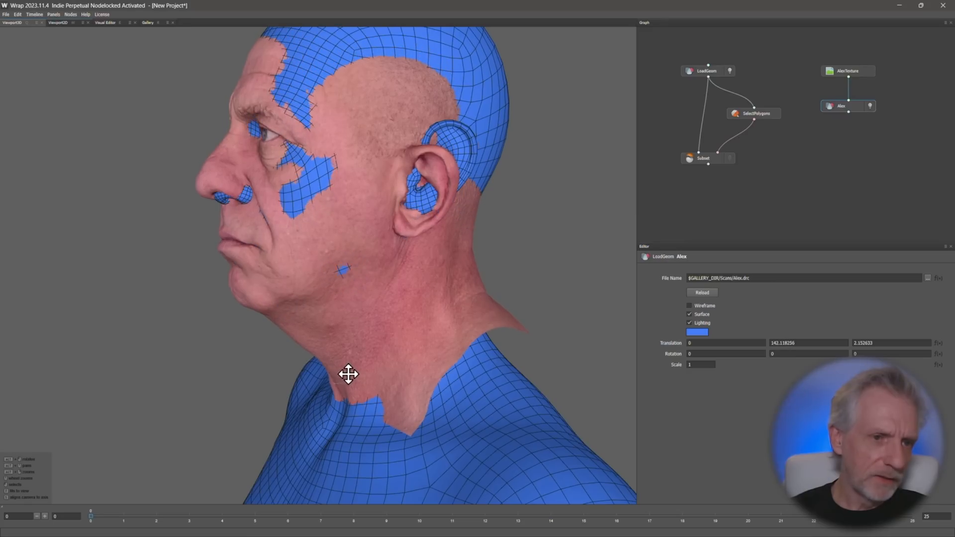
pyautogui.moveTo(349, 375); pyautogui.dragTo(352, 388)
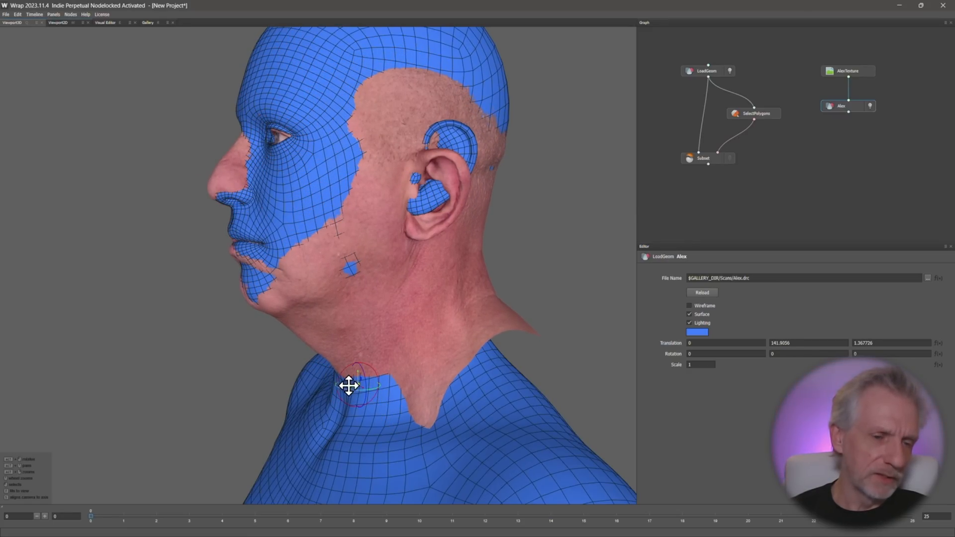
pyautogui.moveTo(350, 386); pyautogui.dragTo(255, 317)
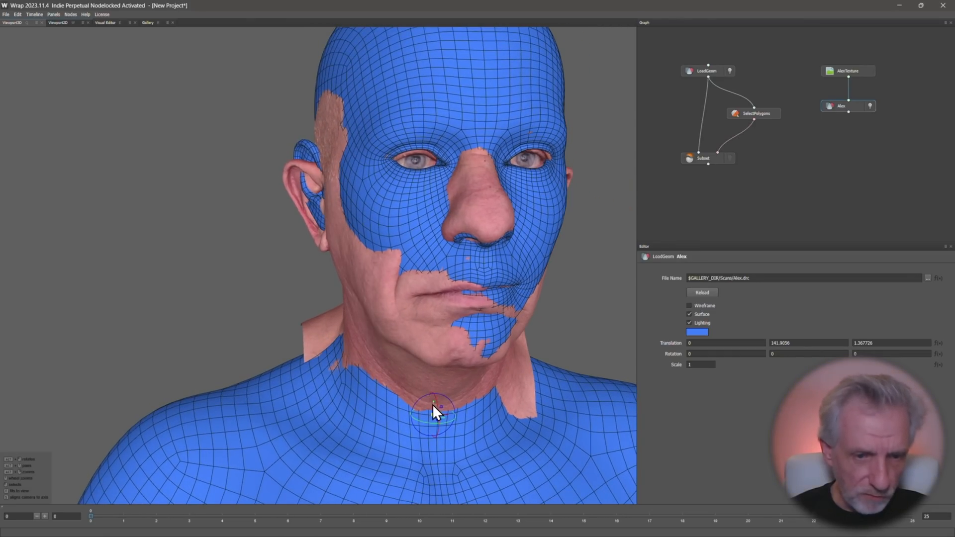
pyautogui.moveTo(434, 411); pyautogui.dragTo(434, 402)
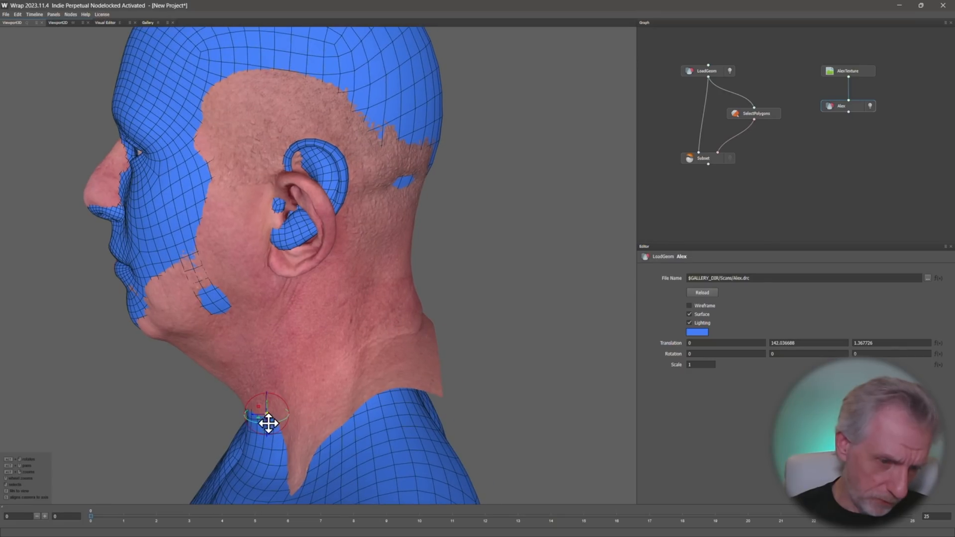
pyautogui.moveTo(268, 424); pyautogui.dragTo(256, 416)
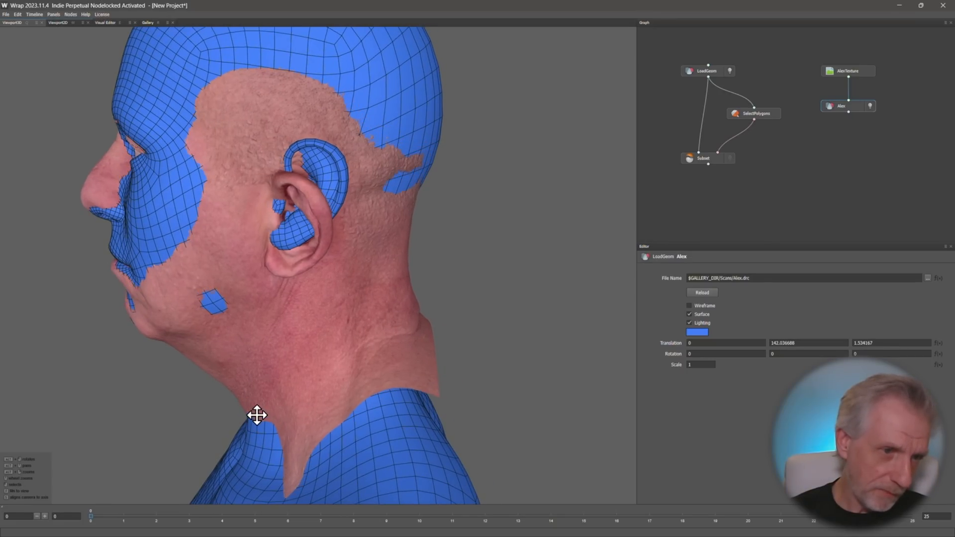
pyautogui.moveTo(256, 416); pyautogui.dragTo(261, 402)
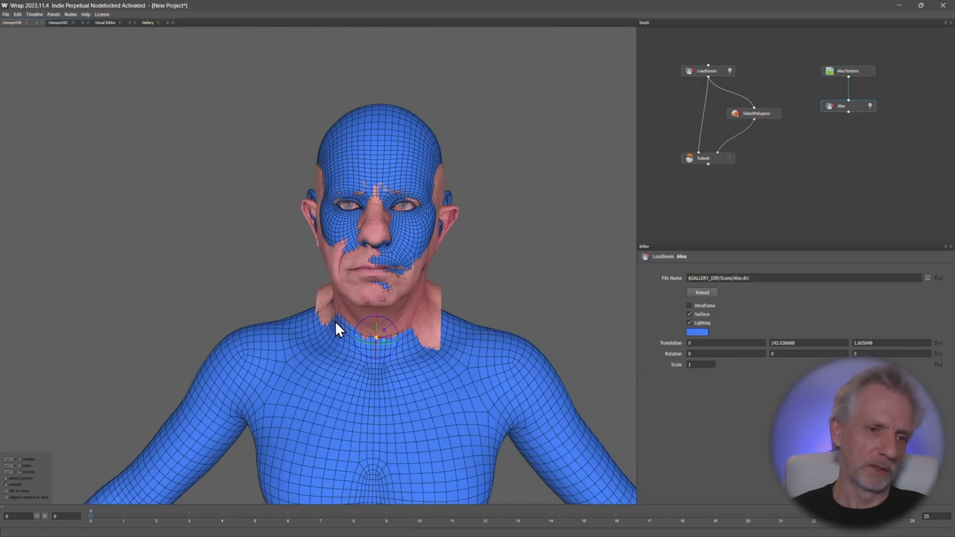
pyautogui.moveTo(340, 330); pyautogui.dragTo(262, 313)
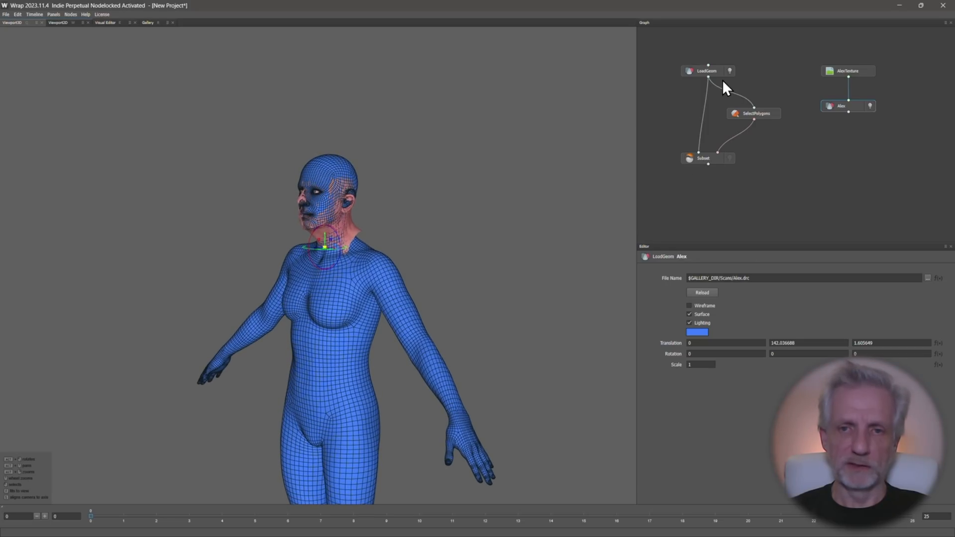
# Step: Add an Alignment > FastWrapping node fed by Subset and Alex, then compute the wrapped head
pyautogui.click(708, 71)
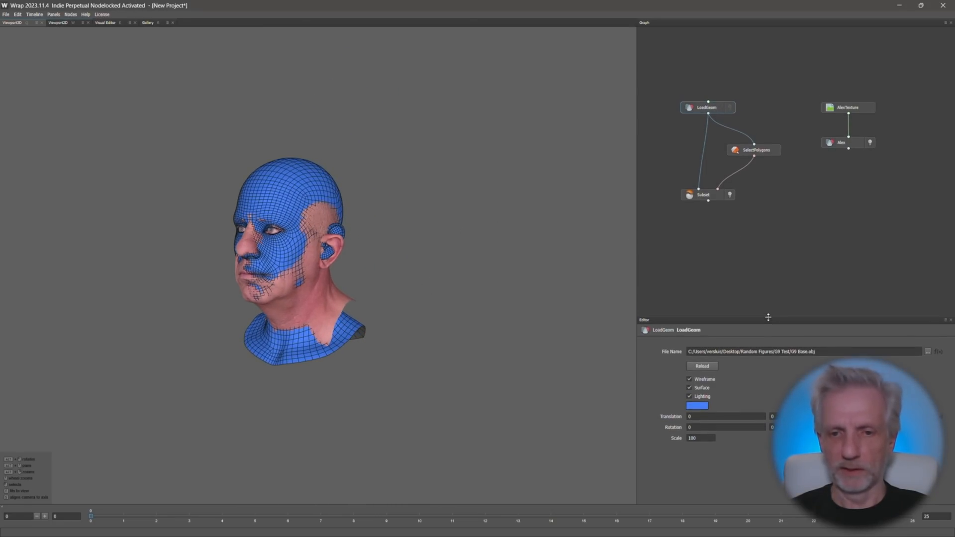
pyautogui.rightClick(814, 207)
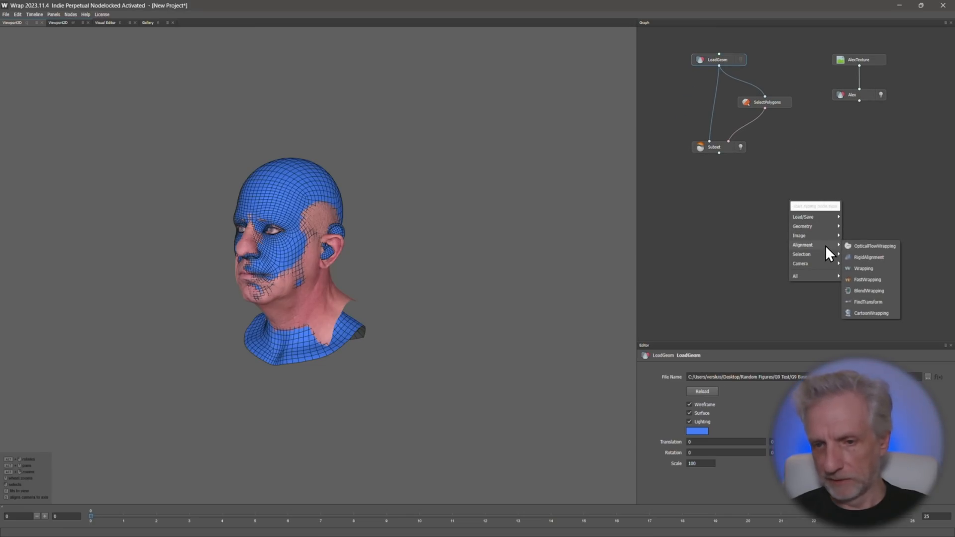
pyautogui.moveTo(890, 274)
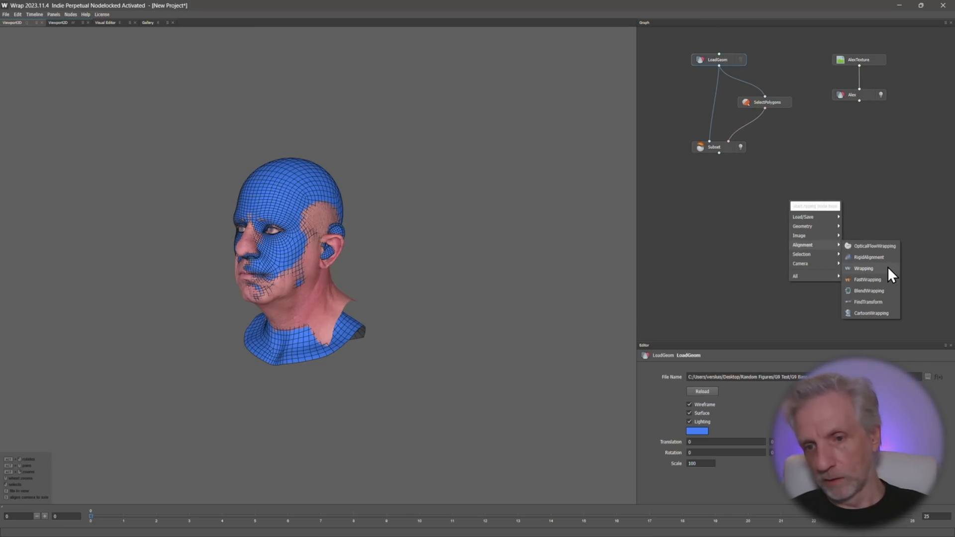
pyautogui.click(866, 279)
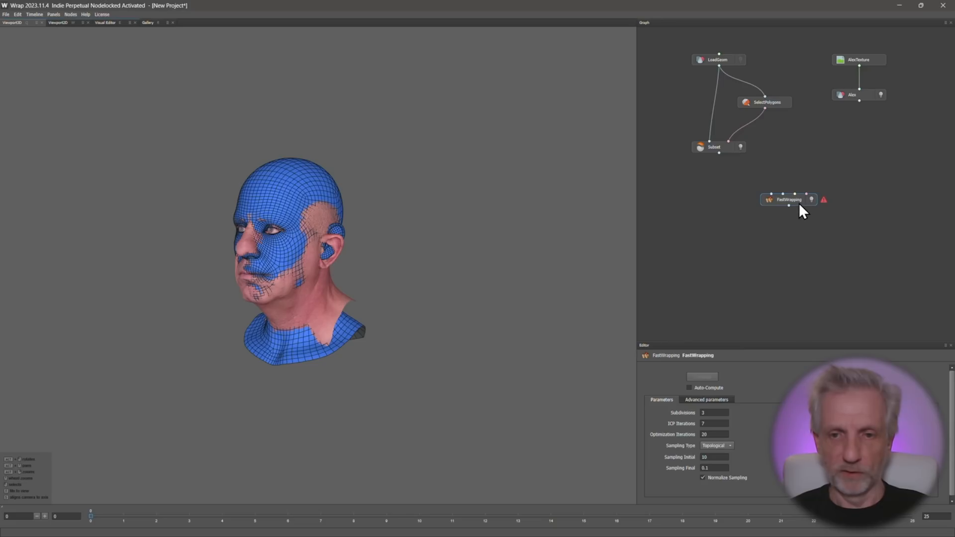
pyautogui.moveTo(789, 200); pyautogui.dragTo(772, 240)
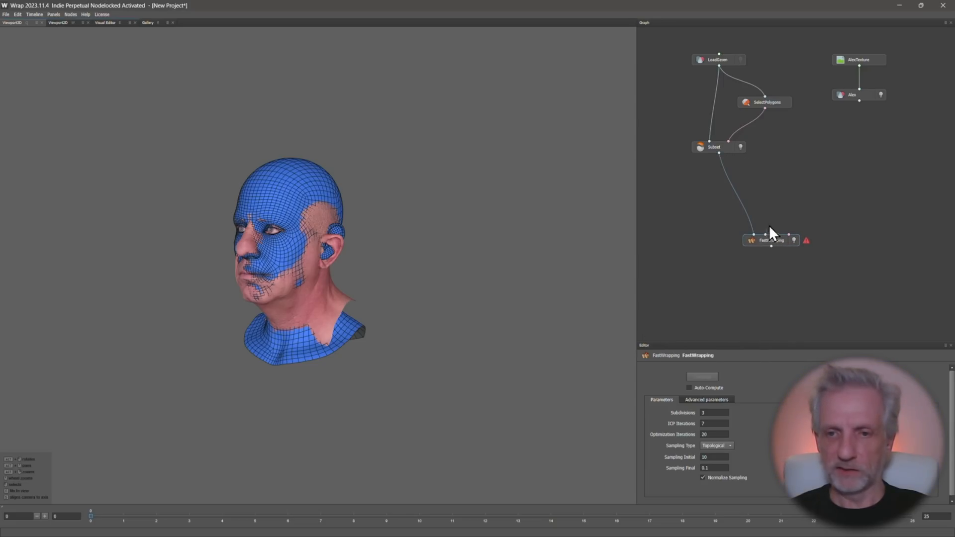
pyautogui.moveTo(858, 102); pyautogui.dragTo(755, 237)
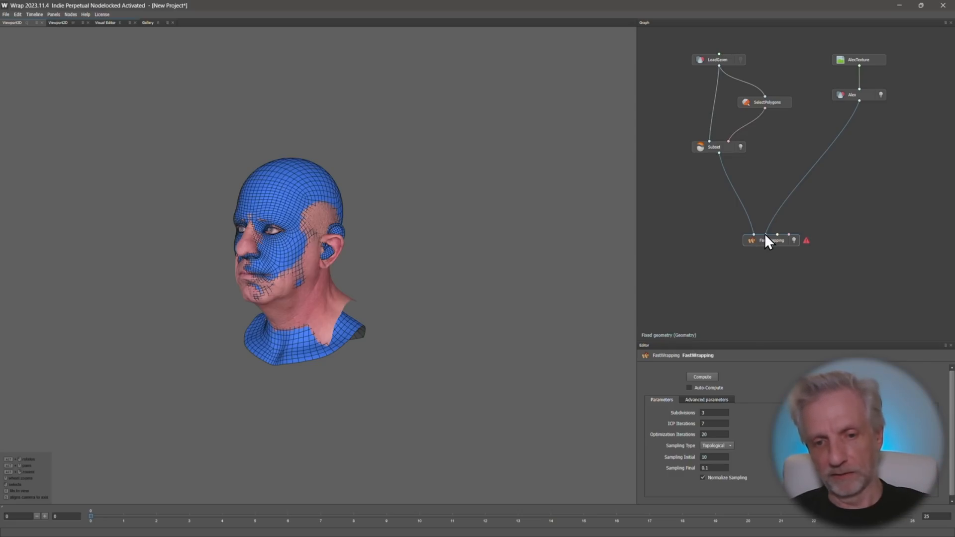
pyautogui.moveTo(862, 112)
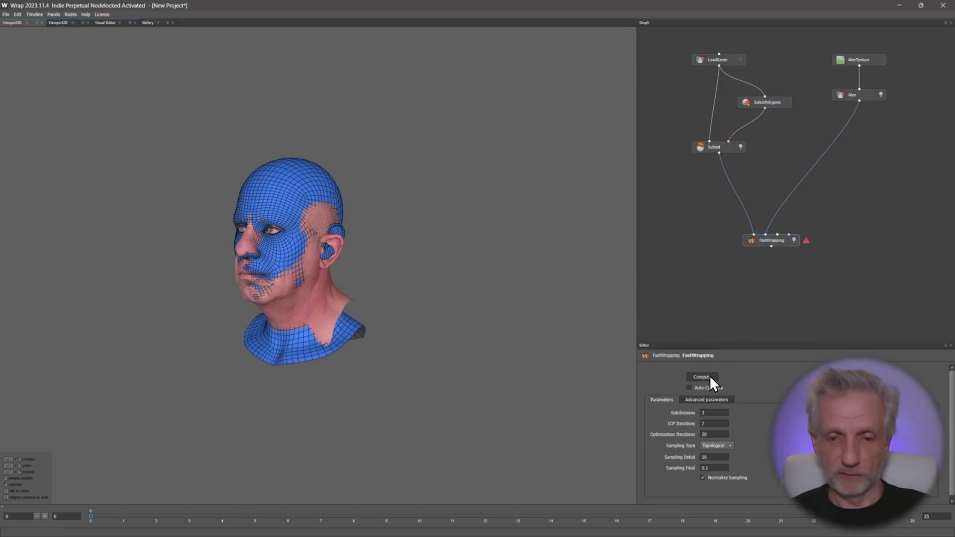
pyautogui.click(702, 376)
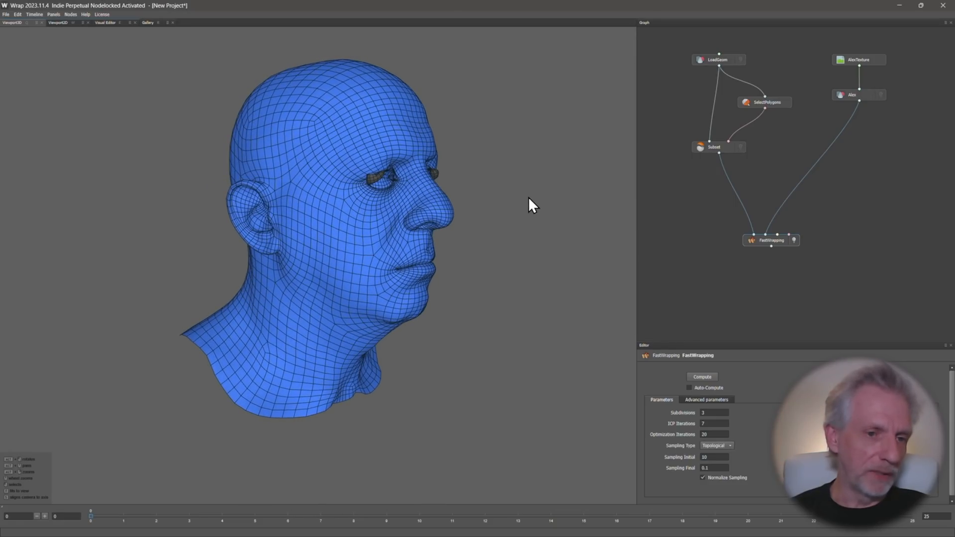
# Step: Orbit the viewport to check the wrapped head's fit to the scan from both sides
pyautogui.moveTo(531, 204); pyautogui.dragTo(490, 204)
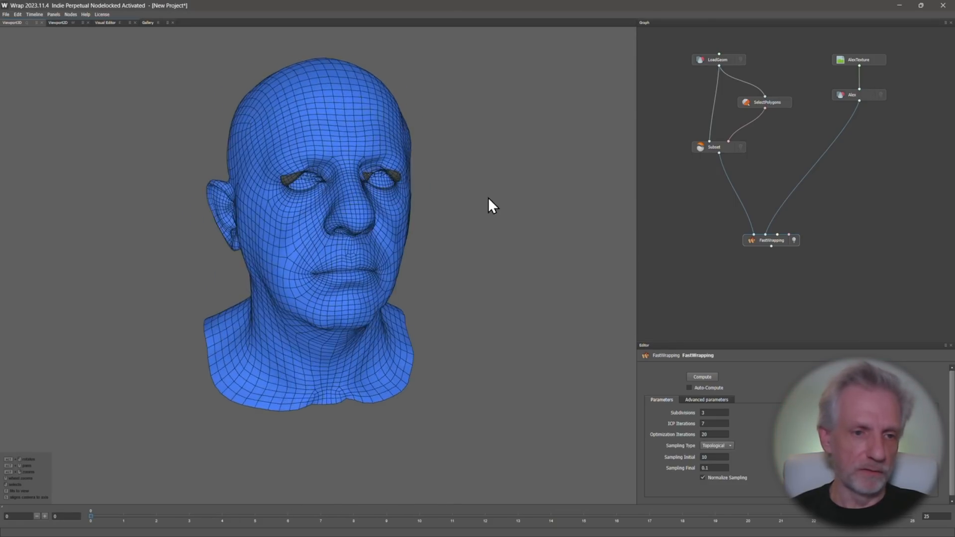
pyautogui.moveTo(488, 205); pyautogui.dragTo(408, 207)
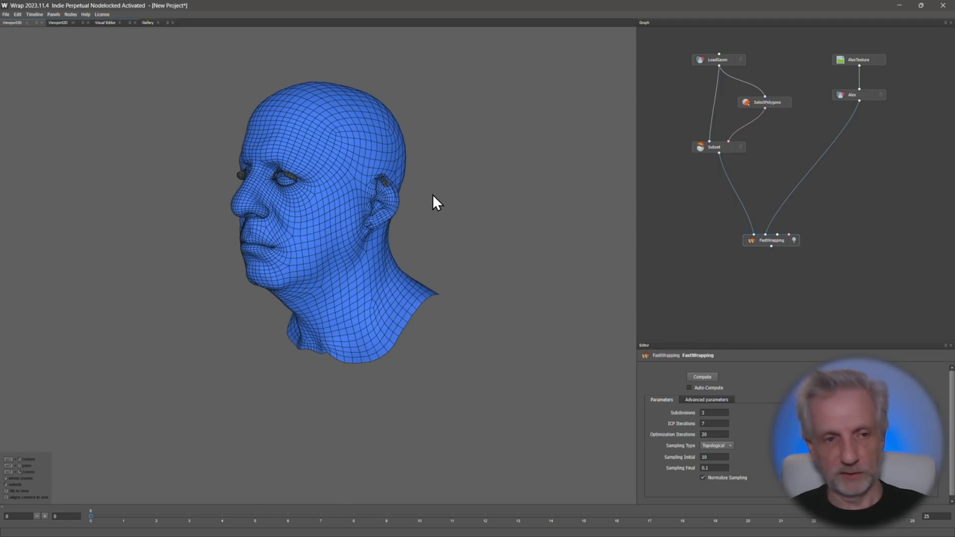
pyautogui.moveTo(786, 339)
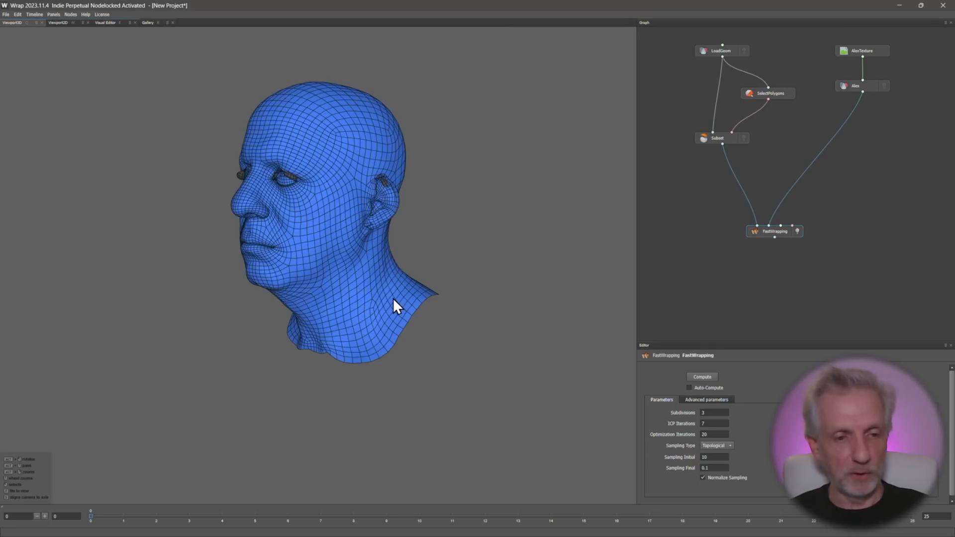
pyautogui.moveTo(346, 245)
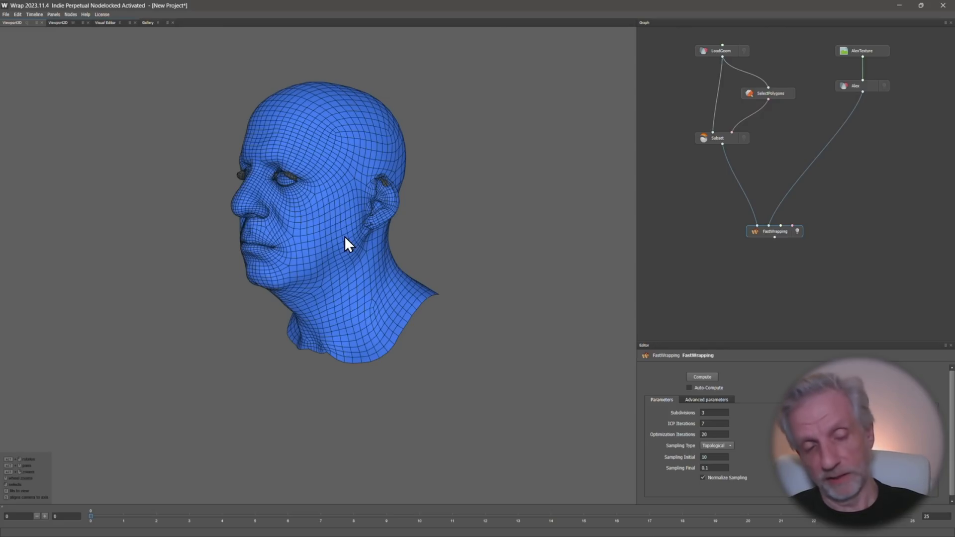
pyautogui.moveTo(378, 235)
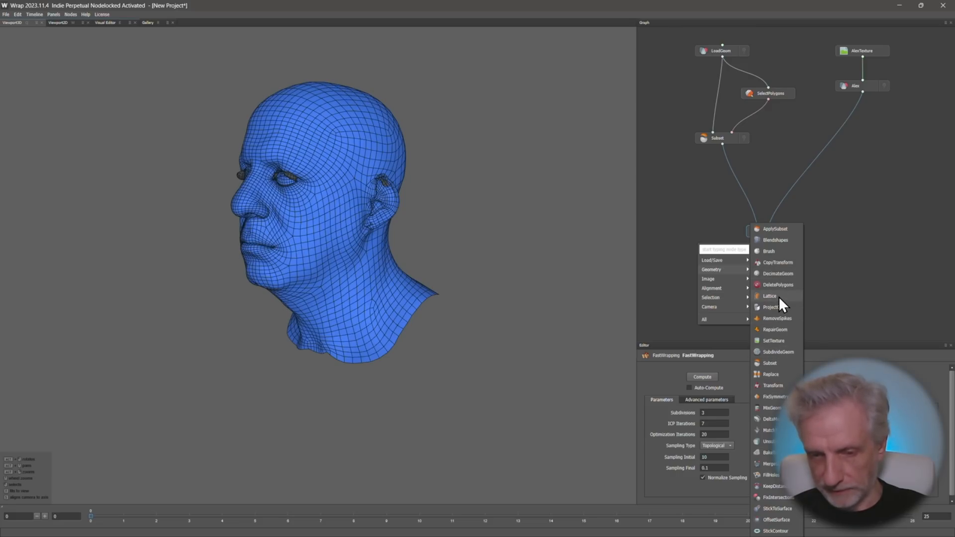
# Step: Add a Lattice node and connect the base body geometry so the full Genesis body takes the wrapped head
pyautogui.click(769, 296)
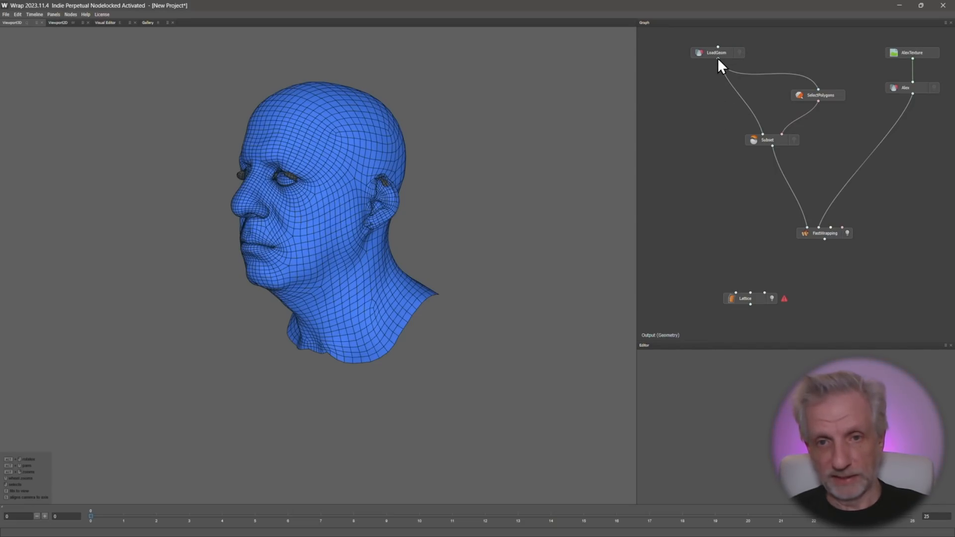
pyautogui.moveTo(717, 48); pyautogui.dragTo(725, 299)
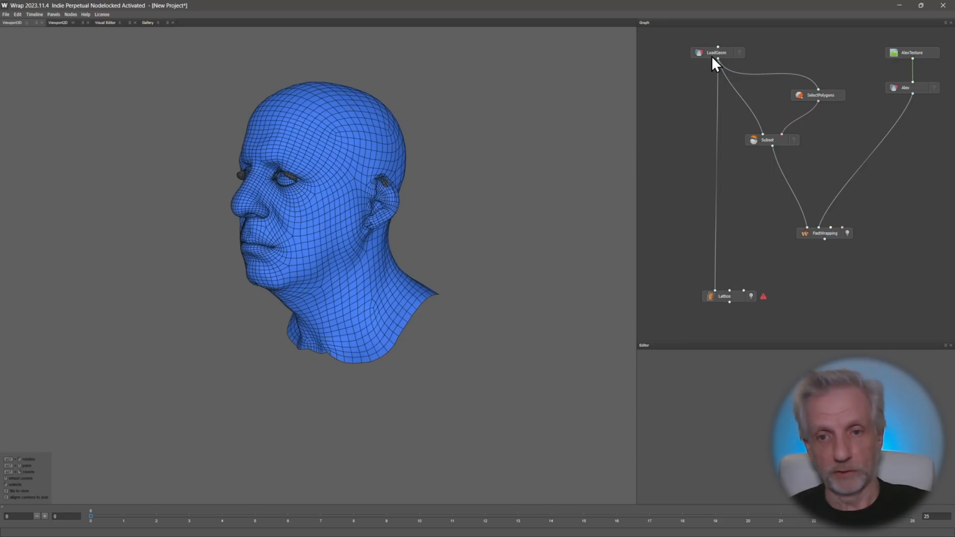
pyautogui.moveTo(758, 225)
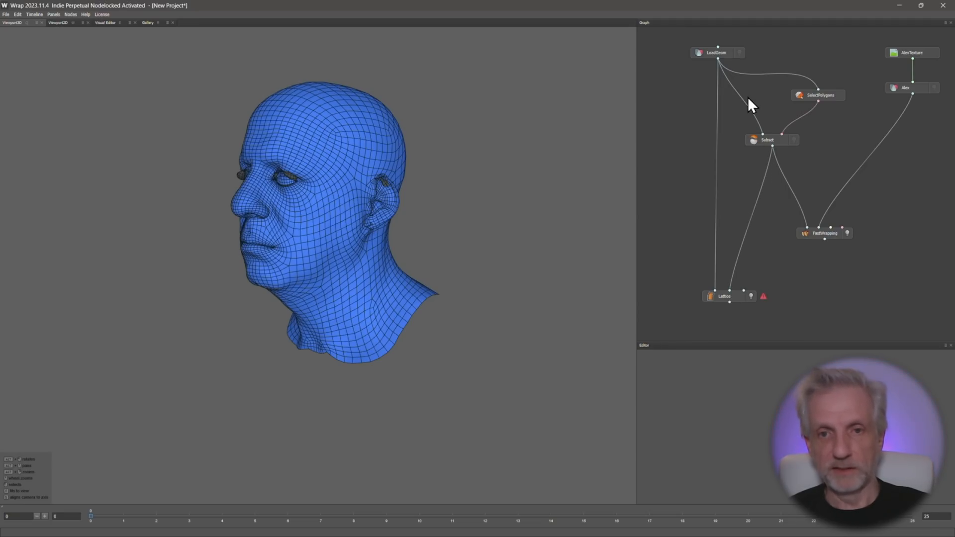
pyautogui.moveTo(769, 294)
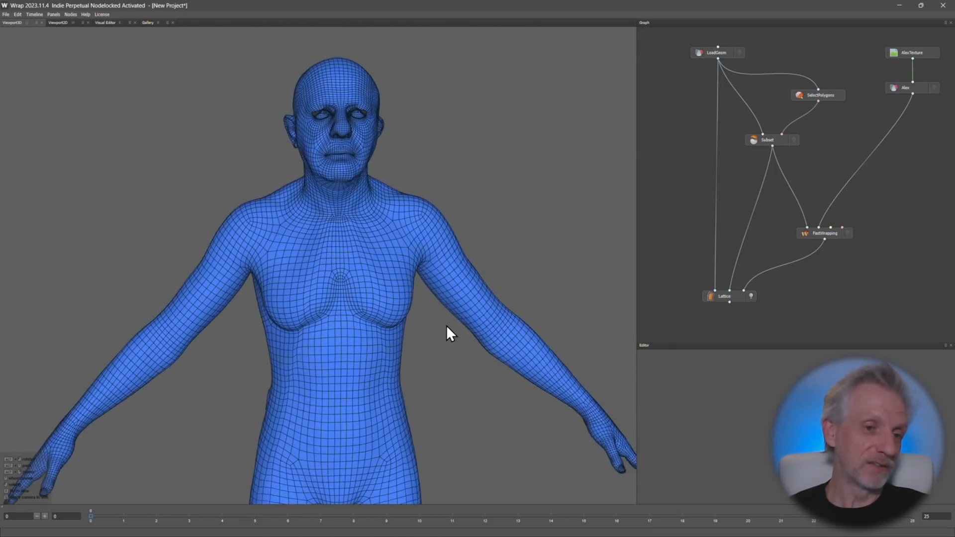
pyautogui.moveTo(448, 334); pyautogui.dragTo(333, 334)
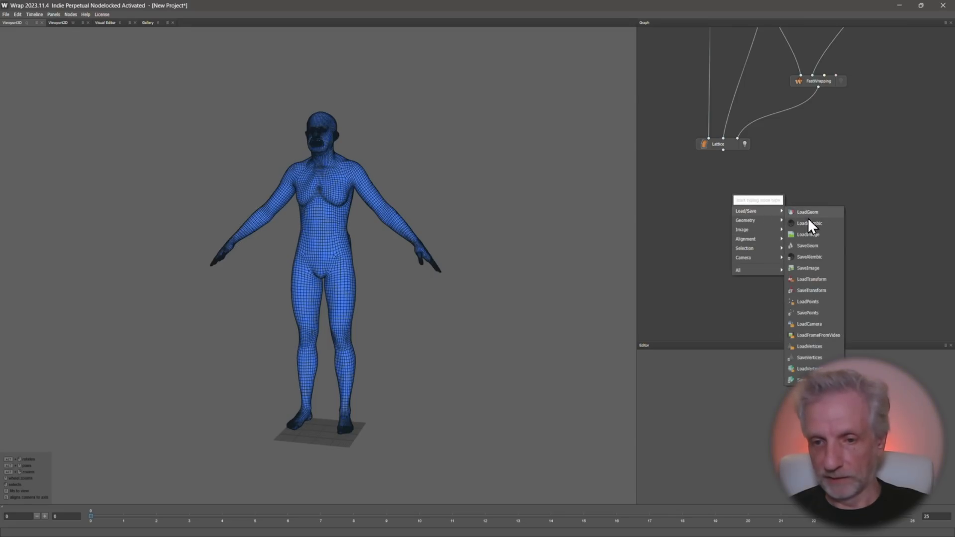
# Step: Add a SaveGeom node after the Lattice, saving to Desktop/Random Figures/G9 Test as 'Bov Test'
pyautogui.click(807, 245)
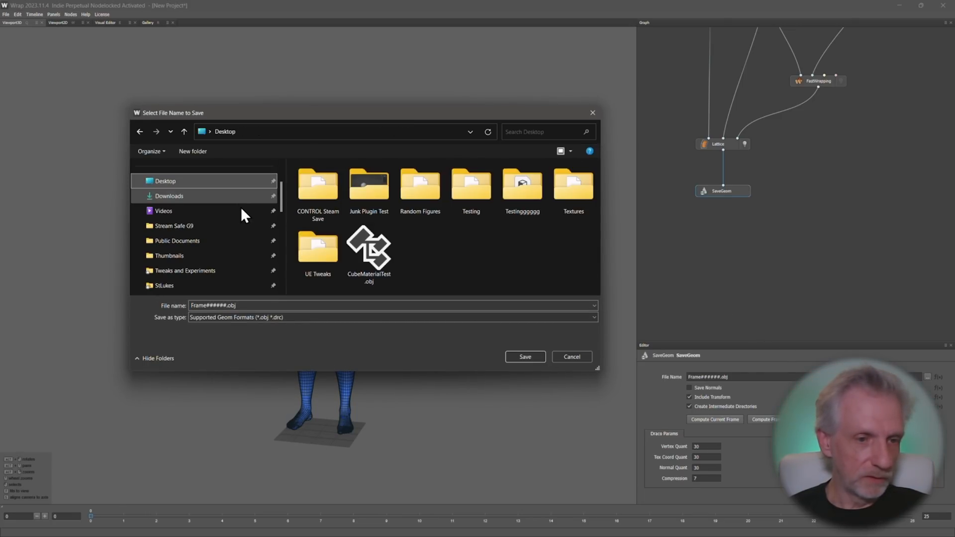
pyautogui.click(419, 186)
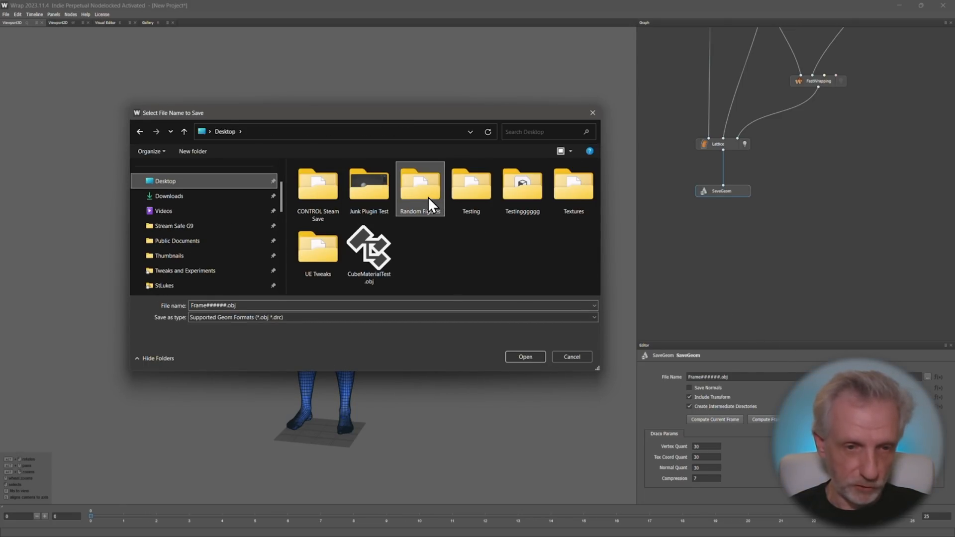
pyautogui.doubleClick(420, 183)
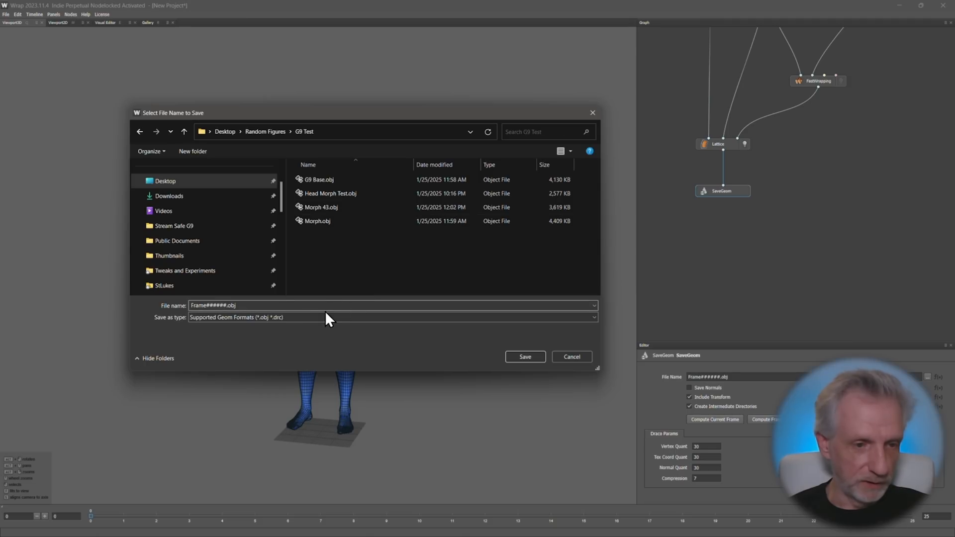
pyautogui.write('Bov')
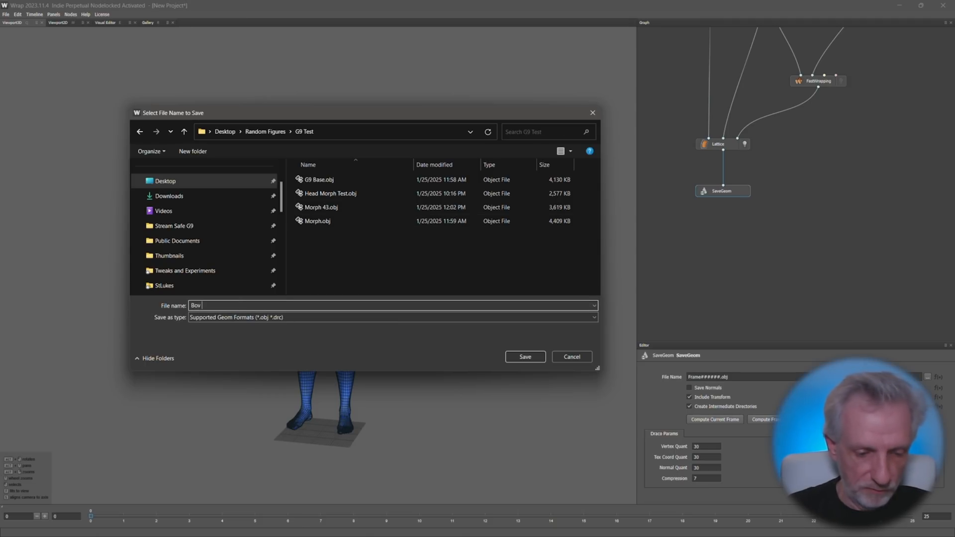
pyautogui.write('Test')
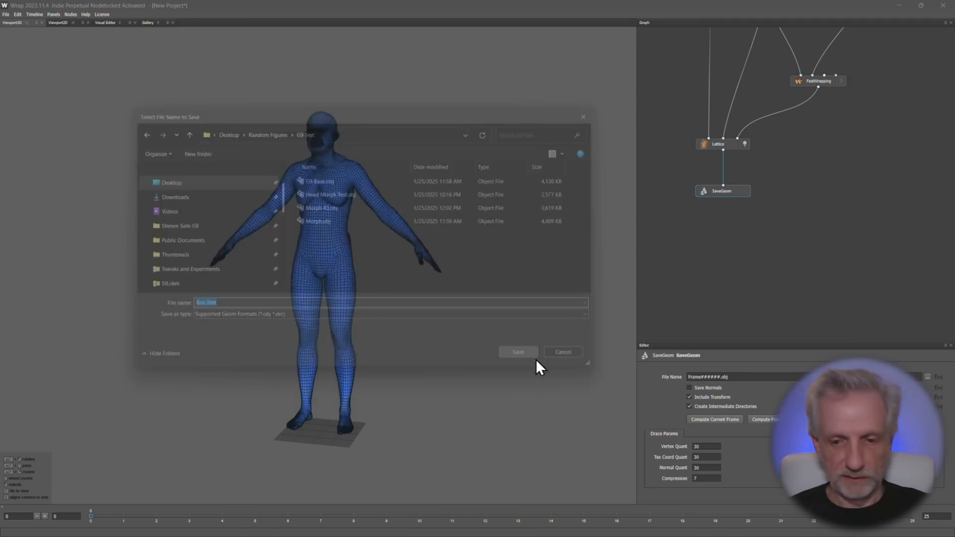
pyautogui.click(517, 352)
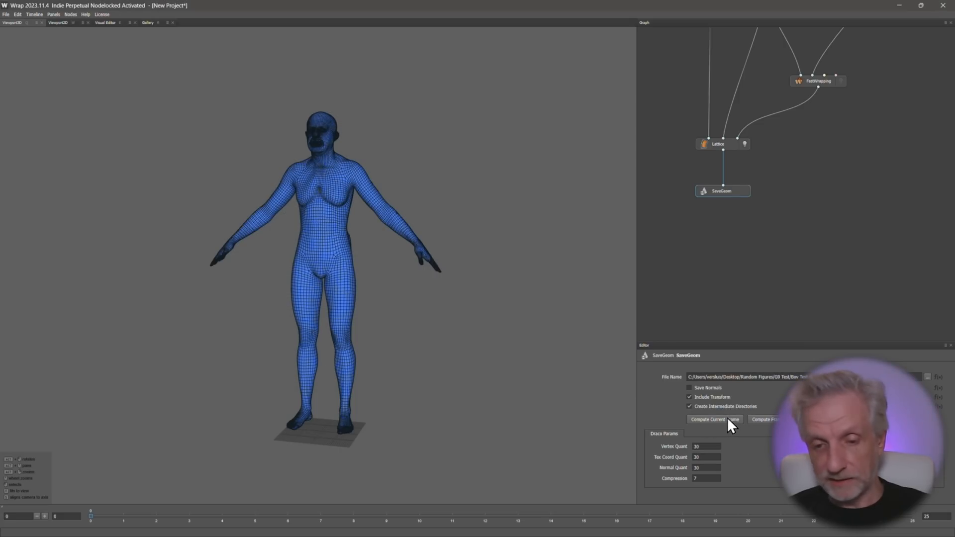
pyautogui.moveTo(740, 426)
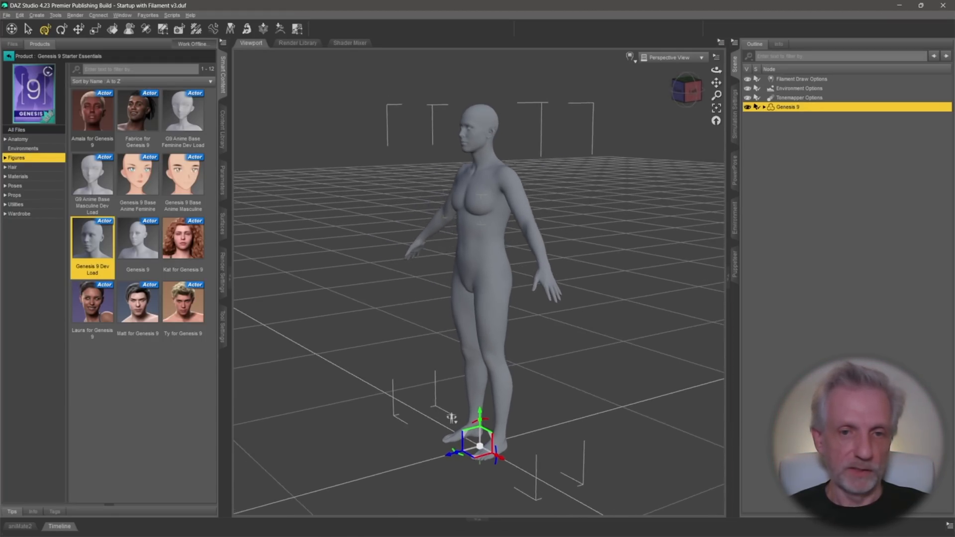
# Step: In Morph Loader Pro, choose the exported Bov Test.obj as the morph file
pyautogui.click(248, 28)
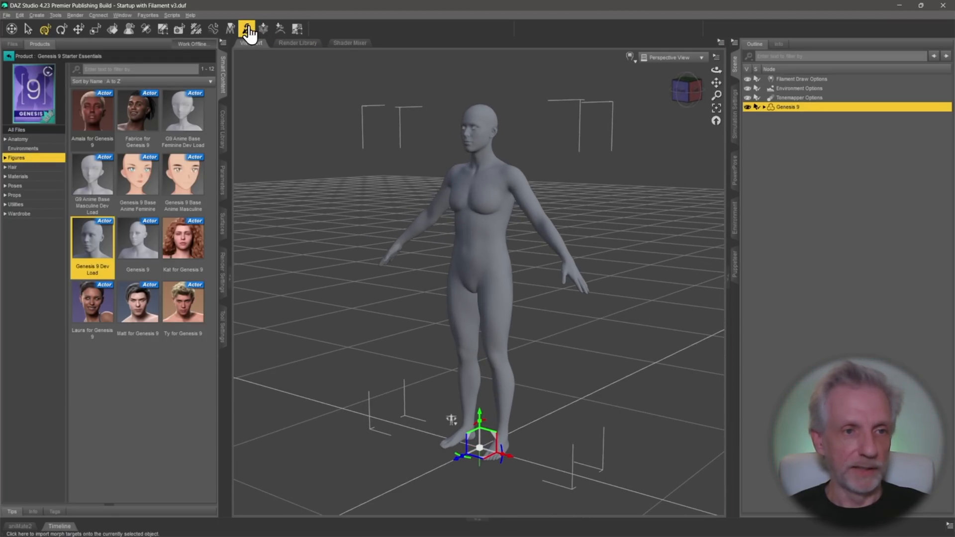
pyautogui.click(246, 29)
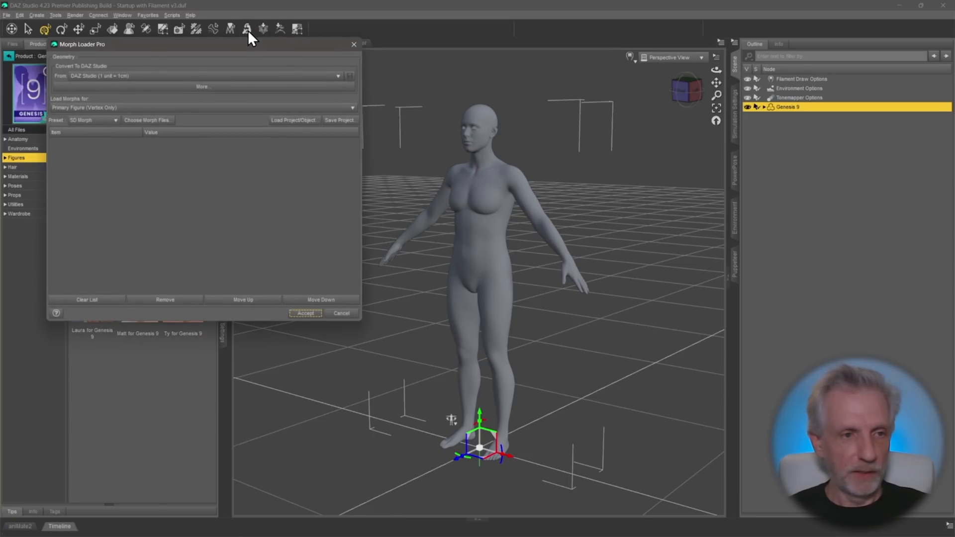
pyautogui.click(147, 119)
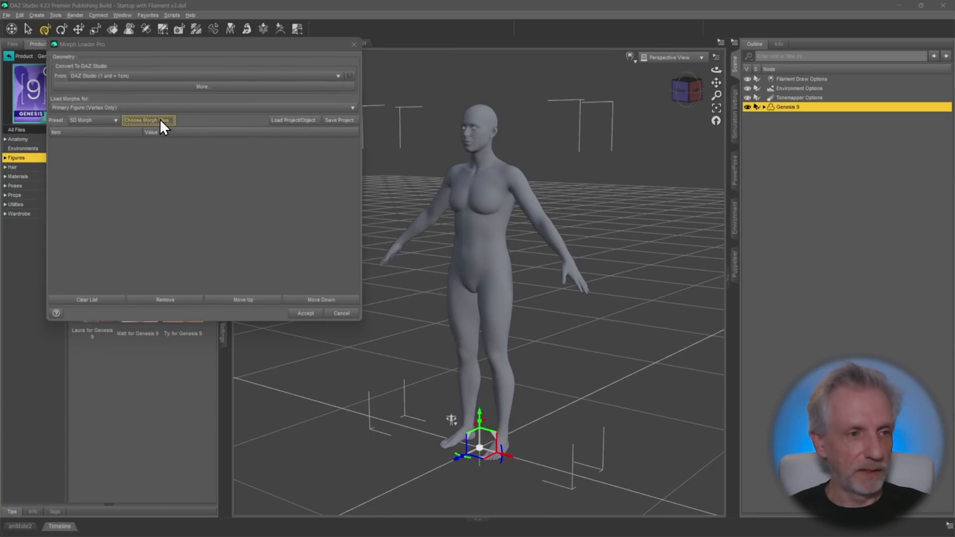
pyautogui.click(149, 121)
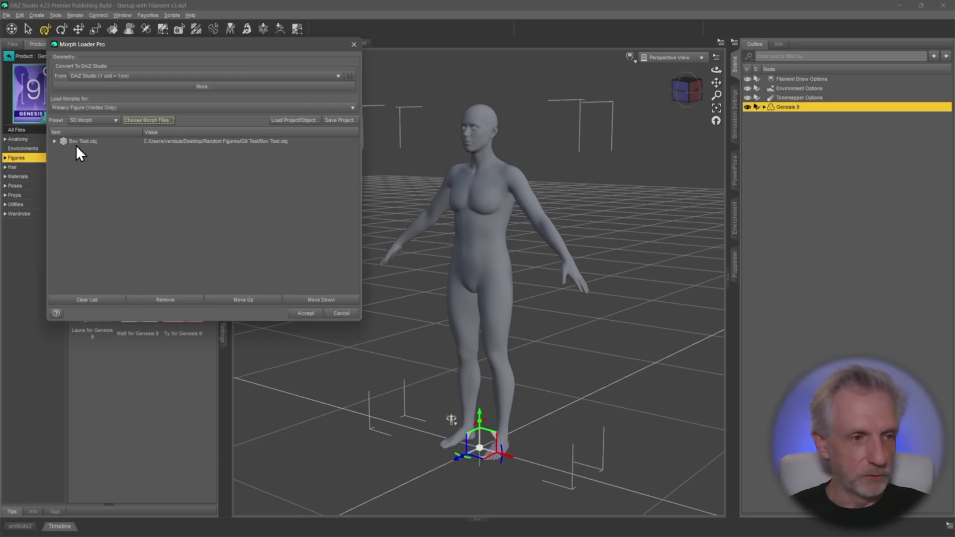
# Step: Review the Bov Test file's overwrite settings and accept to create the morph on Genesis 9
pyautogui.click(53, 141)
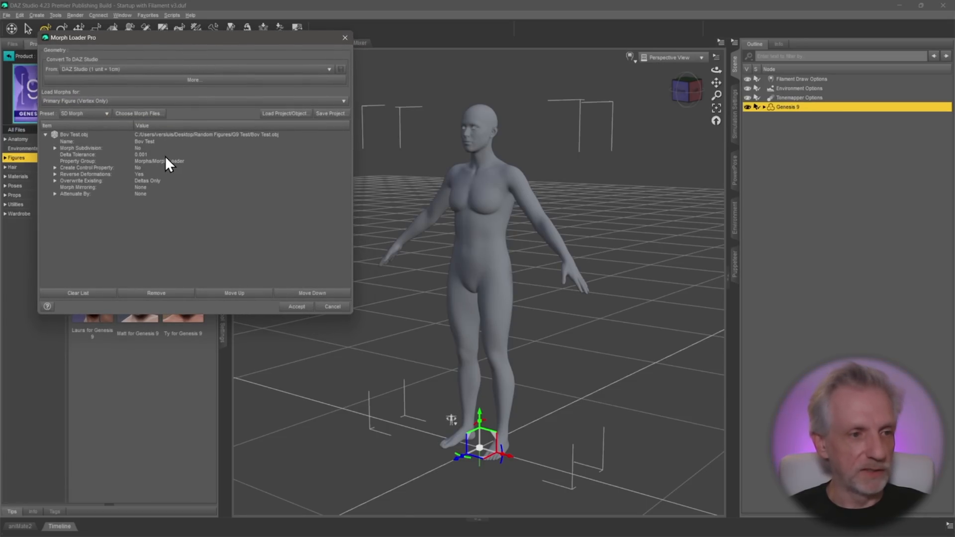
pyautogui.click(72, 134)
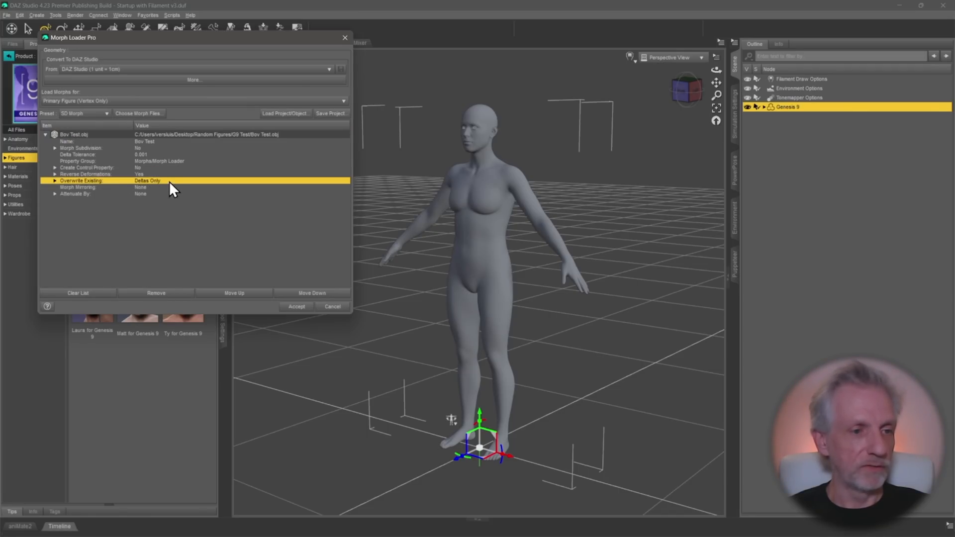
pyautogui.moveTo(169, 189)
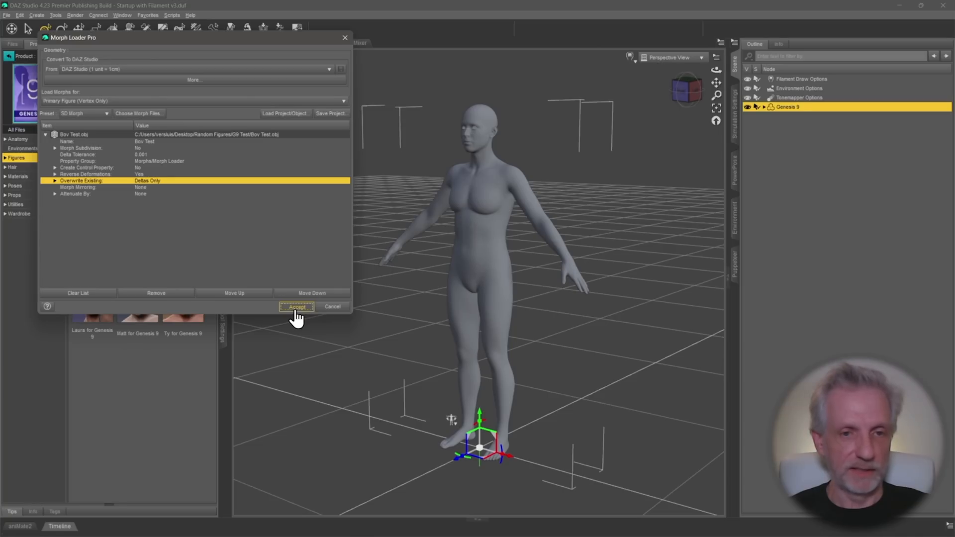
pyautogui.click(297, 307)
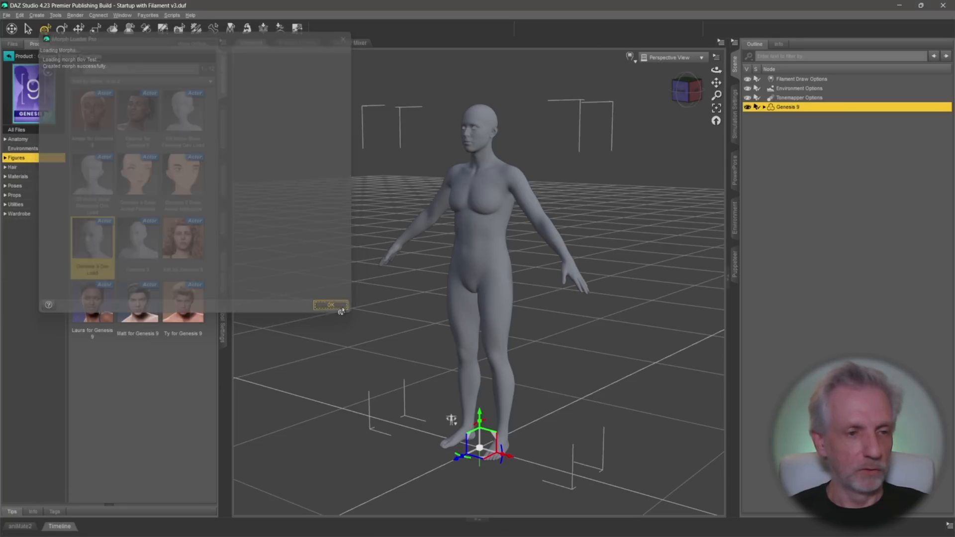
# Step: Dismiss the success message and dial the Bov Test morph between 0% and 100% to compare the head change
pyautogui.click(330, 305)
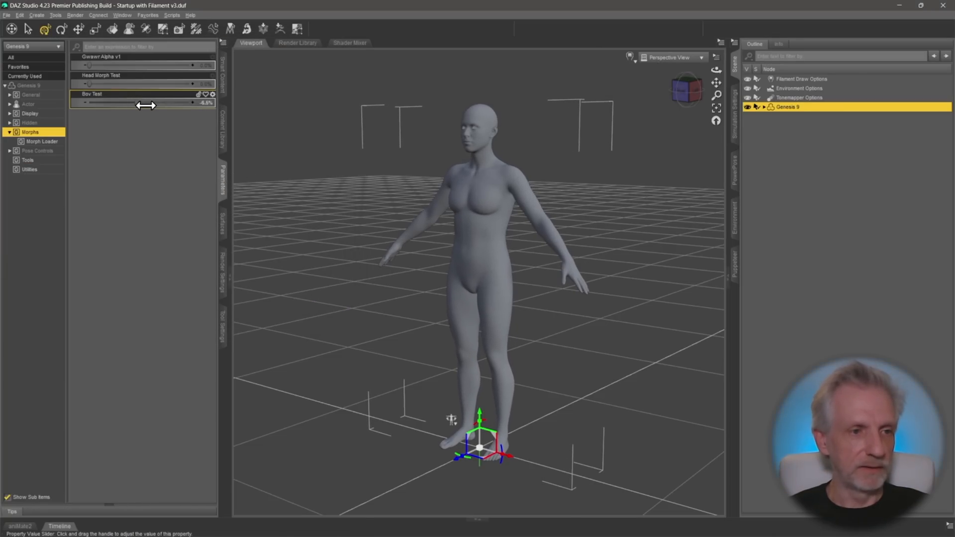
pyautogui.moveTo(146, 103); pyautogui.dragTo(137, 107)
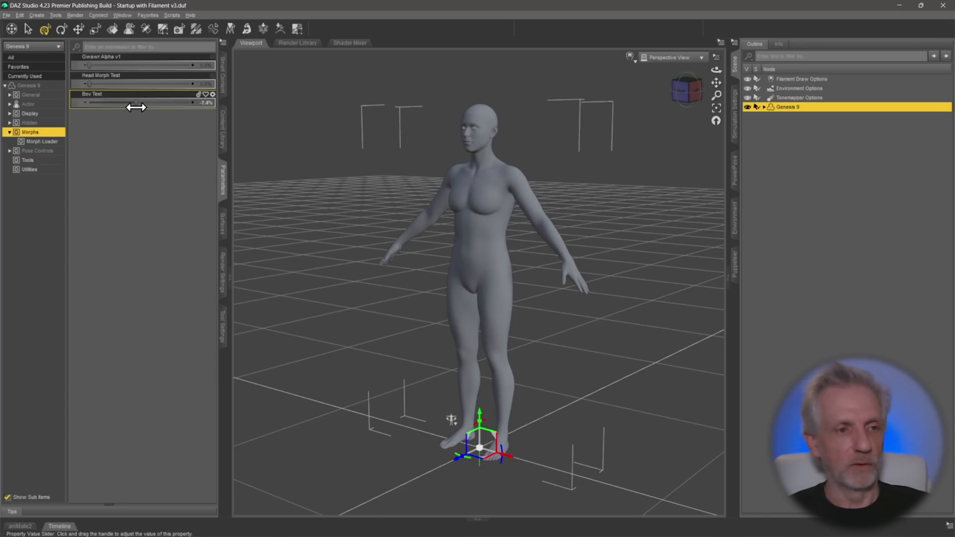
pyautogui.moveTo(134, 102); pyautogui.dragTo(213, 103)
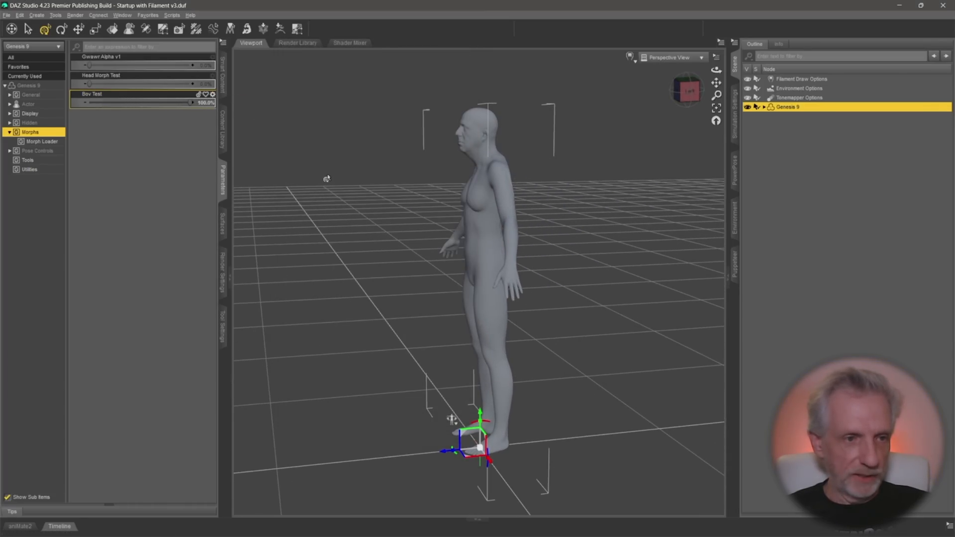
pyautogui.moveTo(191, 103); pyautogui.dragTo(97, 106)
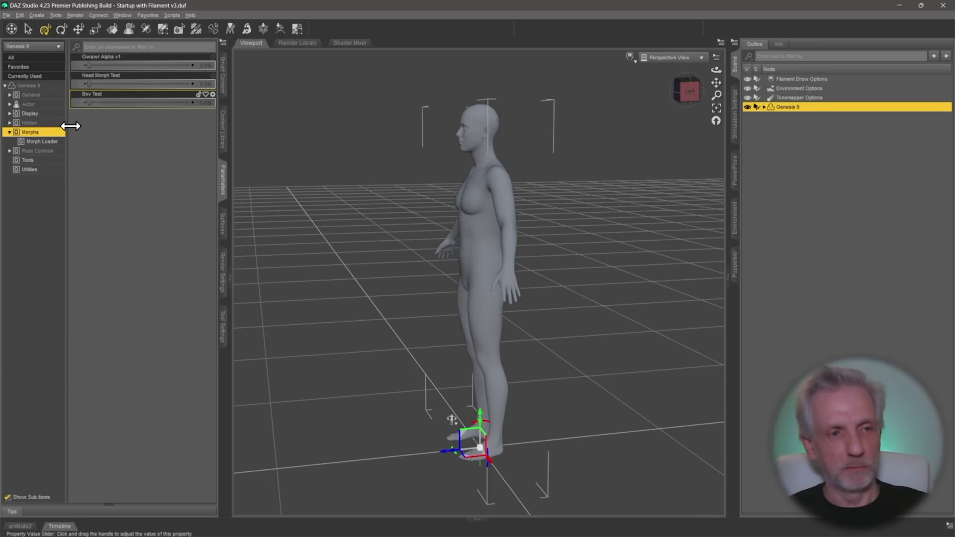
pyautogui.moveTo(92, 102); pyautogui.dragTo(192, 102)
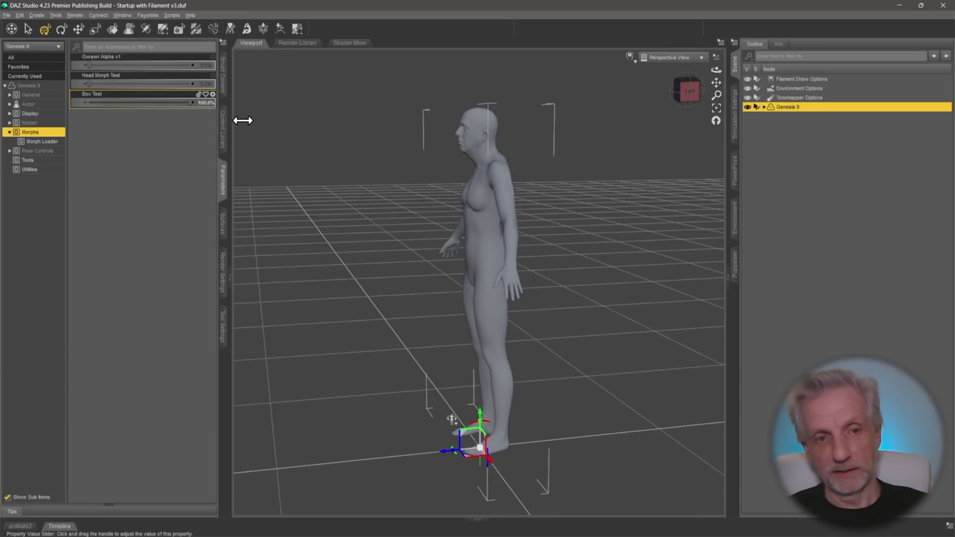
pyautogui.moveTo(192, 103); pyautogui.dragTo(108, 102)
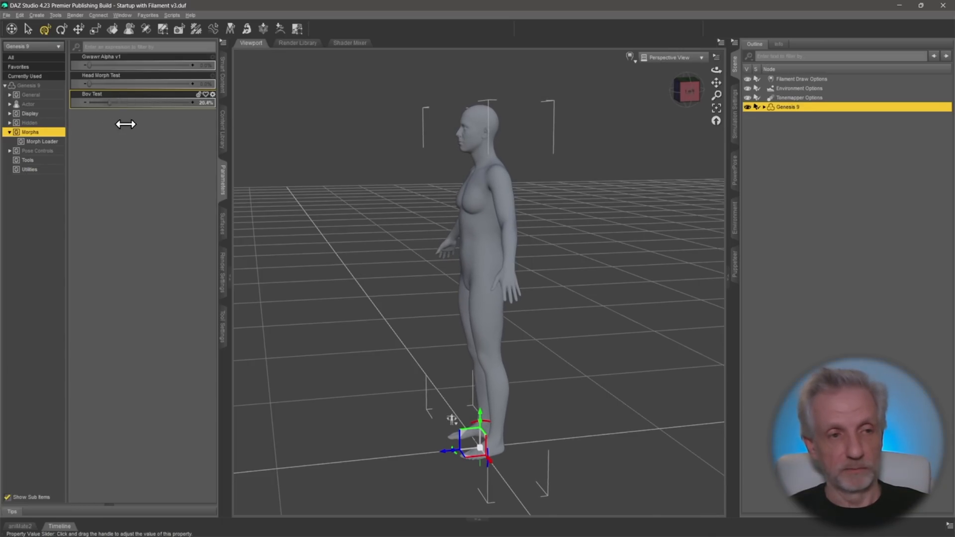
pyautogui.moveTo(109, 103); pyautogui.dragTo(213, 103)
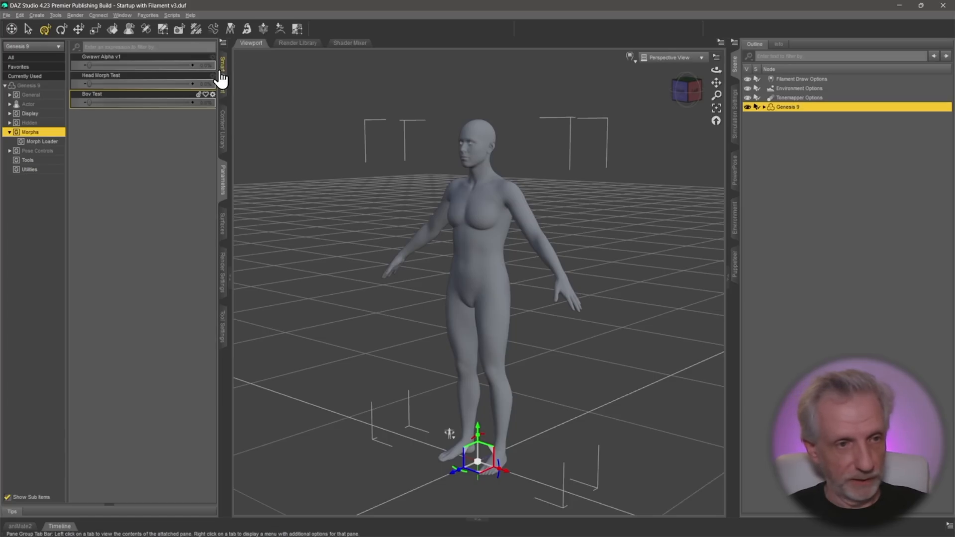
# Step: Load the G9 HeadSplit DFormer from Genesis 9 Starter Essentials > Utilities onto the figure
pyautogui.click(223, 64)
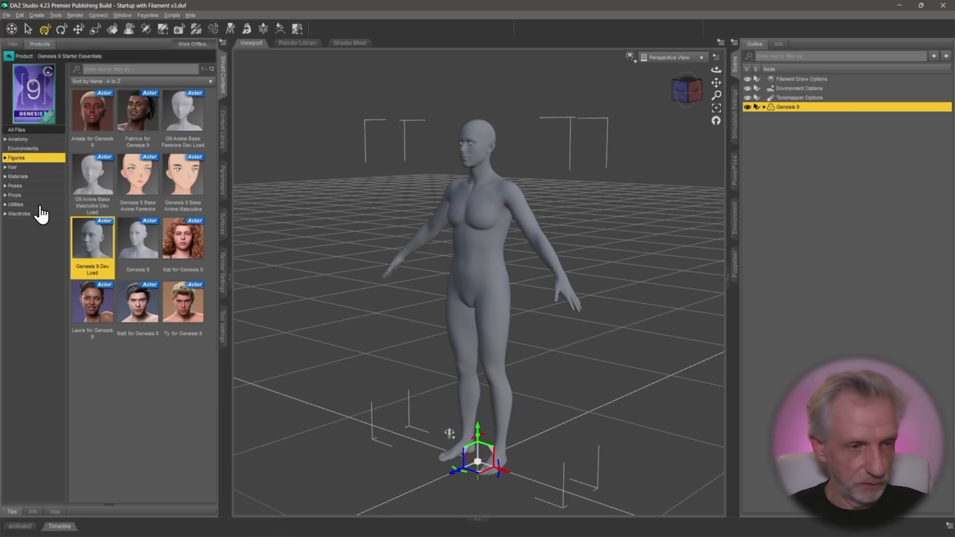
pyautogui.click(16, 203)
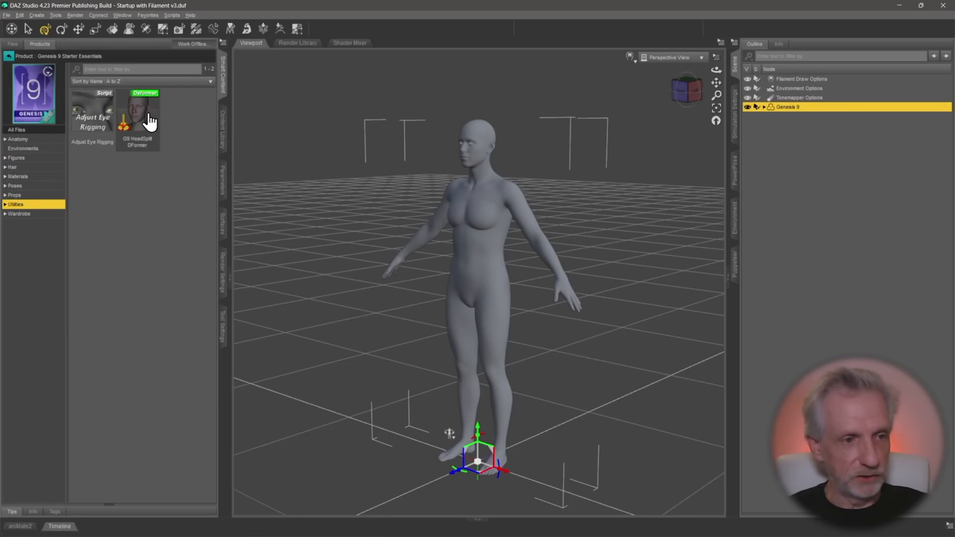
pyautogui.moveTo(140, 113)
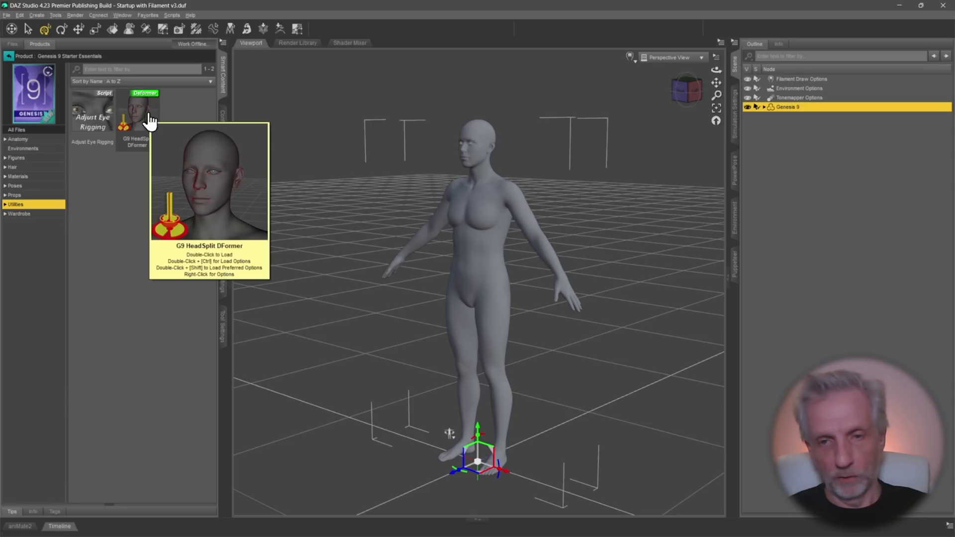
pyautogui.doubleClick(137, 110)
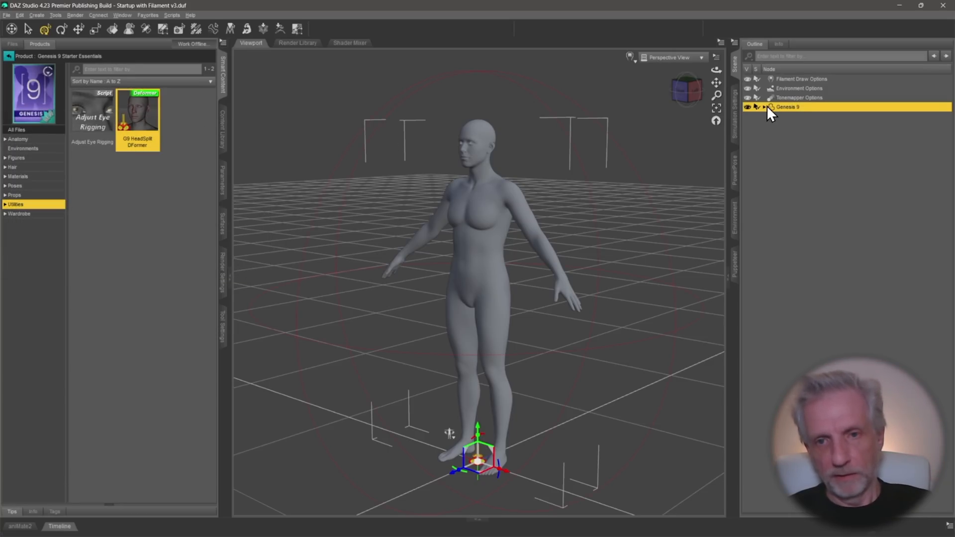
# Step: Expand Genesis 9 in the Scene pane and select D-Former_1_Field to check its head coverage
pyautogui.click(764, 108)
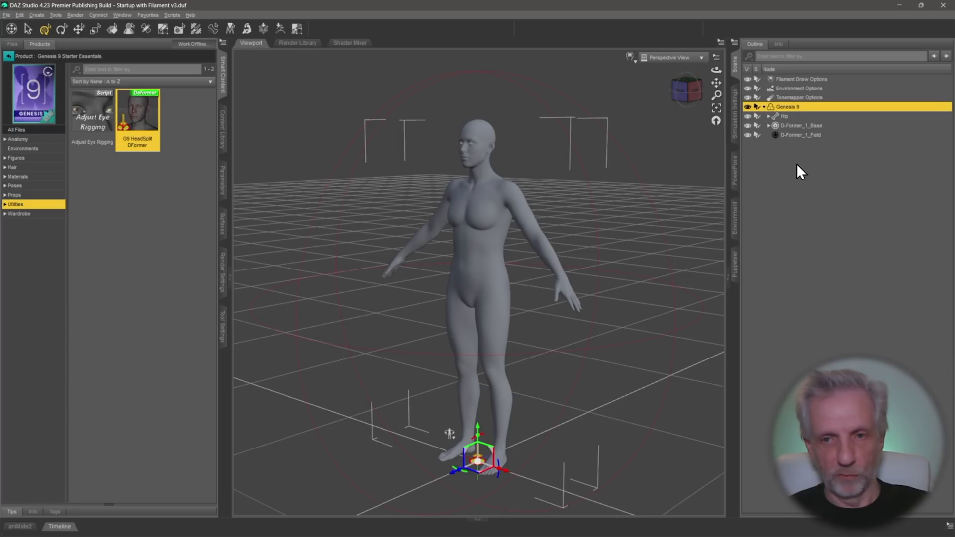
pyautogui.click(801, 134)
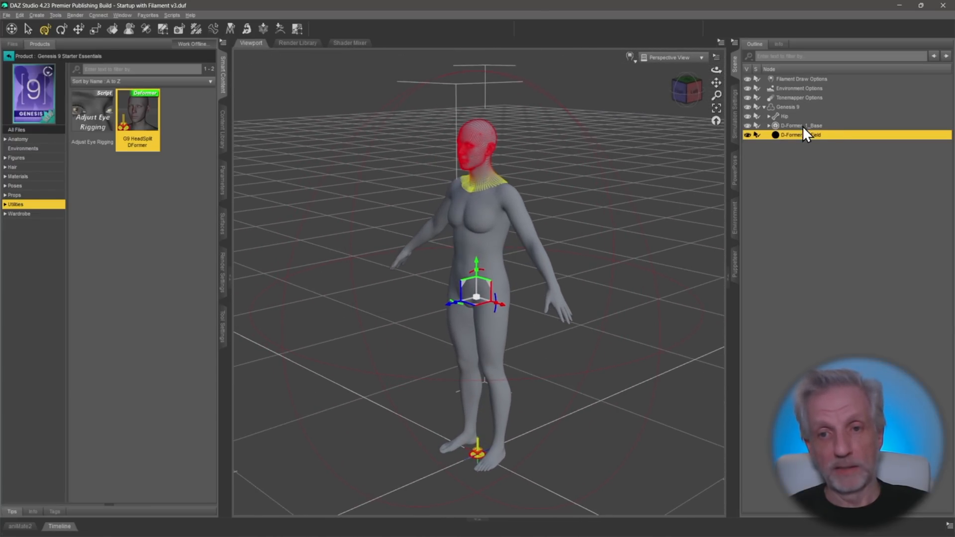
pyautogui.moveTo(798, 115)
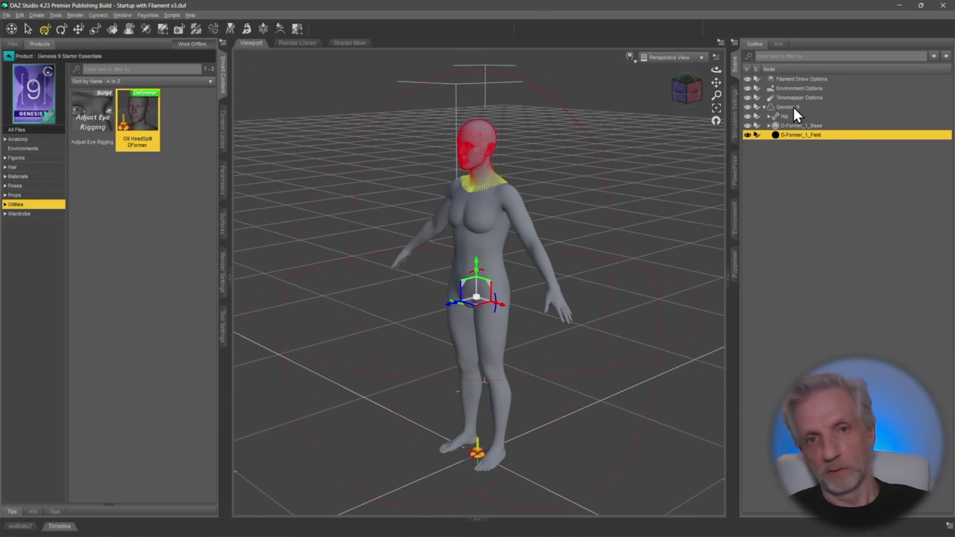
pyautogui.click(789, 106)
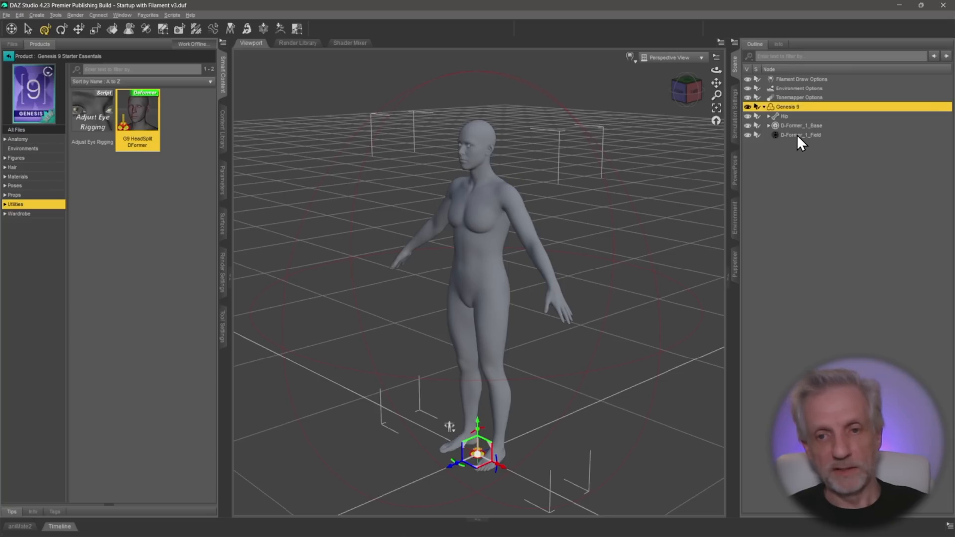
pyautogui.click(800, 134)
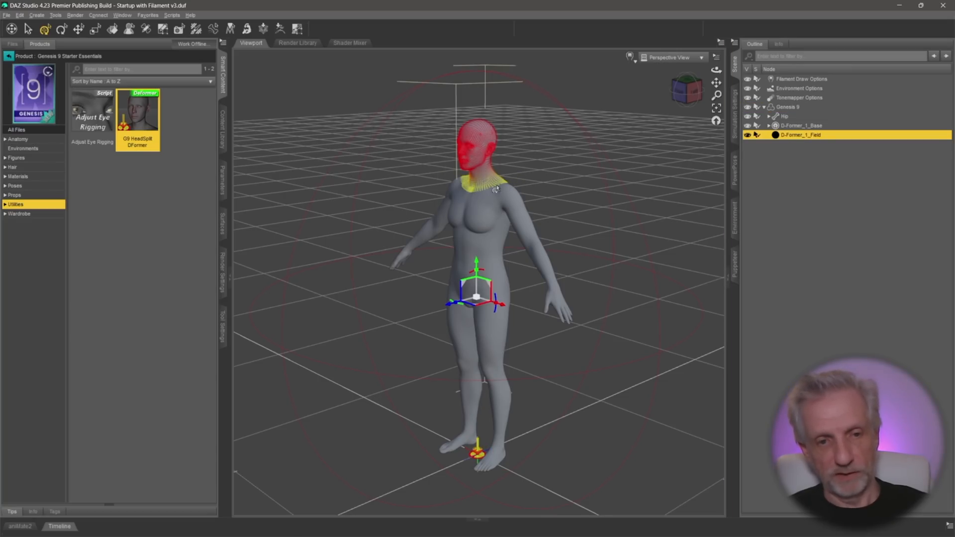
pyautogui.moveTo(786, 152)
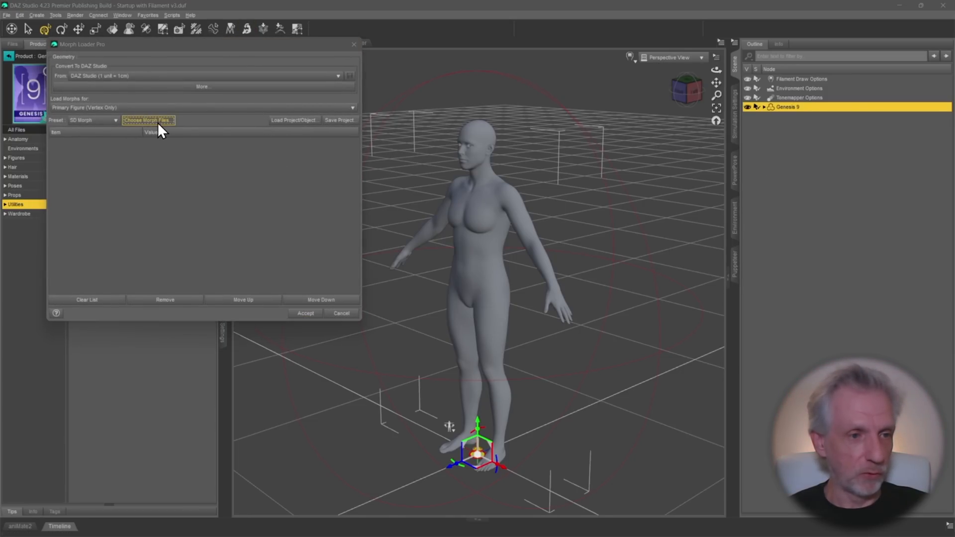
# Step: In Morph Loader Pro, choose Bov Test.obj again and set it to overwrite the existing morph
pyautogui.click(148, 120)
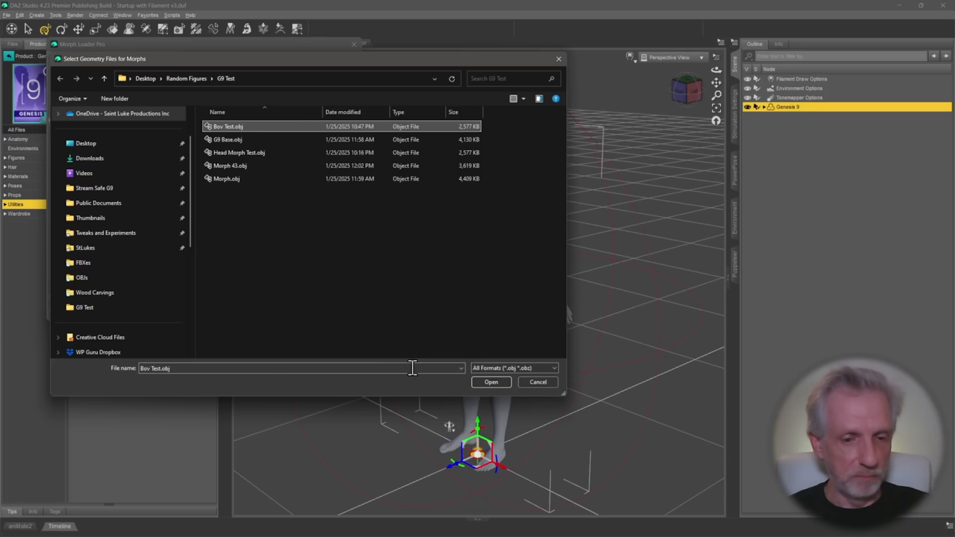
pyautogui.click(491, 382)
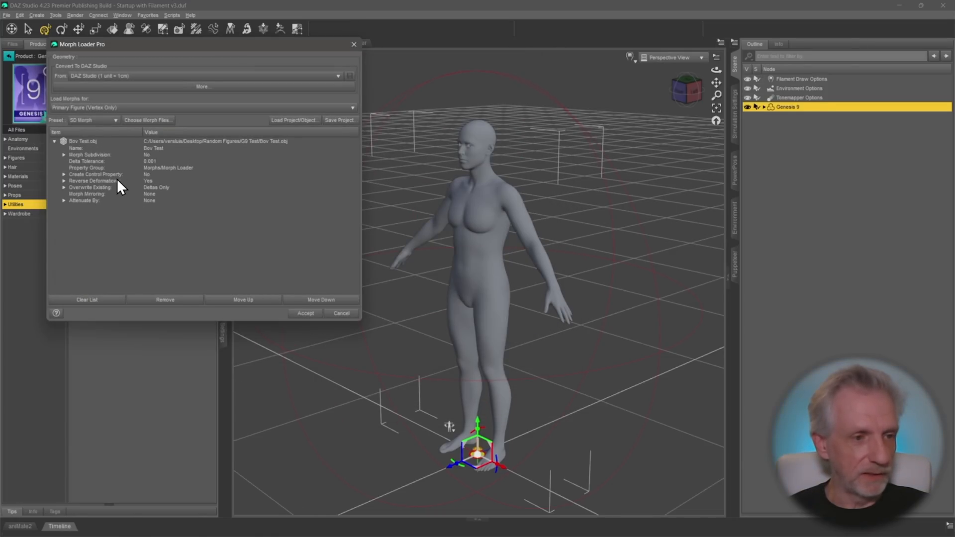
pyautogui.click(122, 187)
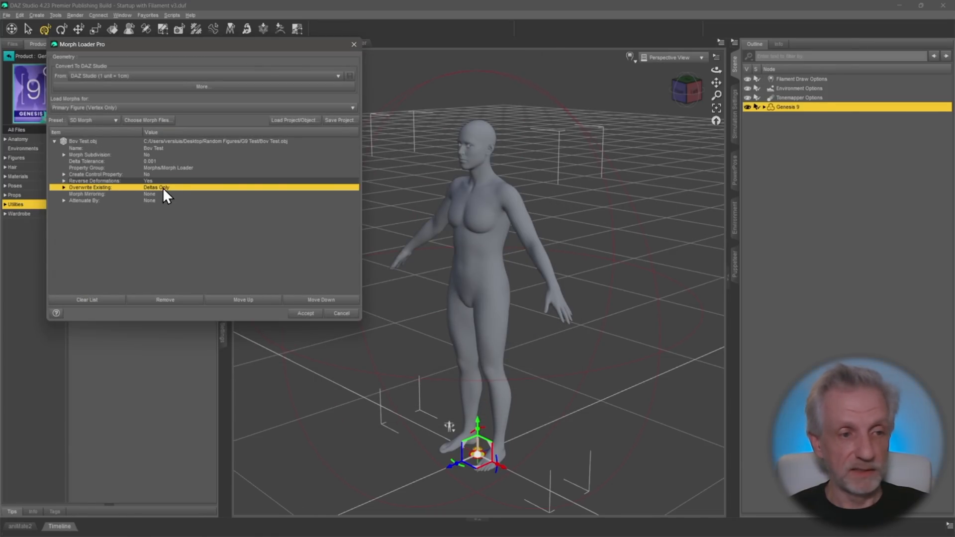
pyautogui.moveTo(173, 194)
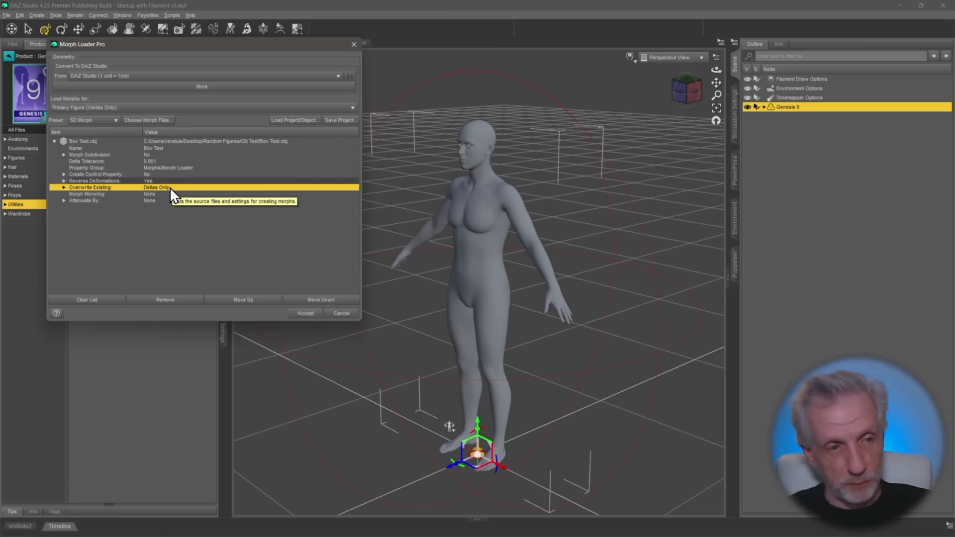
# Step: Set Attenuate By to D-Former_1 Influence Weights, create the morph and dismiss the report
pyautogui.click(86, 200)
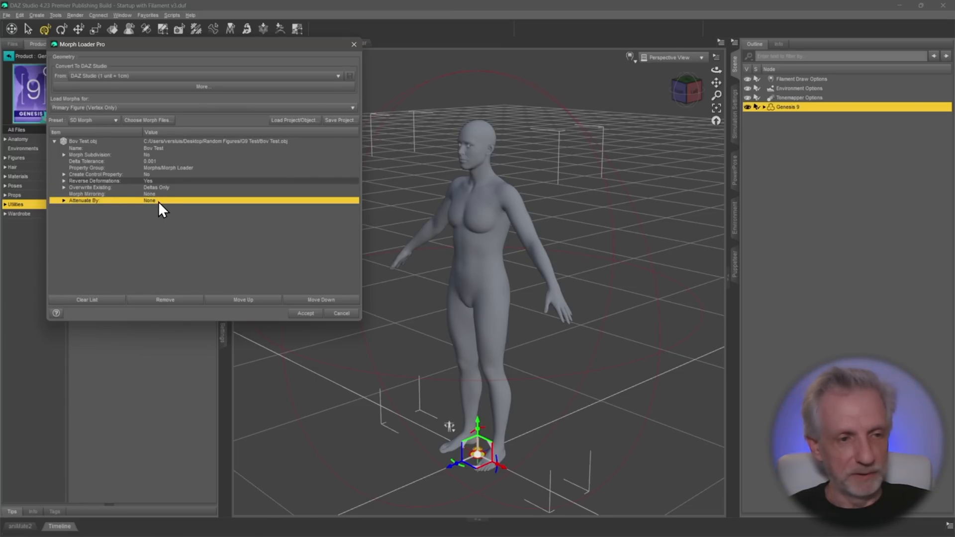
pyautogui.click(149, 200)
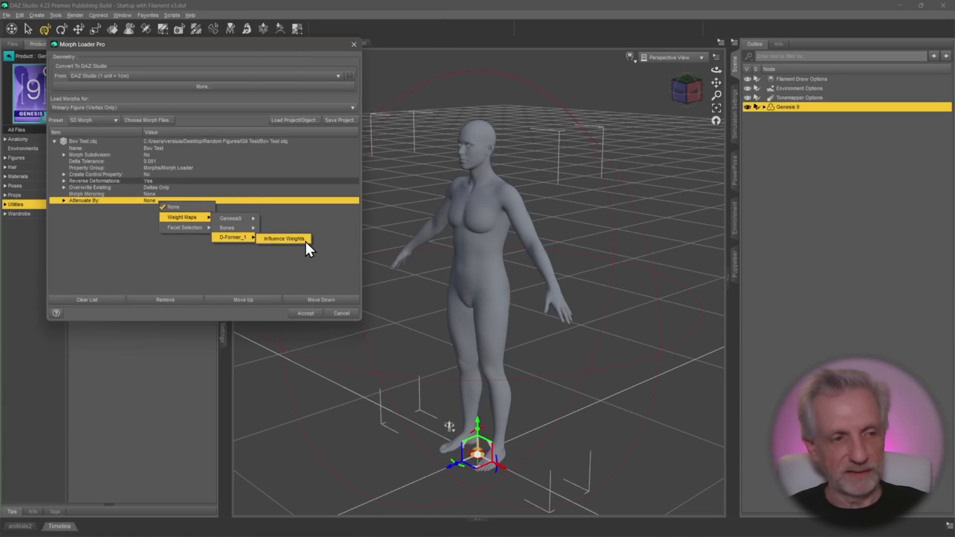
pyautogui.click(283, 238)
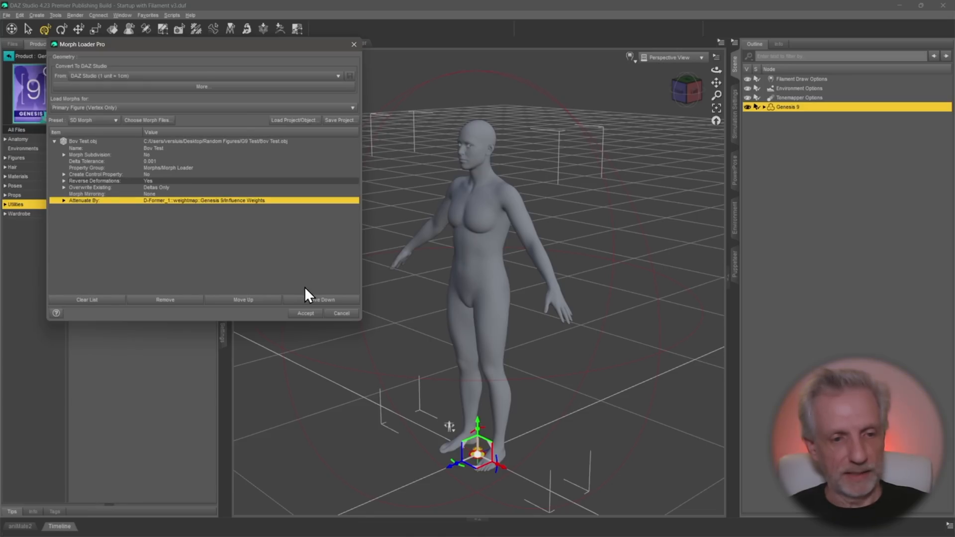
pyautogui.click(306, 313)
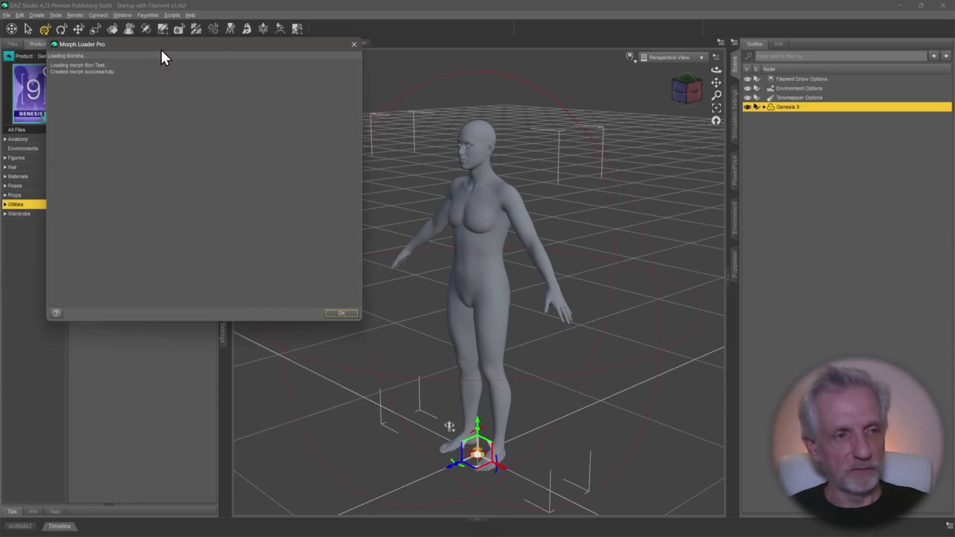
pyautogui.click(341, 313)
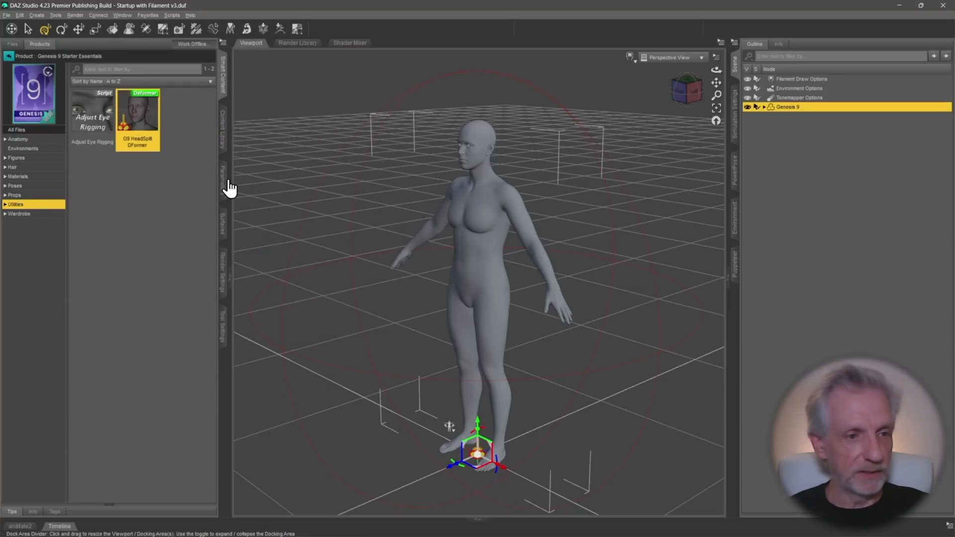
# Step: In Parameters > Morphs, dial Bov Test to 100% and orbit to confirm only the head reshapes
pyautogui.click(222, 177)
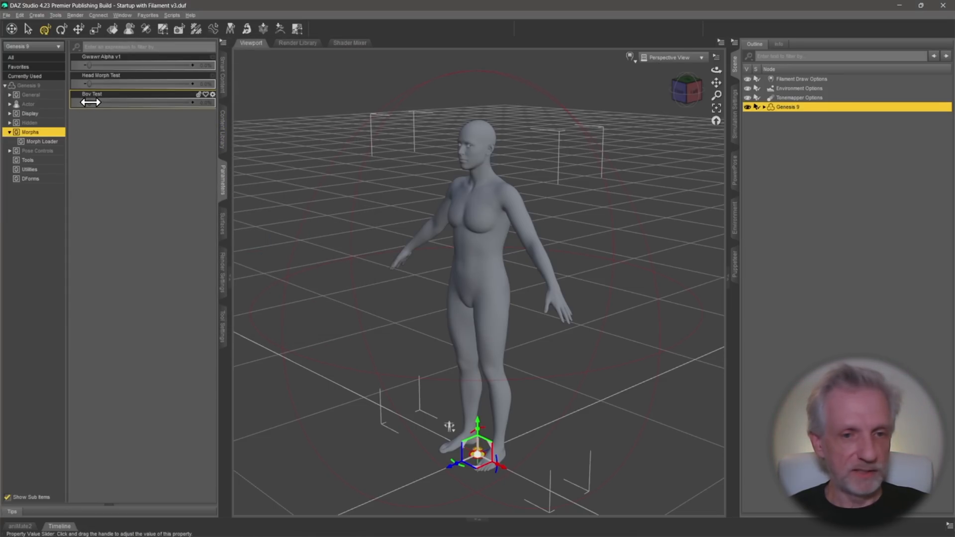
pyautogui.moveTo(92, 102); pyautogui.dragTo(164, 104)
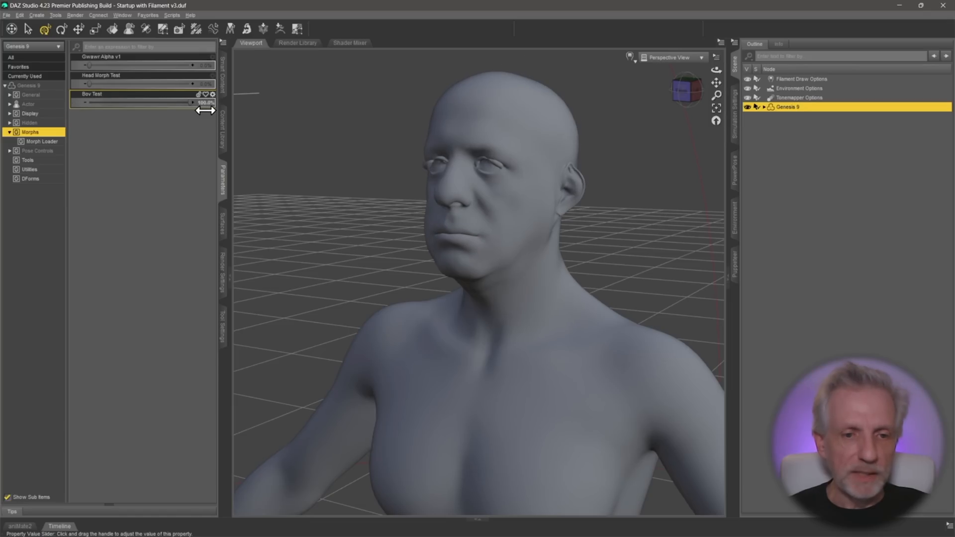
pyautogui.moveTo(206, 122)
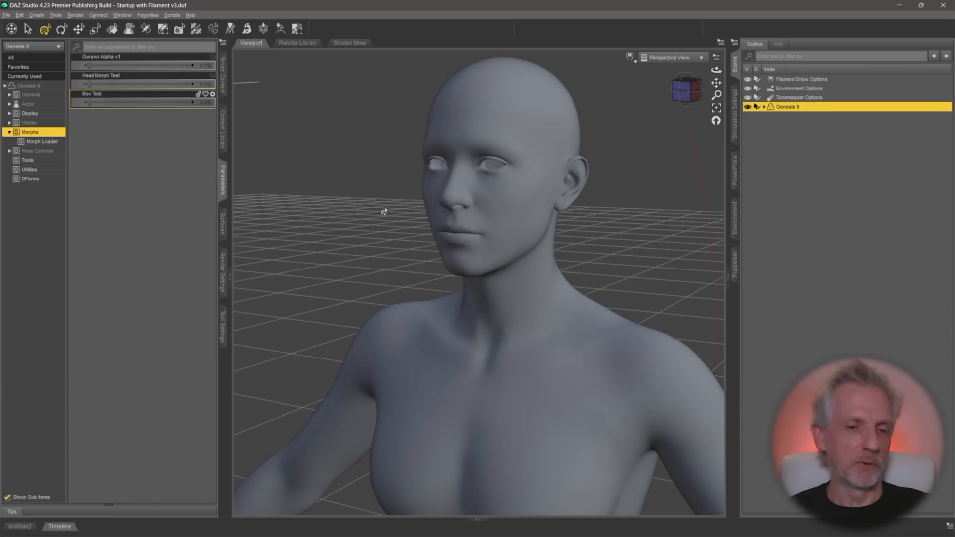
pyautogui.moveTo(384, 212); pyautogui.dragTo(442, 207)
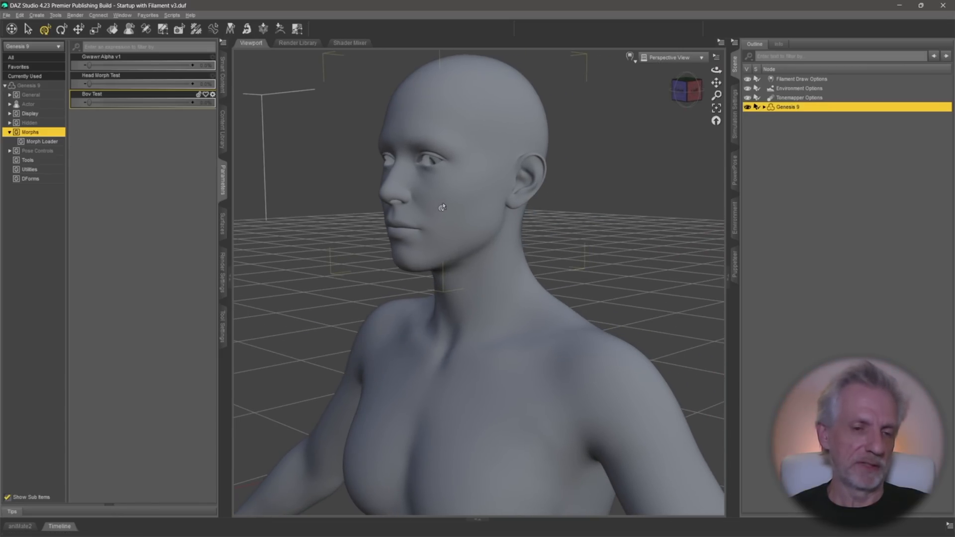